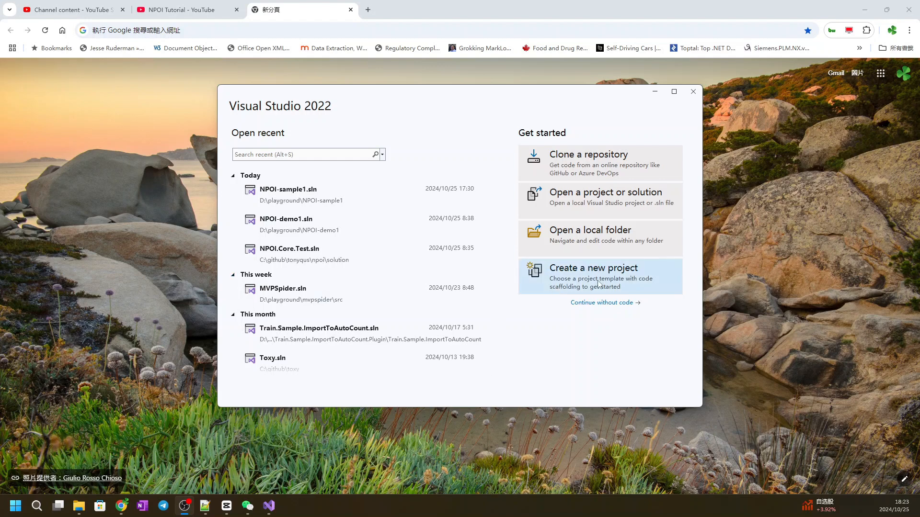
# Start a new C# Console App project named NPOI-sample2 located in D:\playground
pyautogui.click(593, 269)
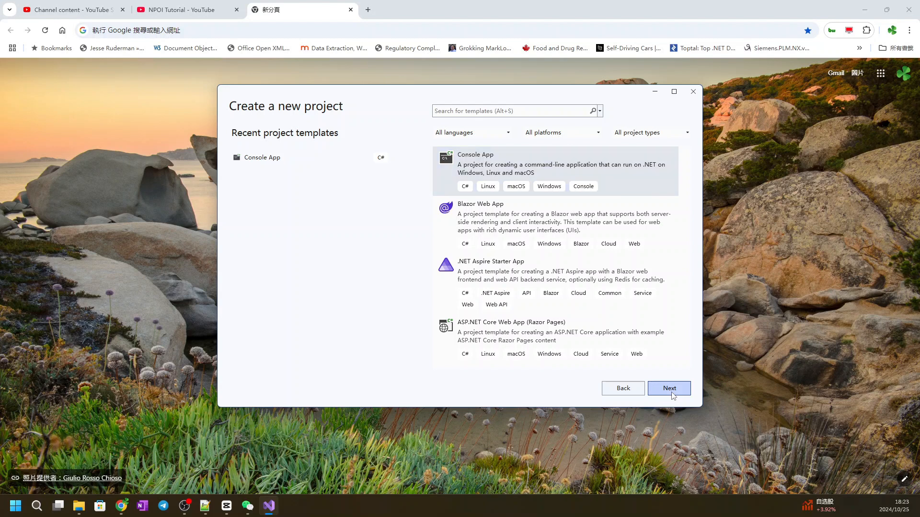
pyautogui.click(669, 388)
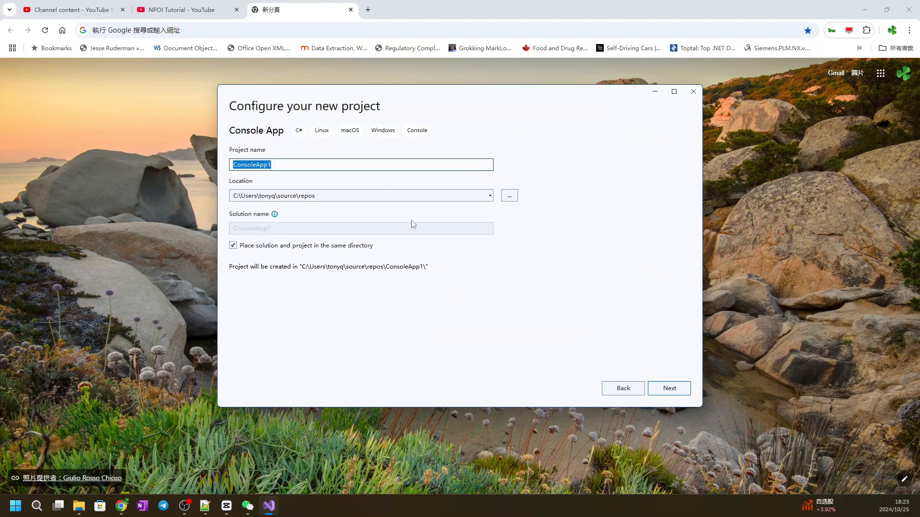
pyautogui.click(490, 196)
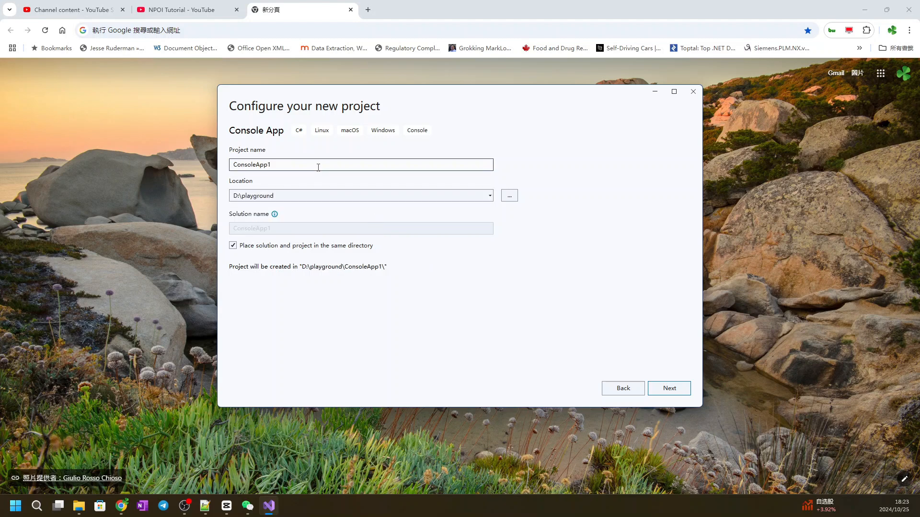
pyautogui.write('NPOI=')
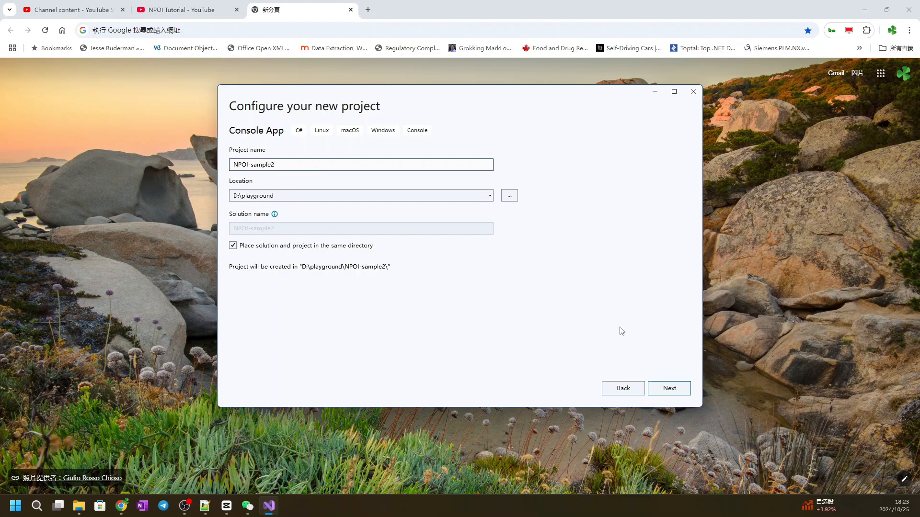
# Confirm the project settings and create it targeting .NET 6.0
pyautogui.click(667, 388)
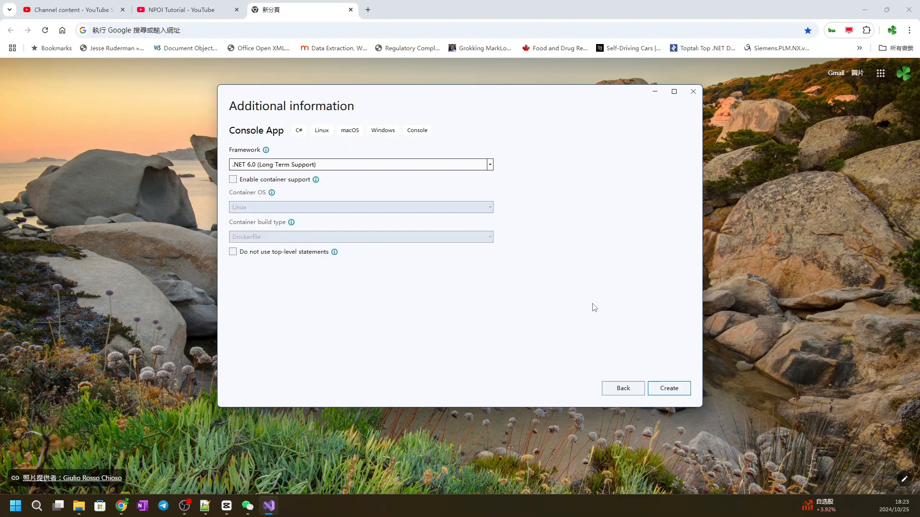
pyautogui.click(667, 388)
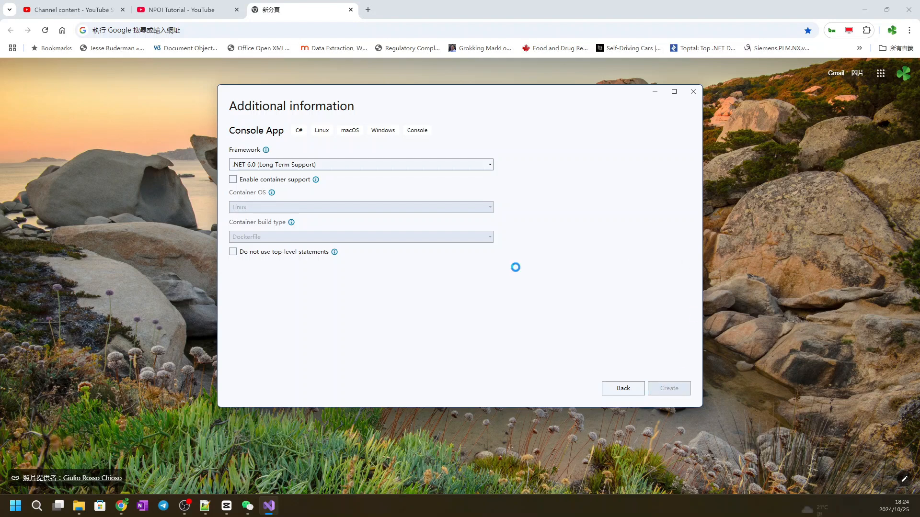
pyautogui.click(667, 388)
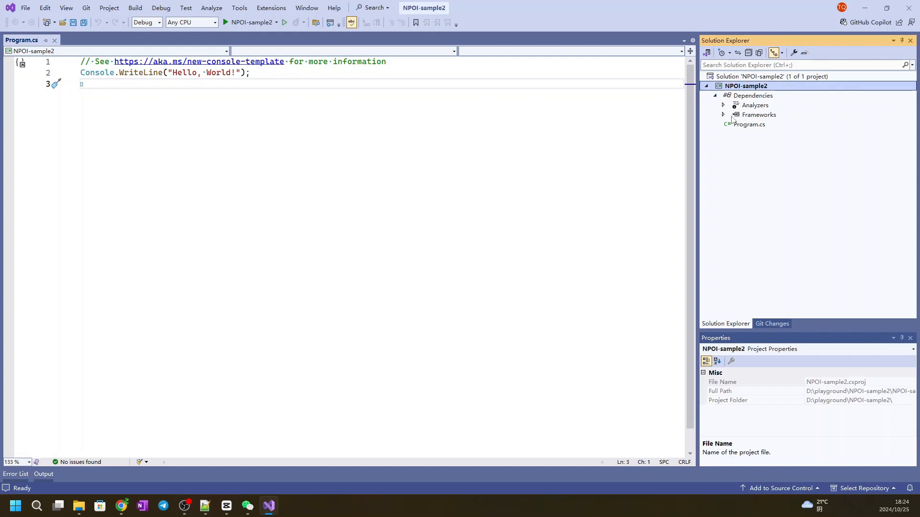
# Install the NPOI NuGet package into NPOI-sample2 and return to Program.cs
pyautogui.rightClick(753, 95)
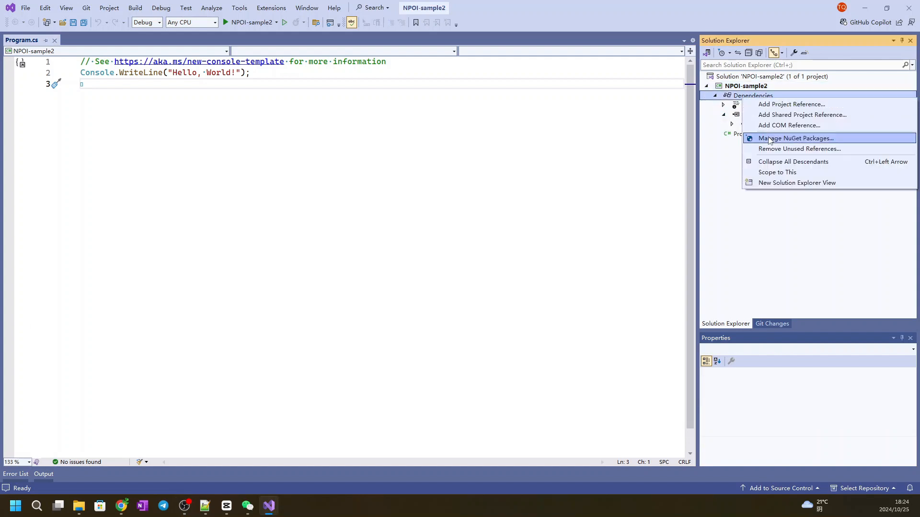
pyautogui.click(795, 138)
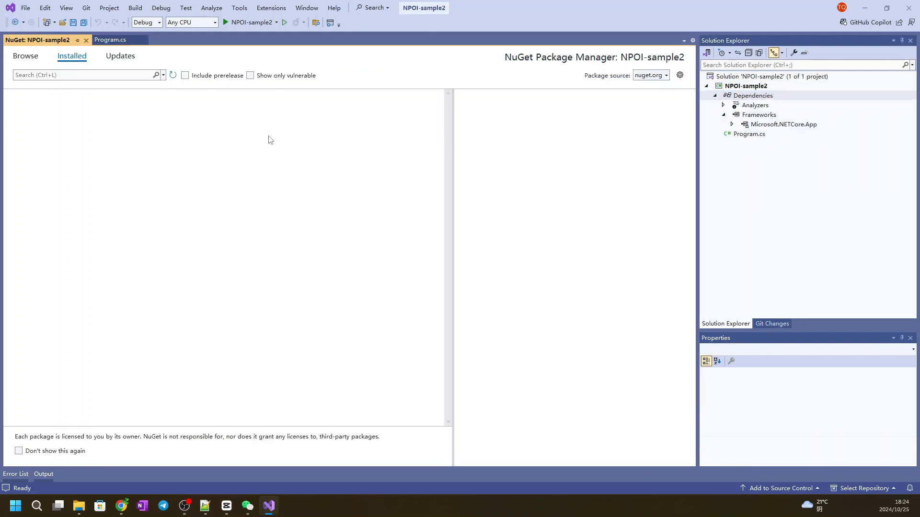
pyautogui.click(25, 56)
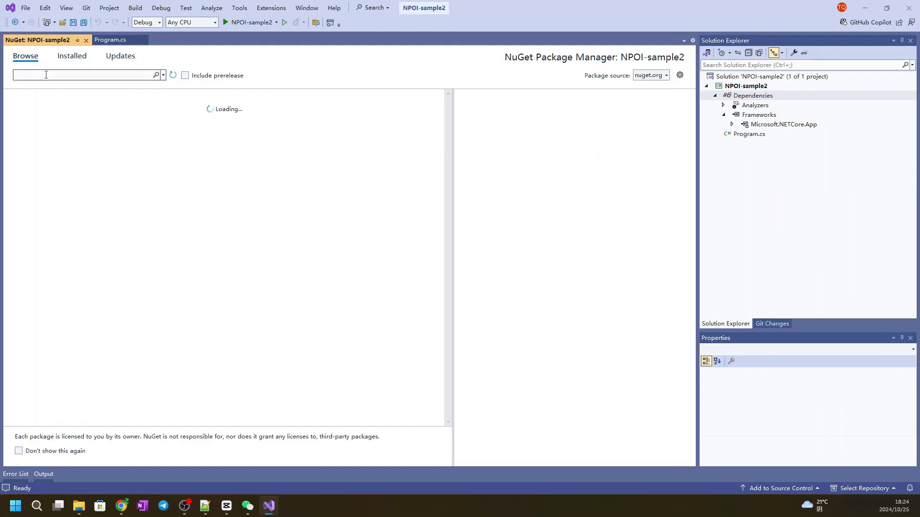
pyautogui.write('NPOI')
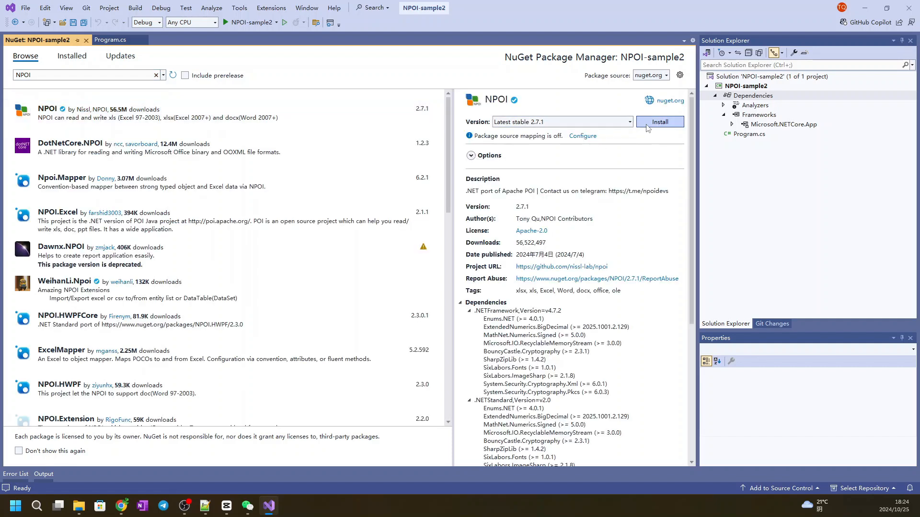
pyautogui.click(659, 122)
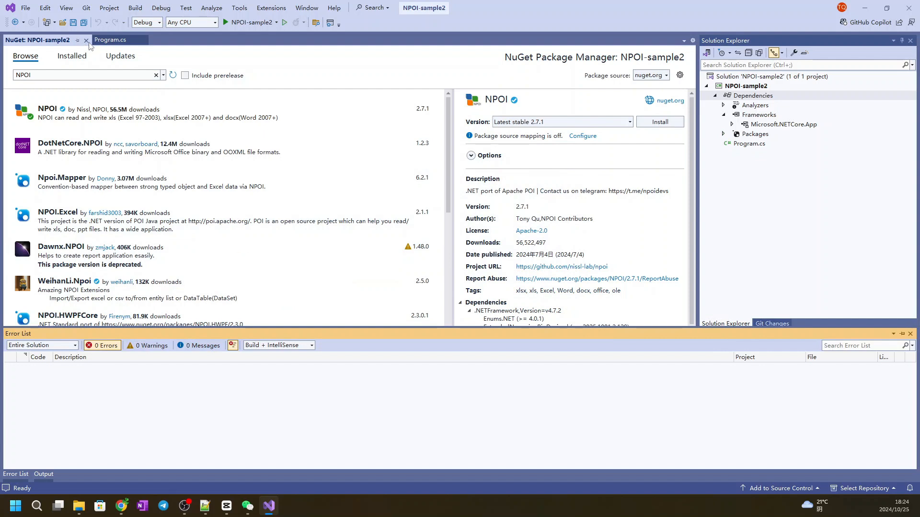
pyautogui.click(85, 40)
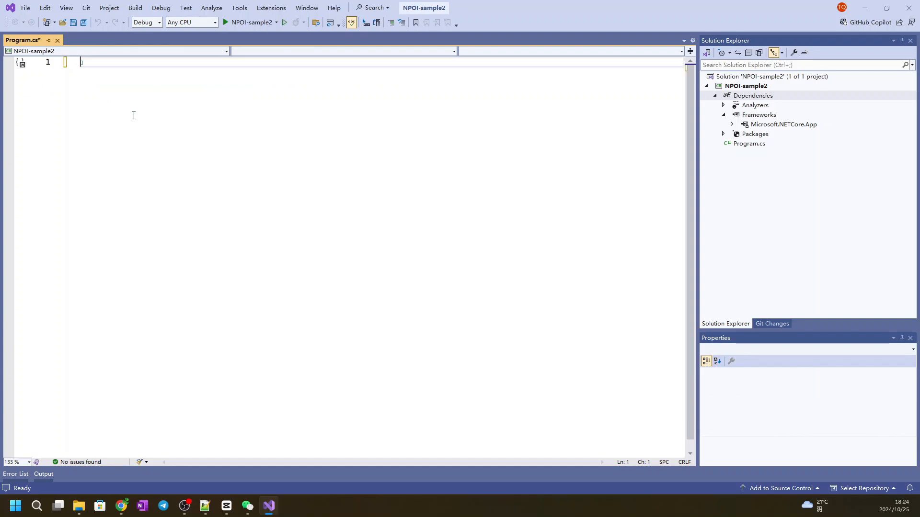
# Write using (var workbook = new XSSFWorkbook()) with the NPOI.XSSF.UserModel import
pyautogui.write('using (var workbook')
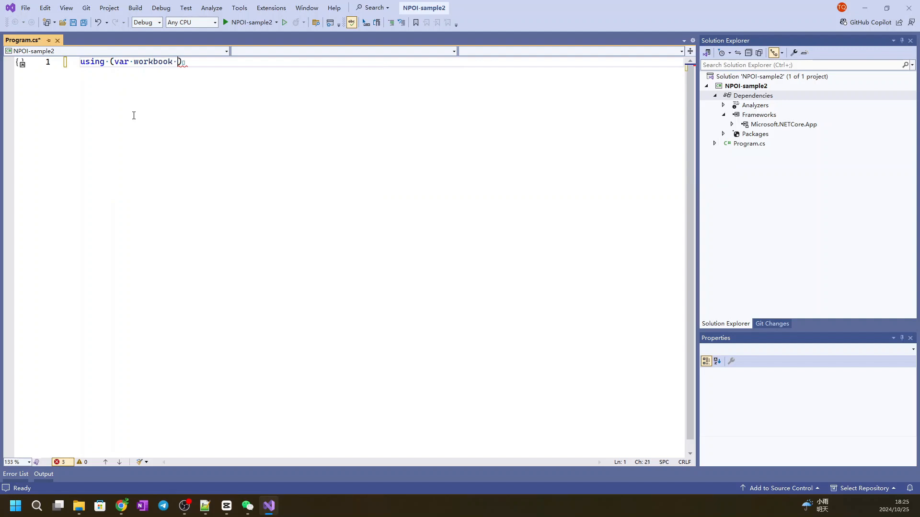
pyautogui.write('= new')
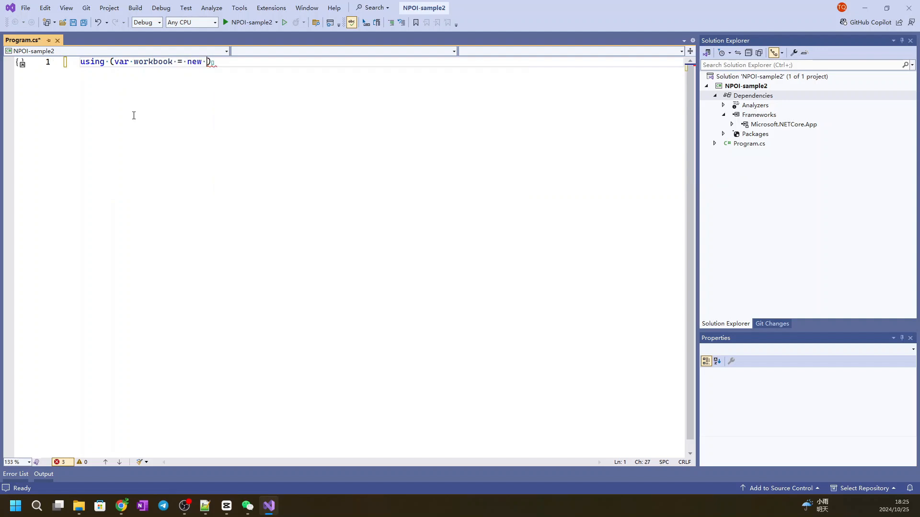
pyautogui.write('XSSFWorkbook')
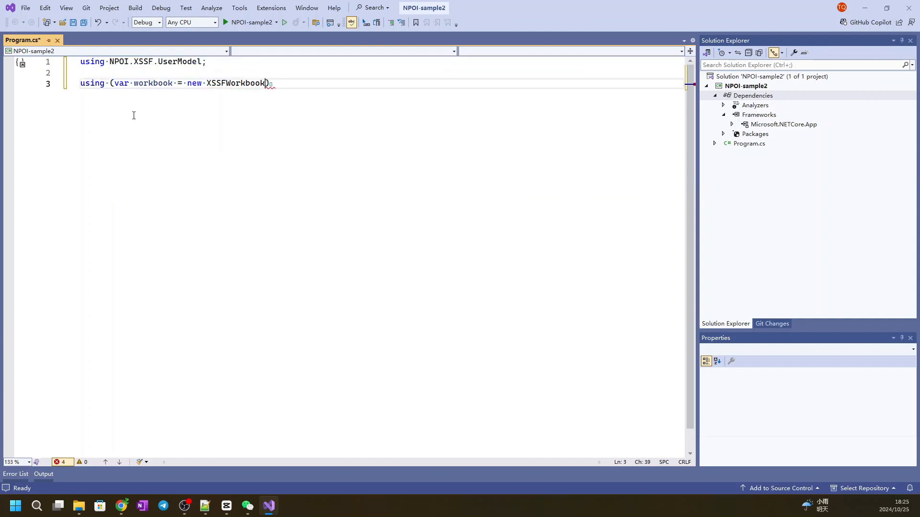
pyautogui.press('enter')
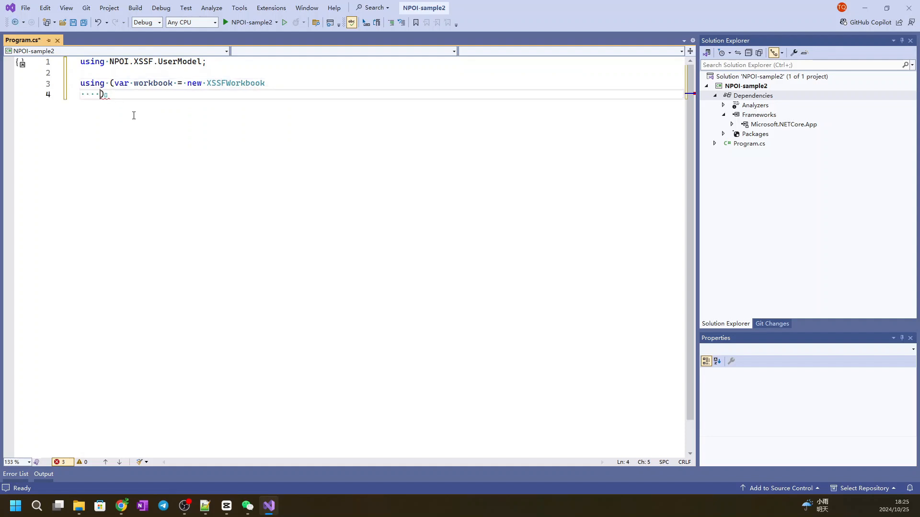
pyautogui.write('())')
pyautogui.write('static')
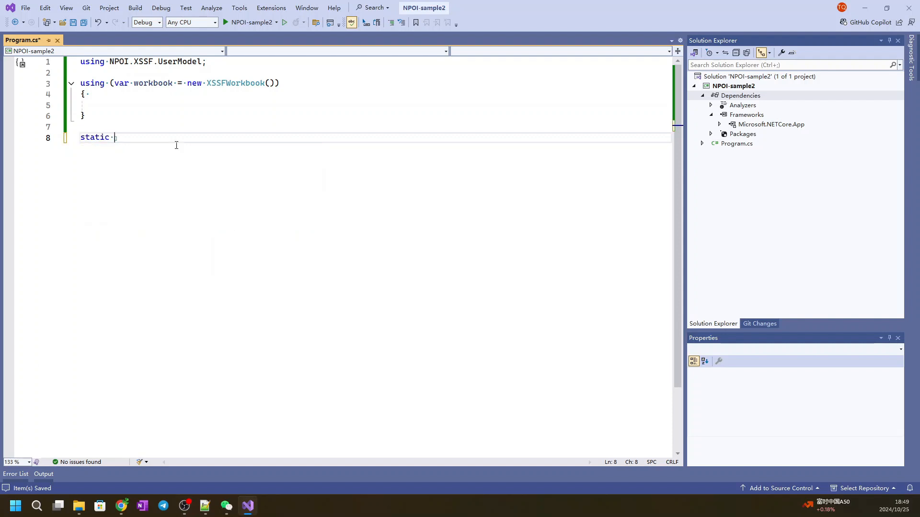
# Declare static void SetCellFormat(IWorkbook workbook, ICell cell, short formatId)
pyautogui.write('void SetCe')
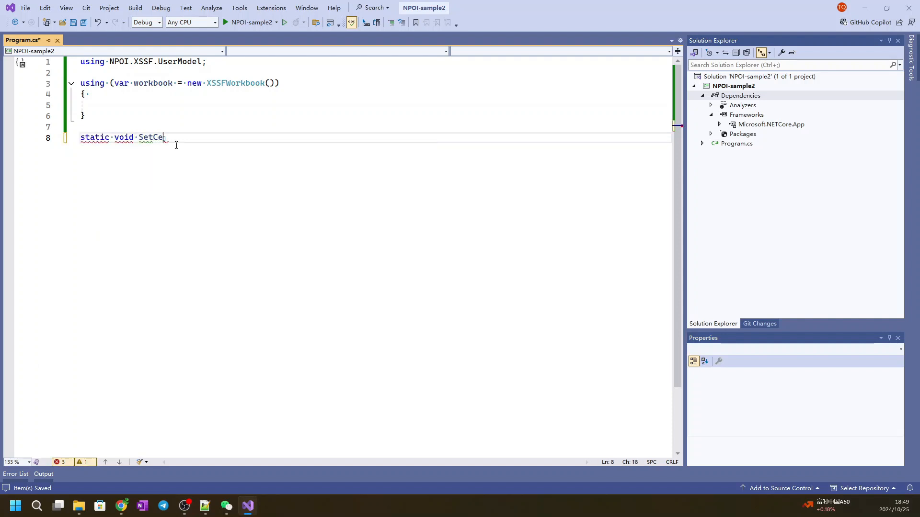
pyautogui.write('llFormat()')
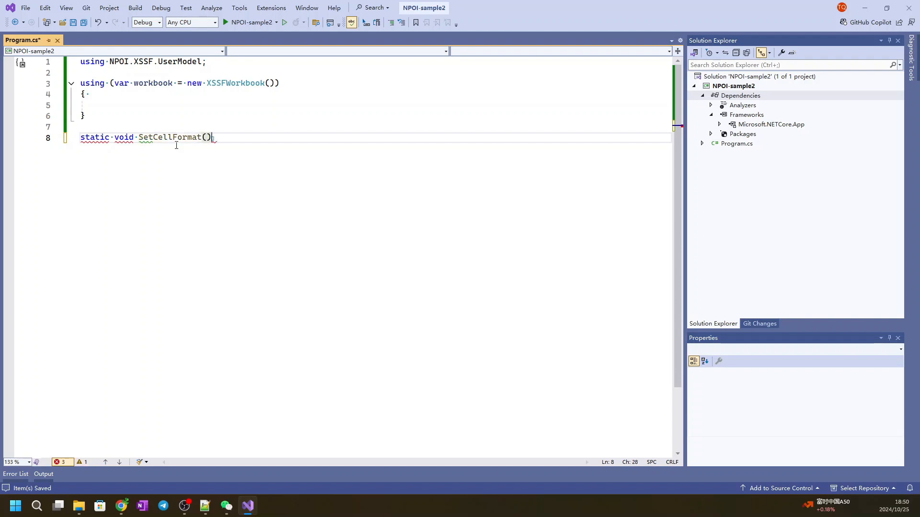
pyautogui.write('Iwor')
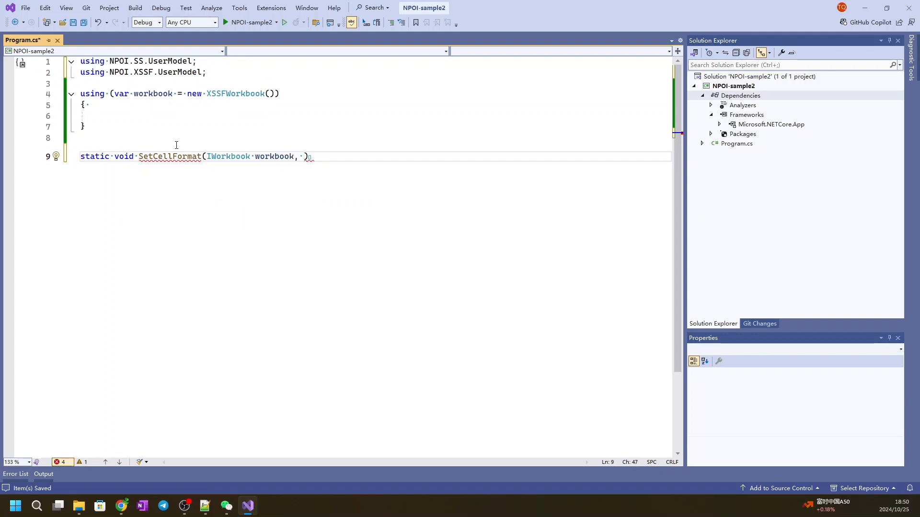
pyautogui.write('ICell')
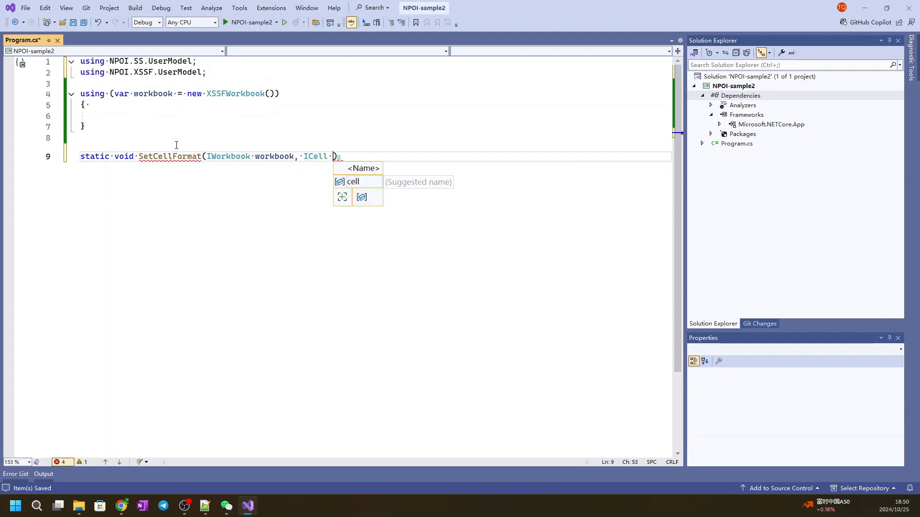
pyautogui.write('cell,')
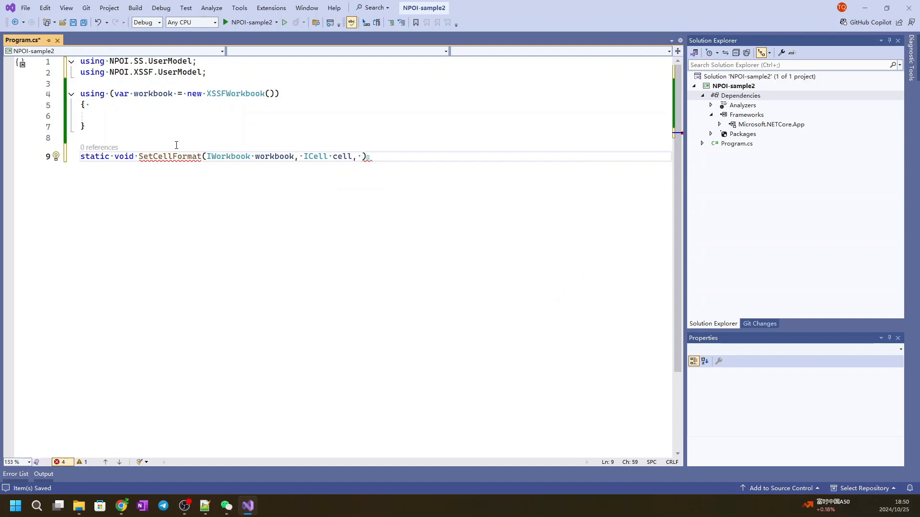
pyautogui.write('short formatId')
pyautogui.write('{')
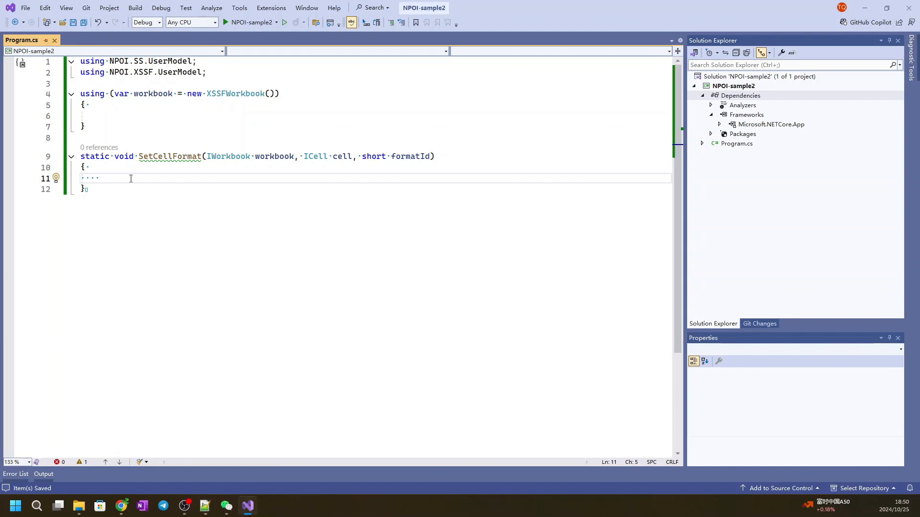
# Make SetCellFormat create a cell style, set its DataFormat to formatId and assign it to the cell
pyautogui.write('var cell')
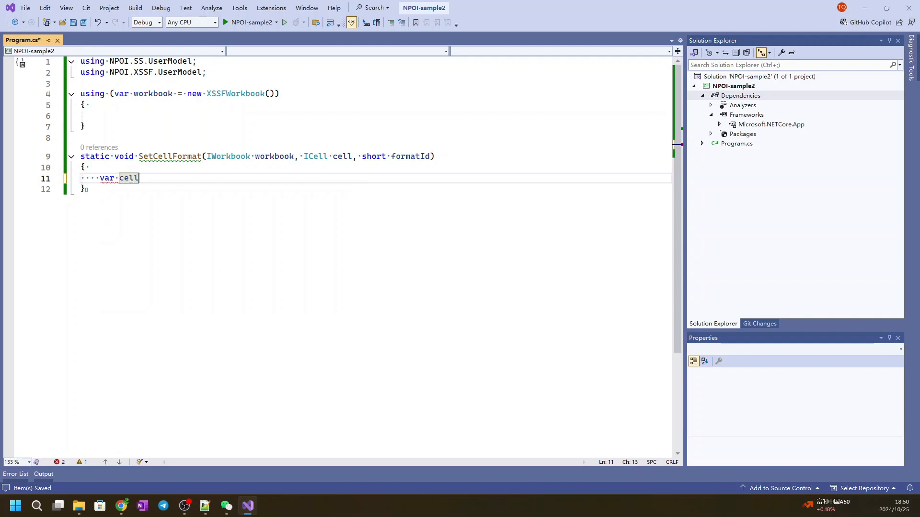
pyautogui.write('Style = cell.CellStyle;')
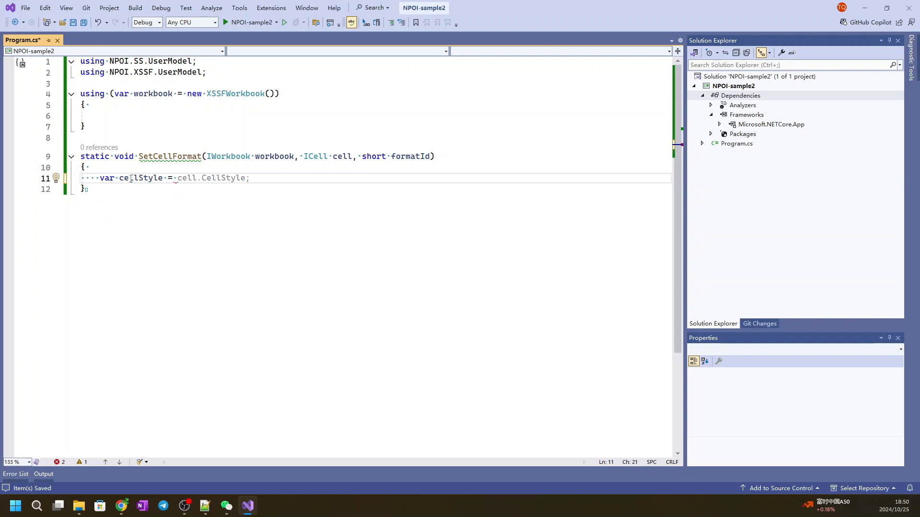
pyautogui.write('workbook.CreateCellStyle();')
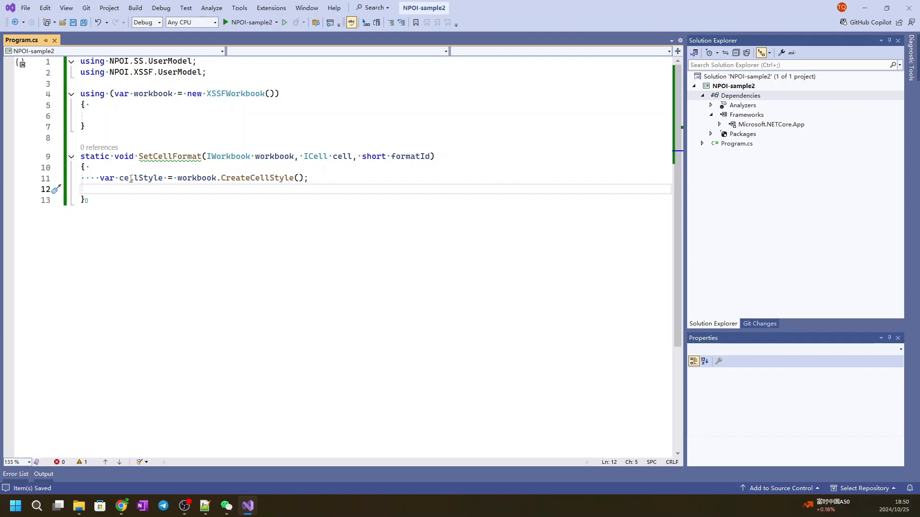
pyautogui.write('c')
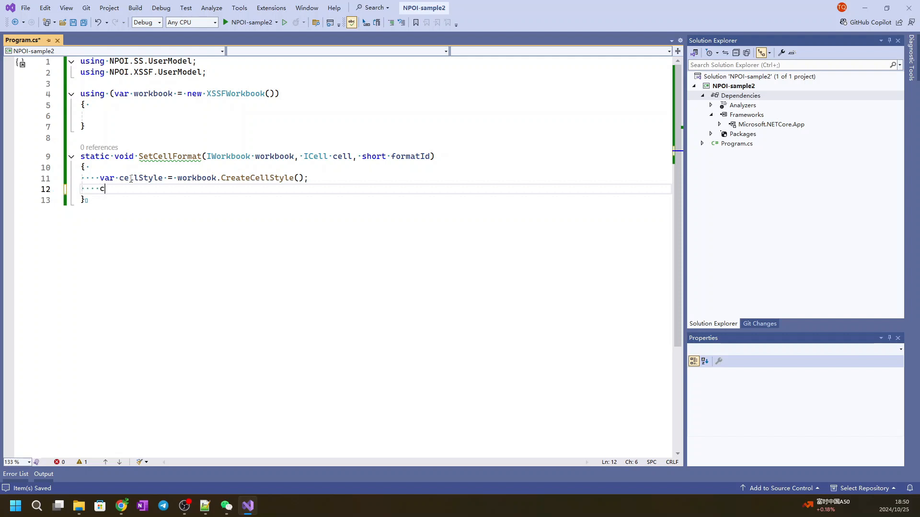
pyautogui.write('ellStyle')
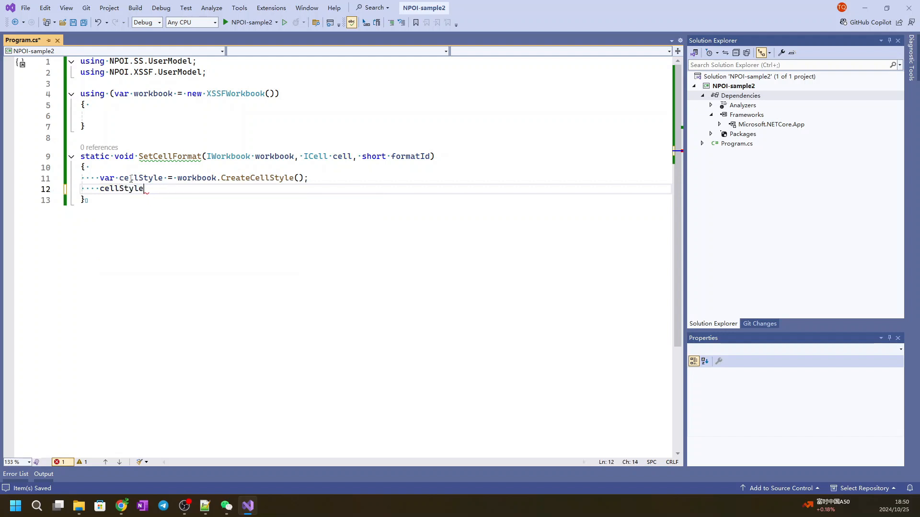
pyautogui.write('.')
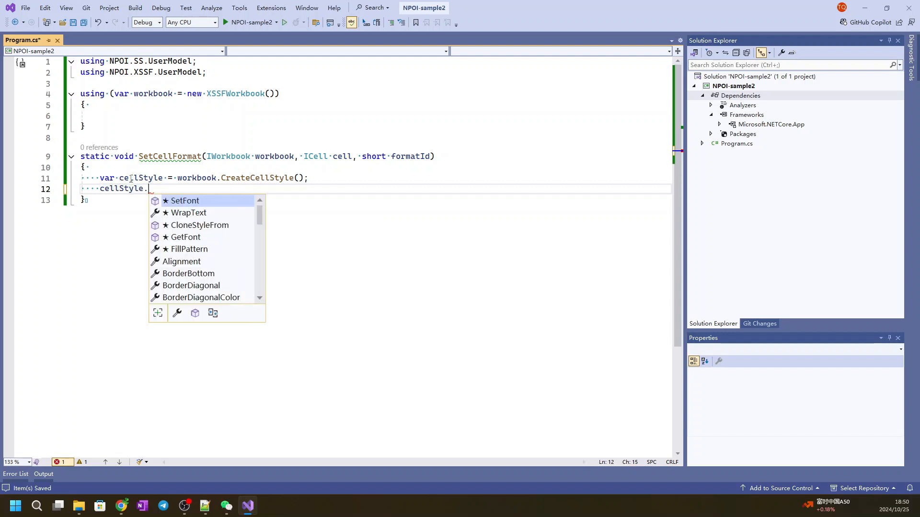
pyautogui.write('DataFormat = formatId;')
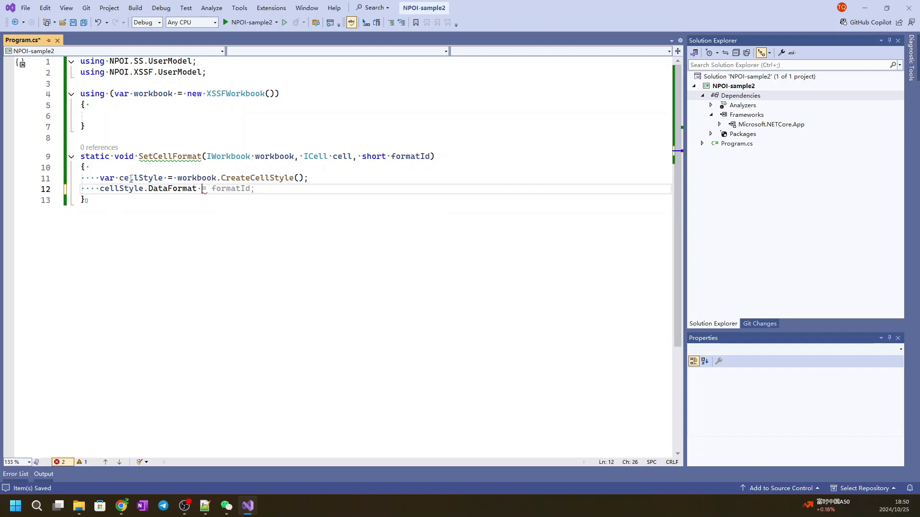
pyautogui.write('cell.CellStyle = cellStyle;')
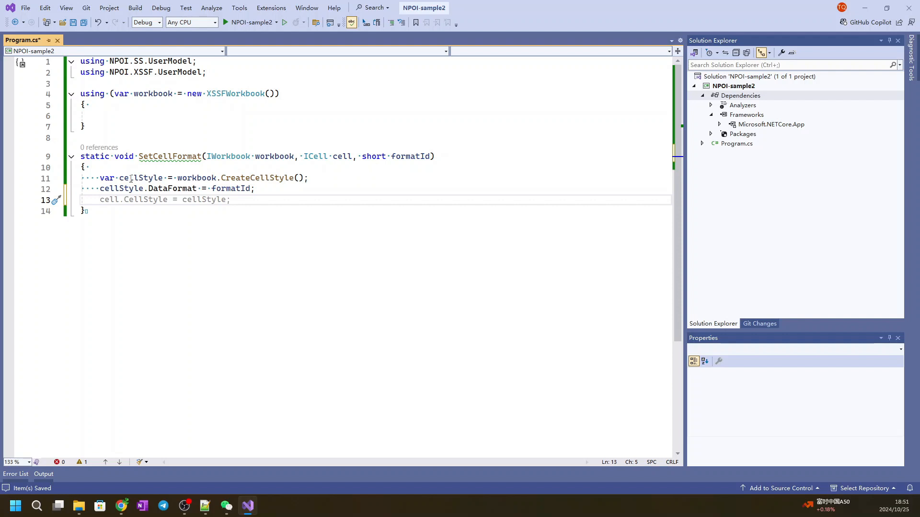
pyautogui.write('cell.Ce')
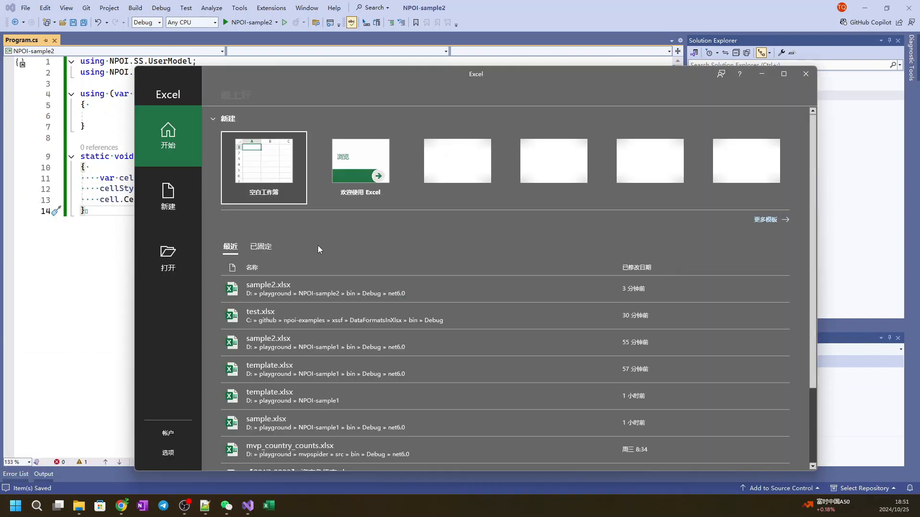
# Open a blank Excel workbook and bring up Format Cells for B5 on the Number category
pyautogui.click(263, 161)
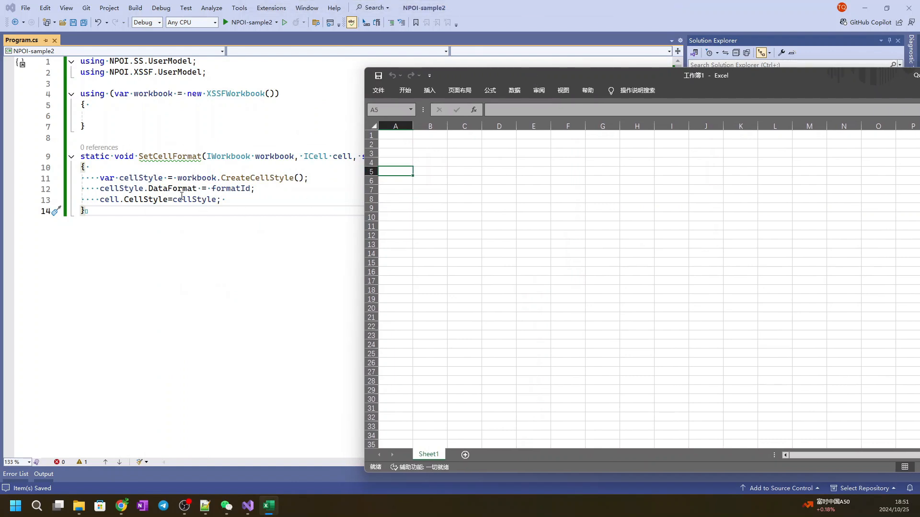
pyautogui.rightClick(430, 171)
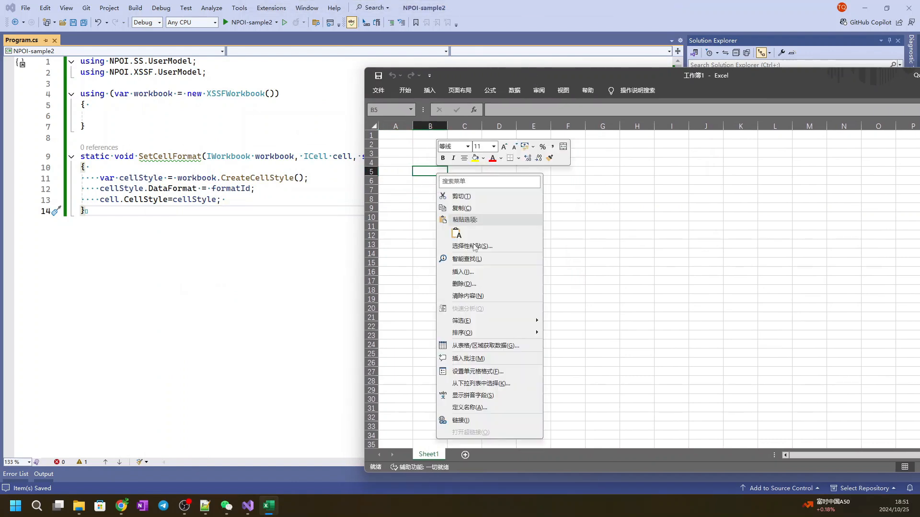
pyautogui.click(494, 375)
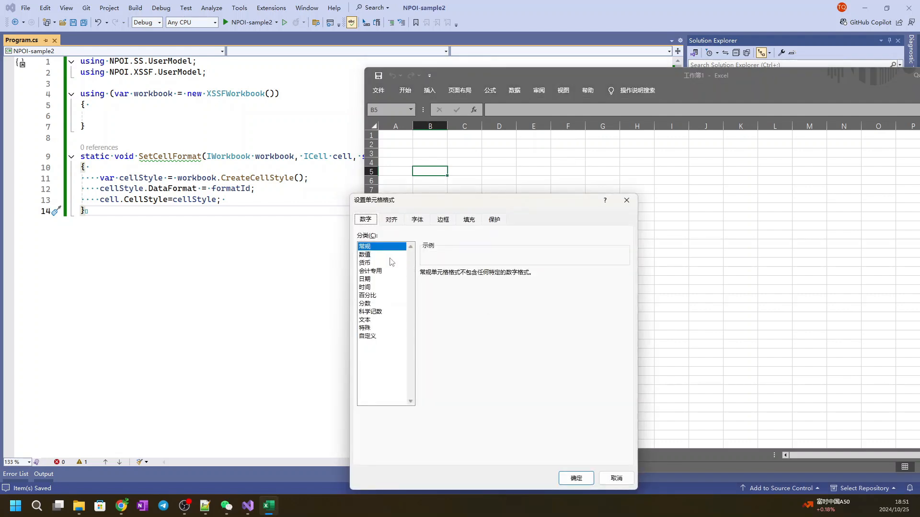
pyautogui.click(365, 254)
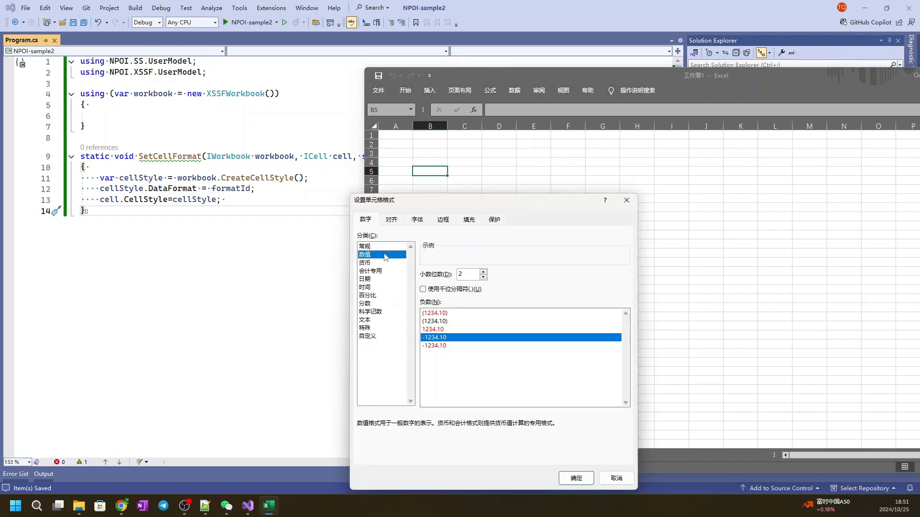
pyautogui.moveTo(404, 310)
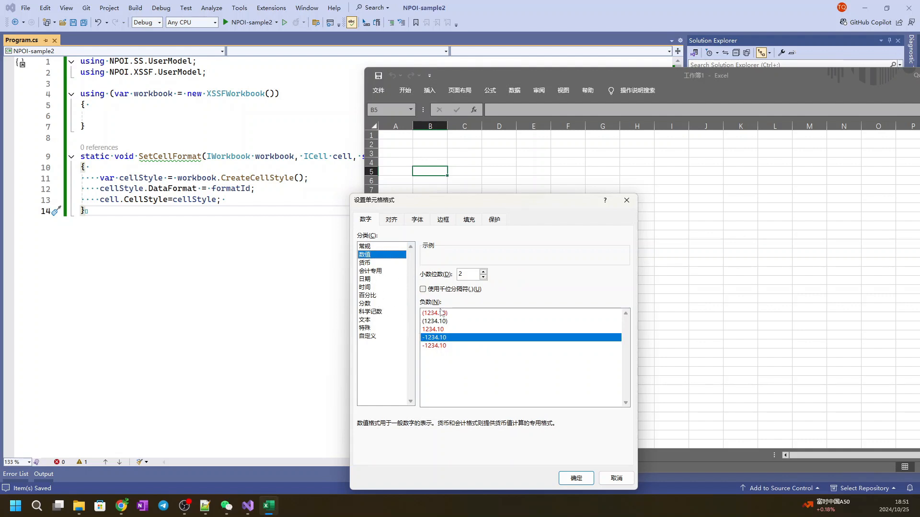
# Compare the Number, Date and Time format categories, then return to Visual Studio
pyautogui.click(365, 279)
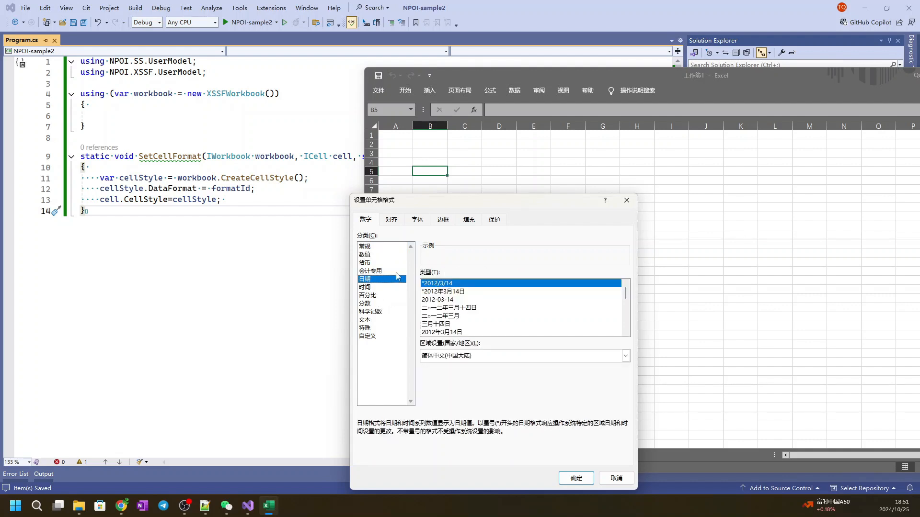
pyautogui.click(364, 254)
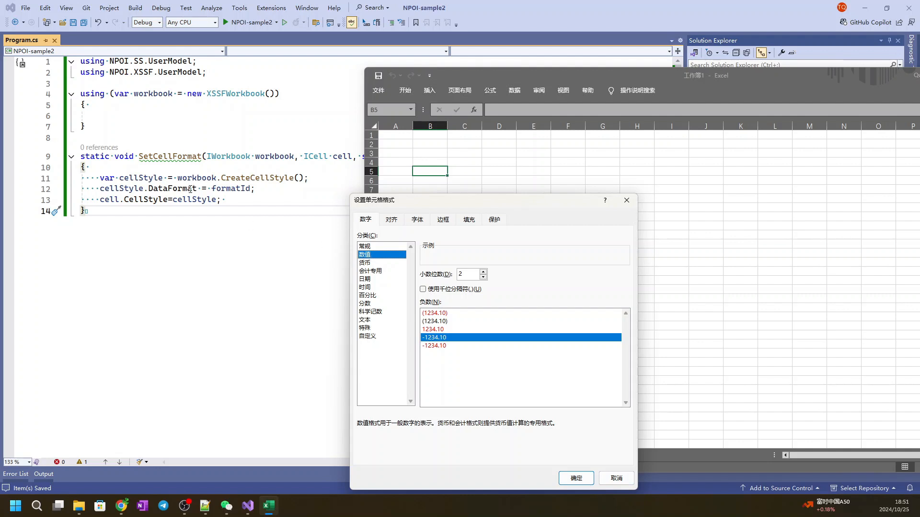
pyautogui.click(365, 278)
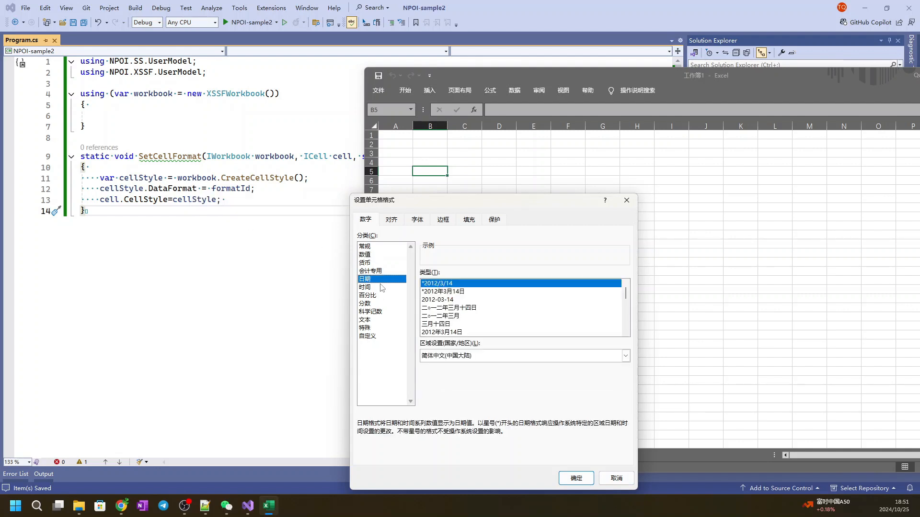
pyautogui.click(364, 286)
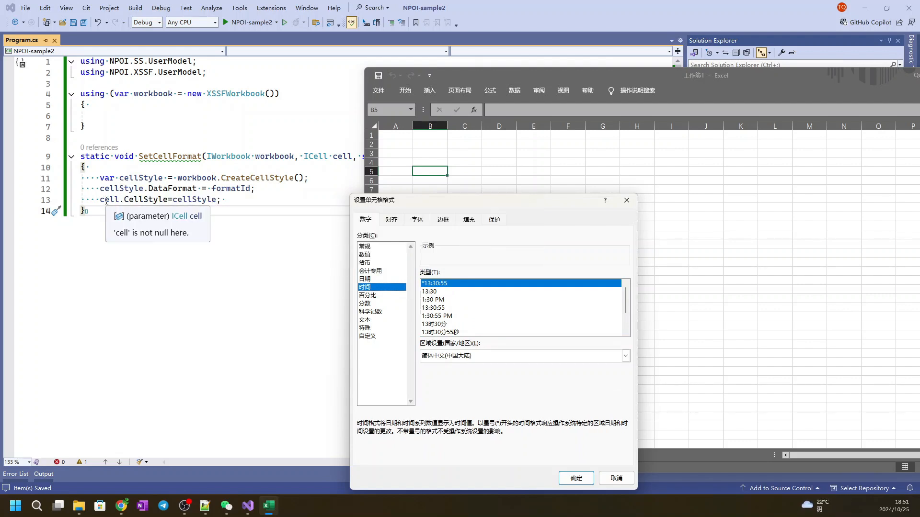
pyautogui.click(615, 478)
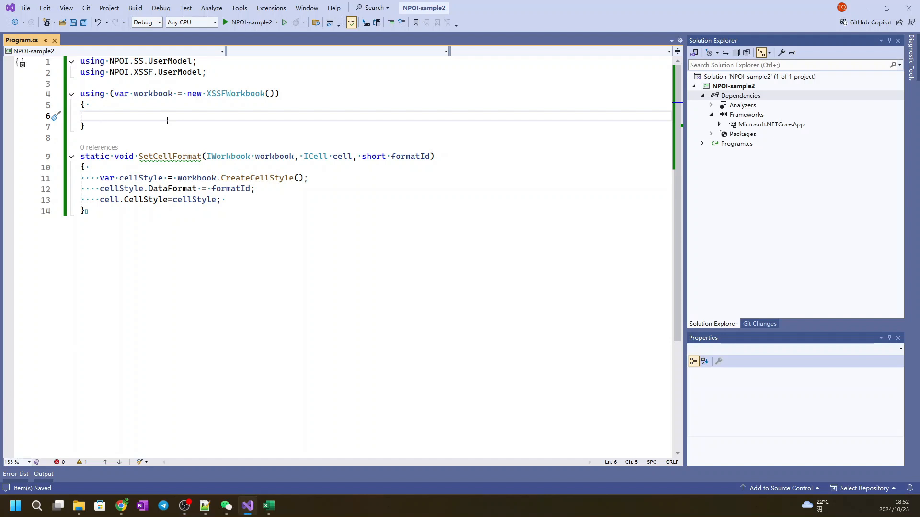
# Add var sheet = workbook.CreateSheet("Sheet1"); inside the workbook block
pyautogui.write('var sheet = workbook.CreateSheet();')
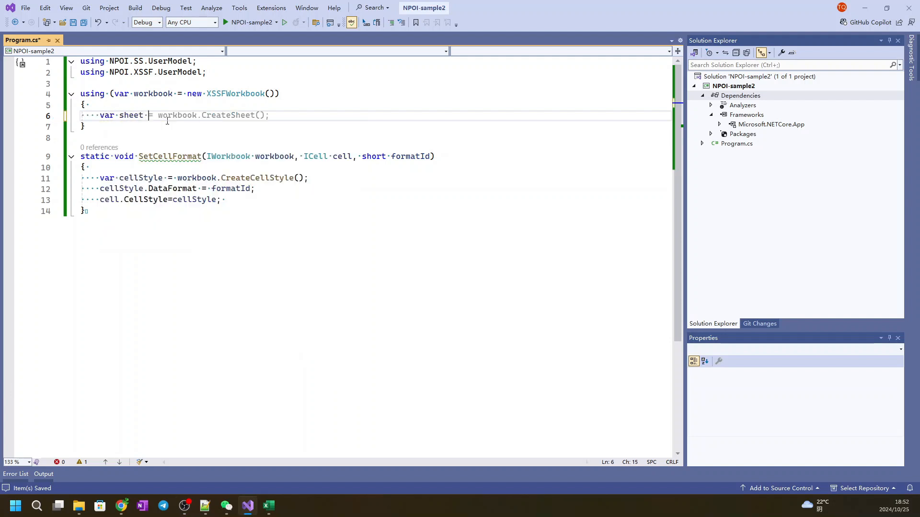
pyautogui.write('"");')
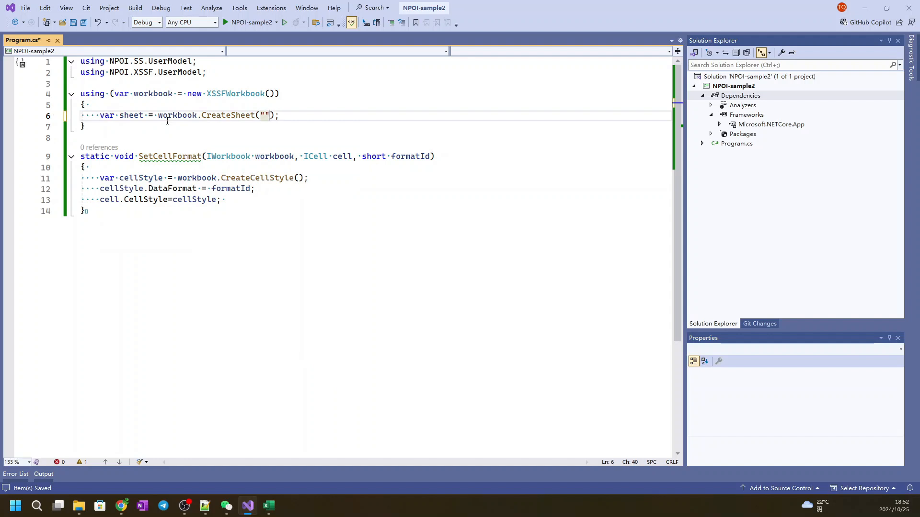
pyautogui.write('Sheet1')
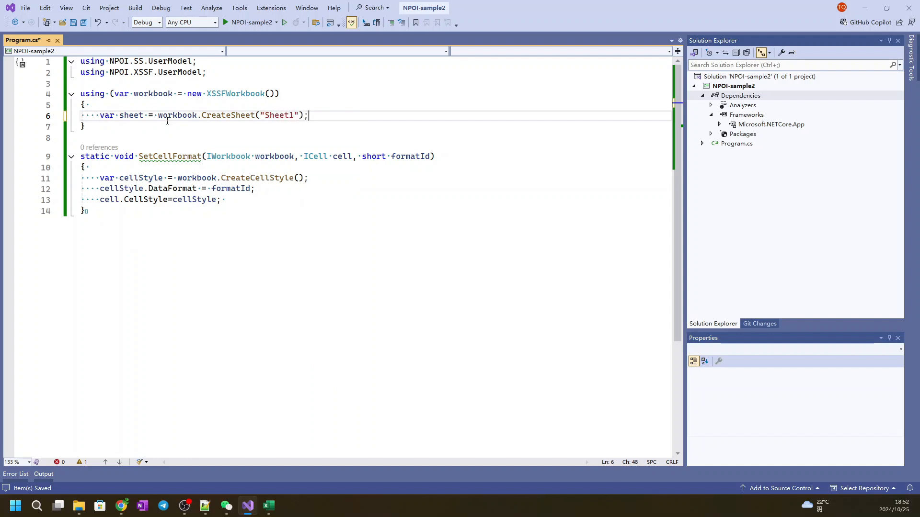
pyautogui.write('sheet')
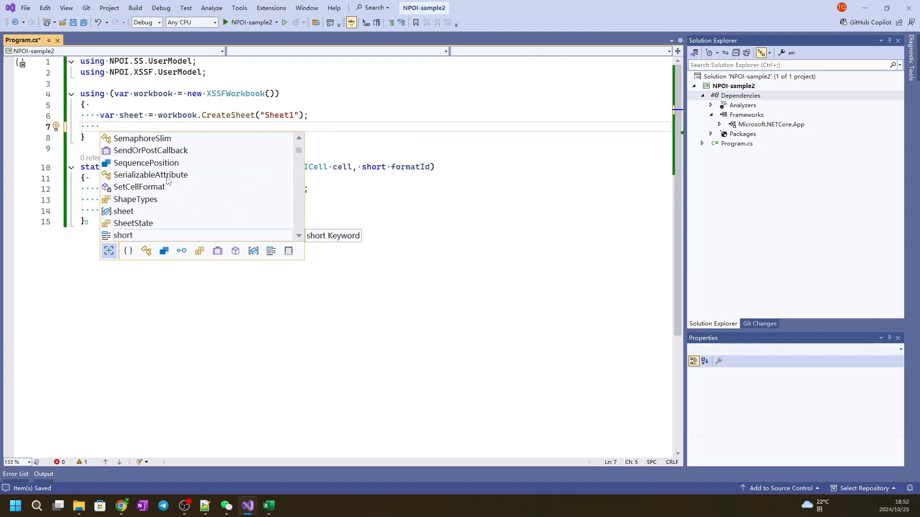
pyautogui.press('Escape')
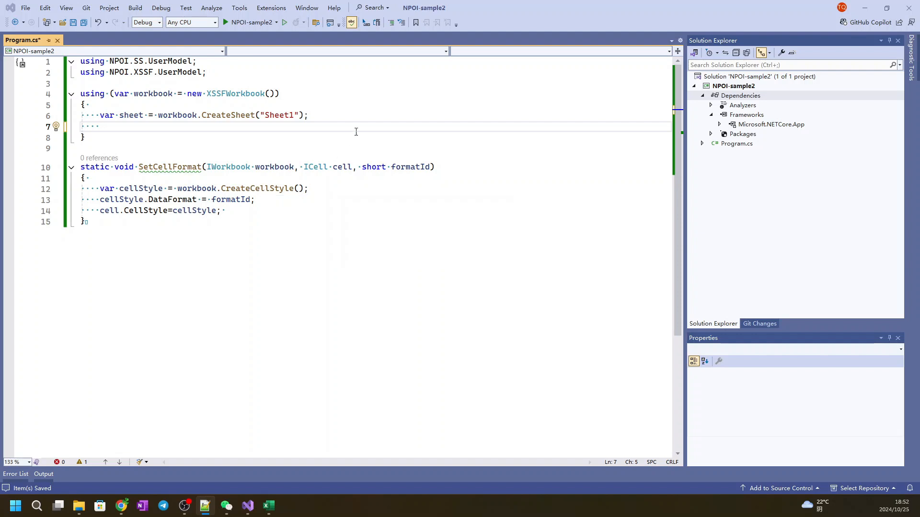
# Add var dataformat = workbook.CreateDataFormat(); below the sheet line
pyautogui.write('var f')
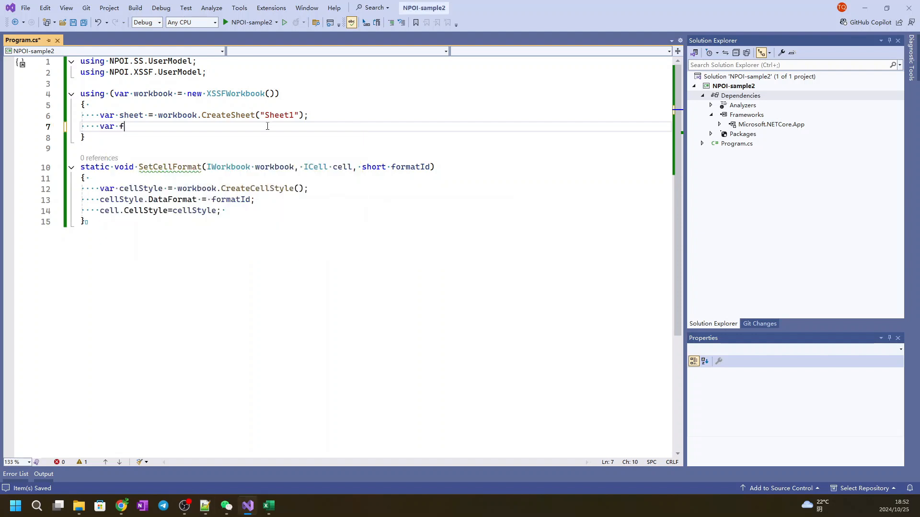
pyautogui.write('ormat =')
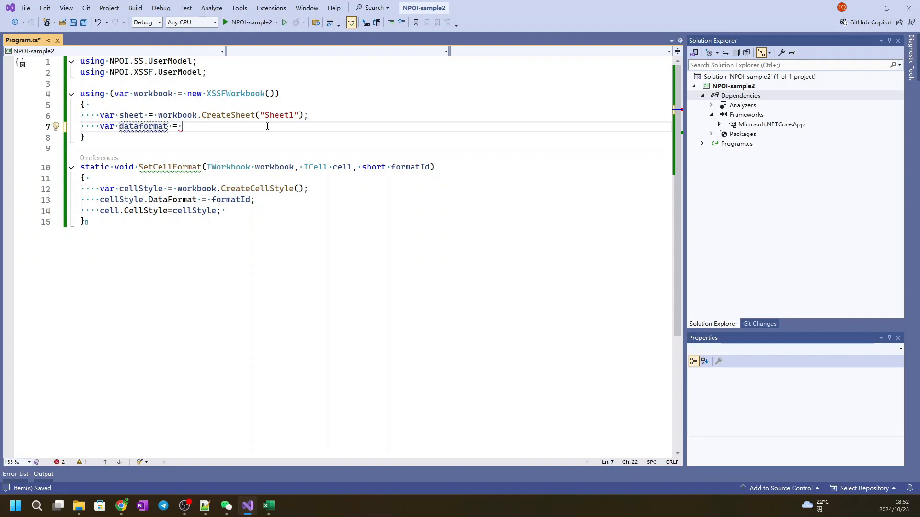
pyautogui.write('workbook.CreateDataFormat();')
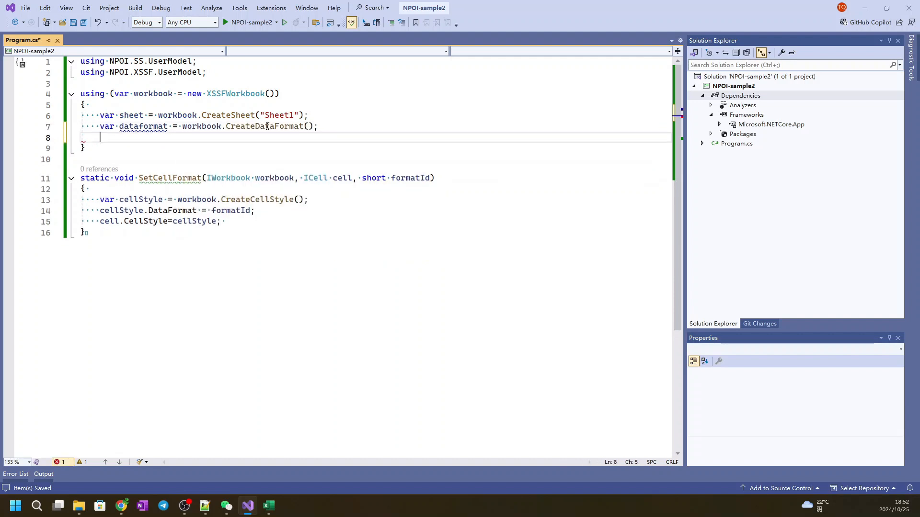
pyautogui.press('ctrl+s')
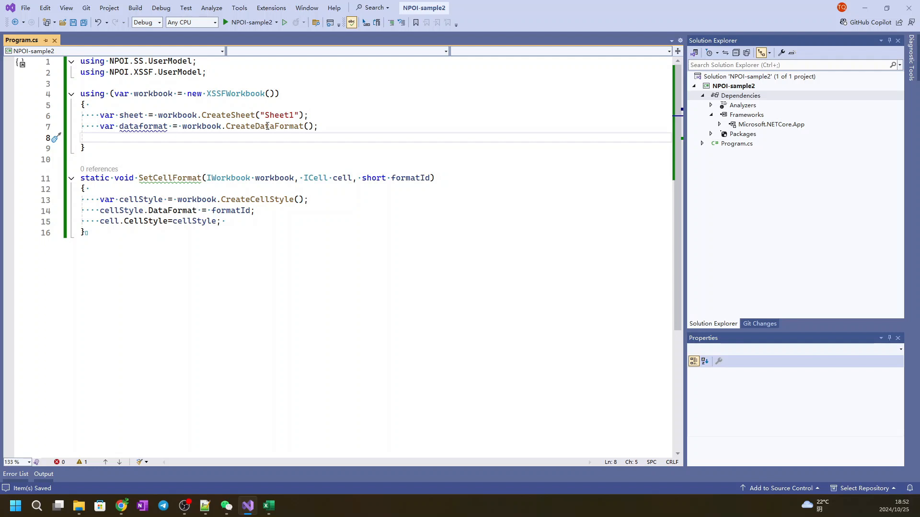
# Create cell1 at row 0, cell 0 and set its value to 1.234
pyautogui.write('var cell1')
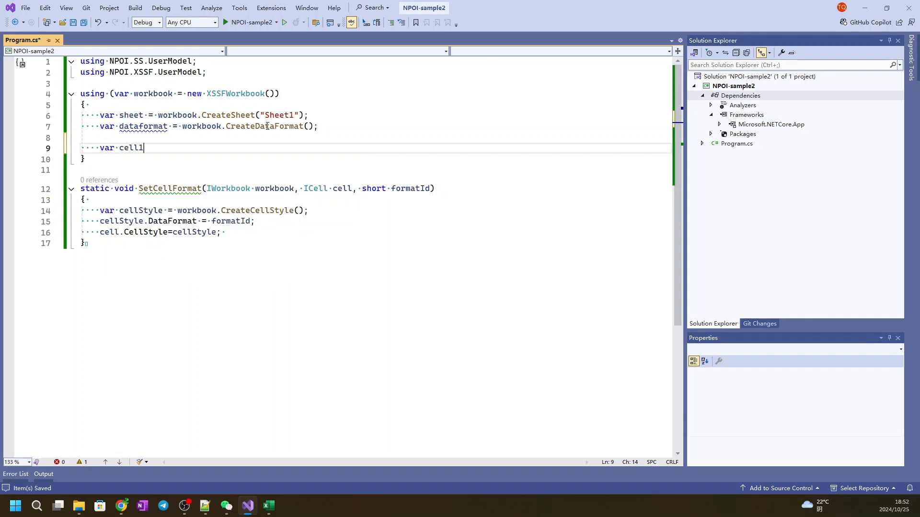
pyautogui.write('= sheet')
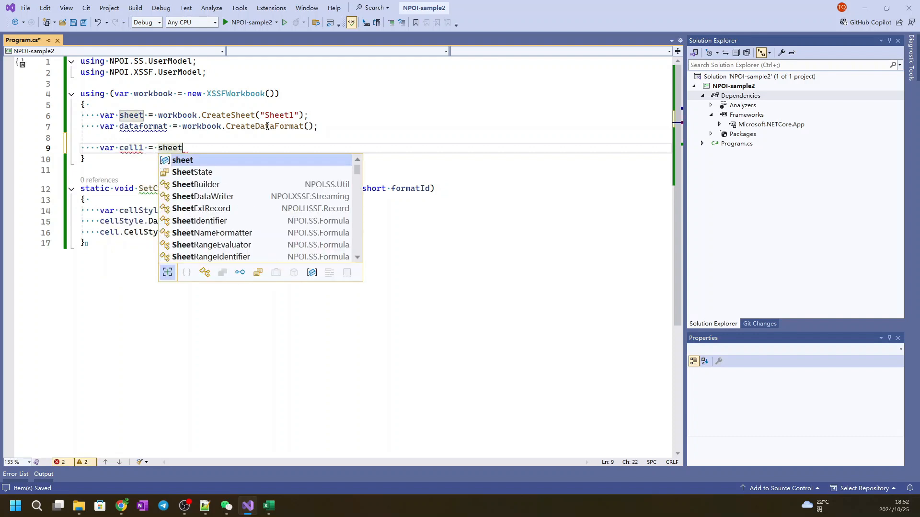
pyautogui.write('.CreateRow(0);')
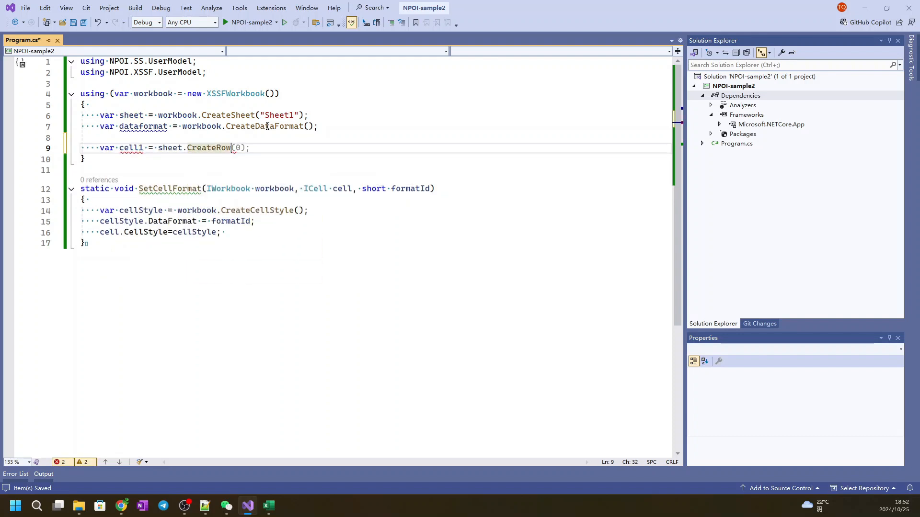
pyautogui.write('.CreateCell')
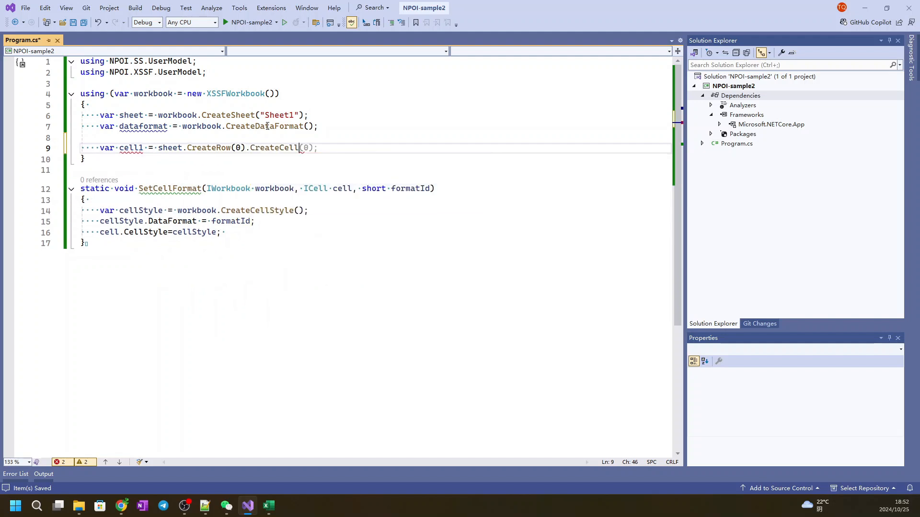
pyautogui.write('1')
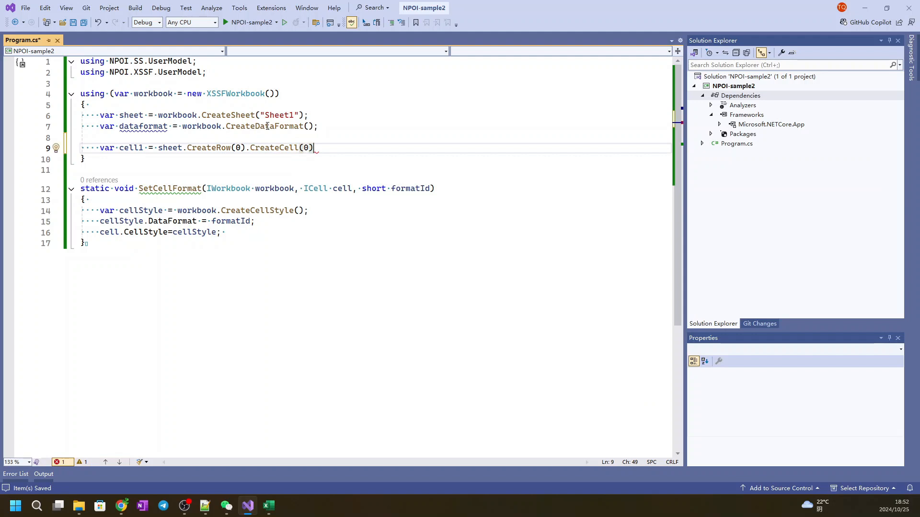
pyautogui.write('cell1.s')
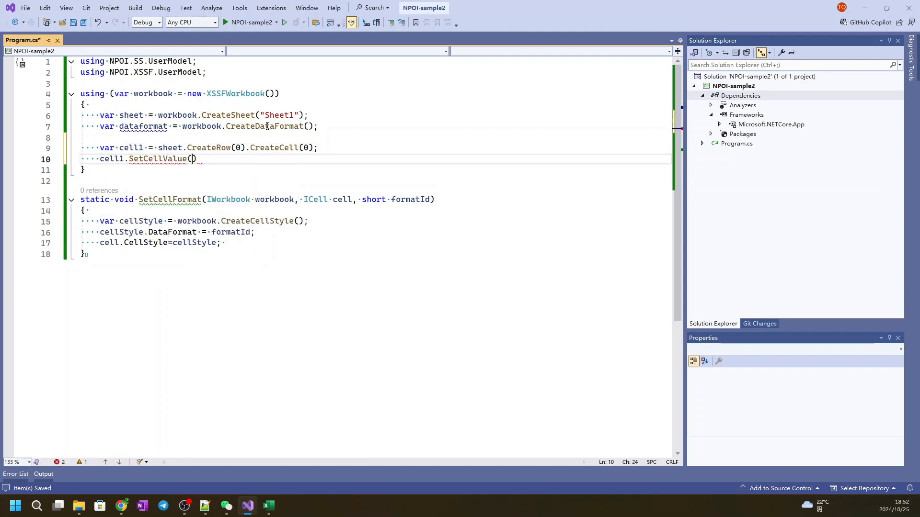
pyautogui.write('1.234')
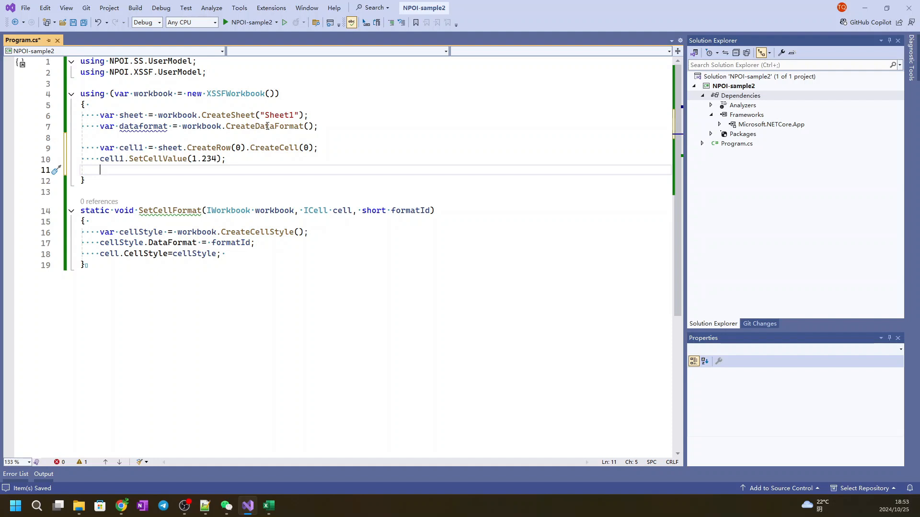
# Apply SetCellFormat to cell1 with dataformat.GetFormat("0.00")
pyautogui.write('SetCellFormat(workbook,')
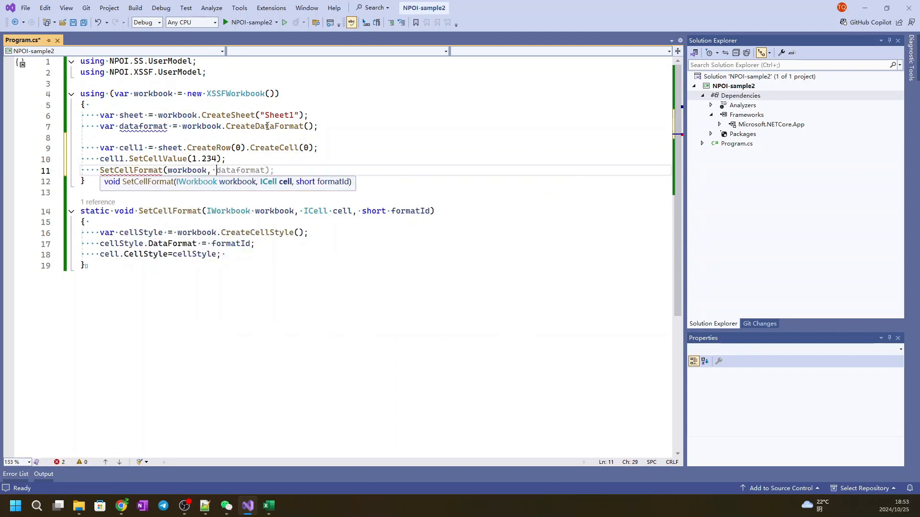
pyautogui.write('cell,')
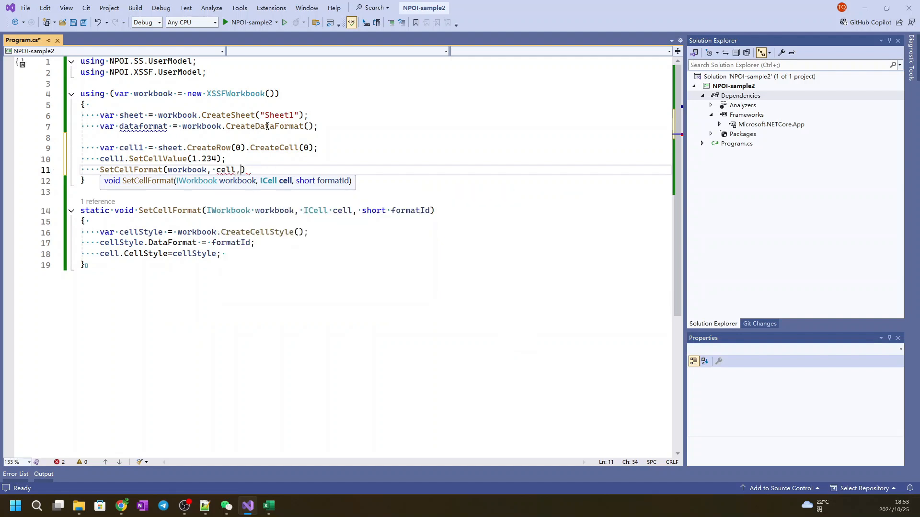
pyautogui.write(',')
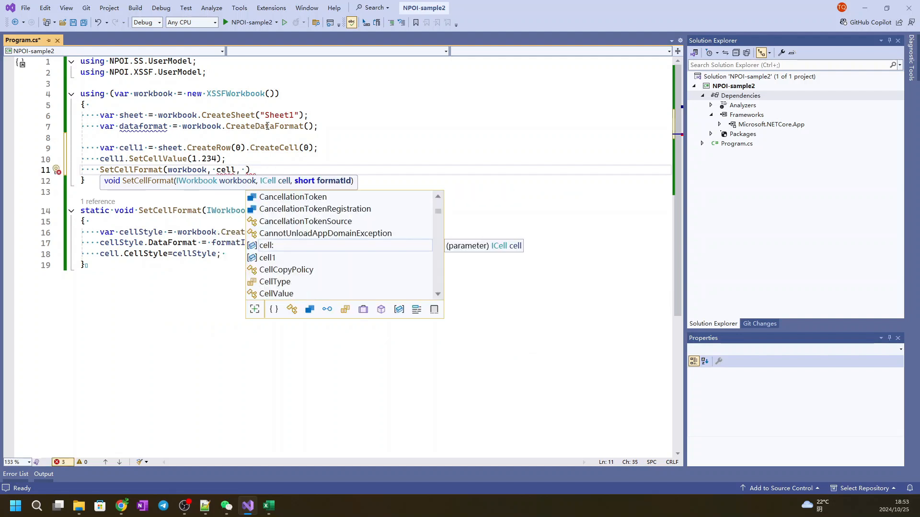
pyautogui.write('format')
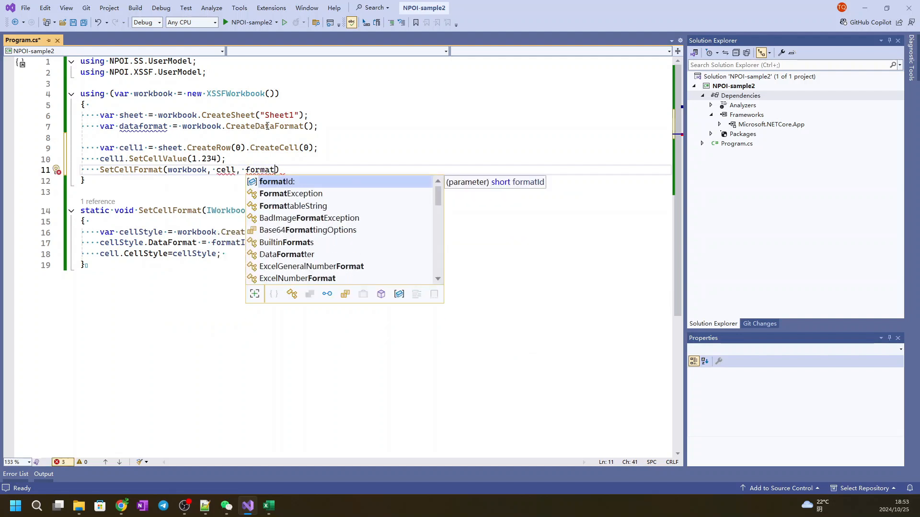
pyautogui.write('dataformat.ge')
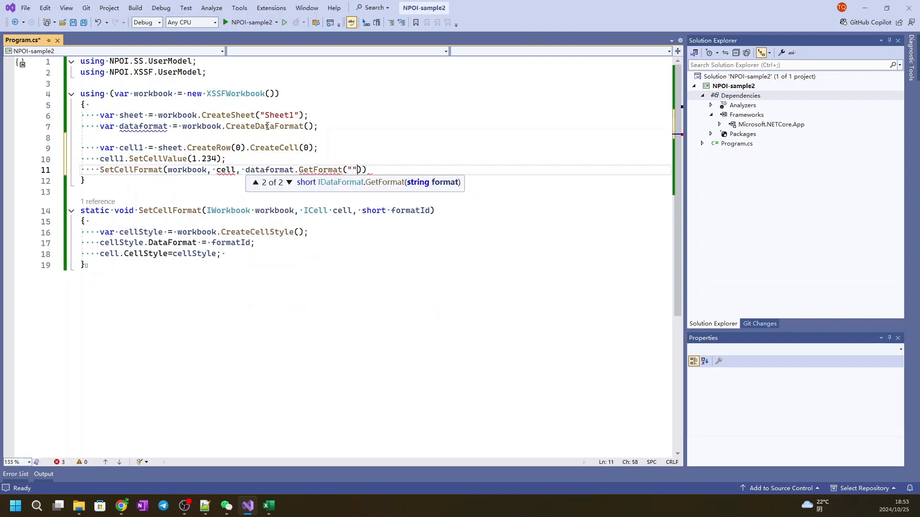
pyautogui.write('0.00')
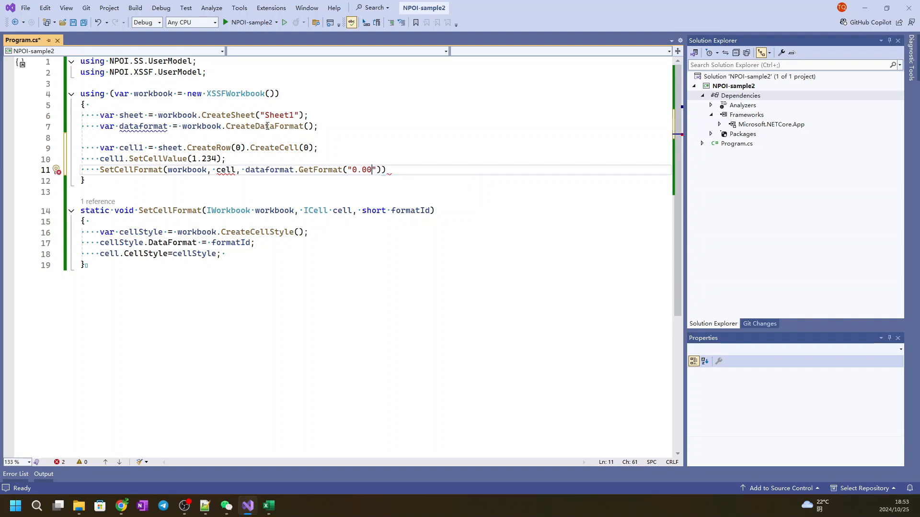
pyautogui.write(';')
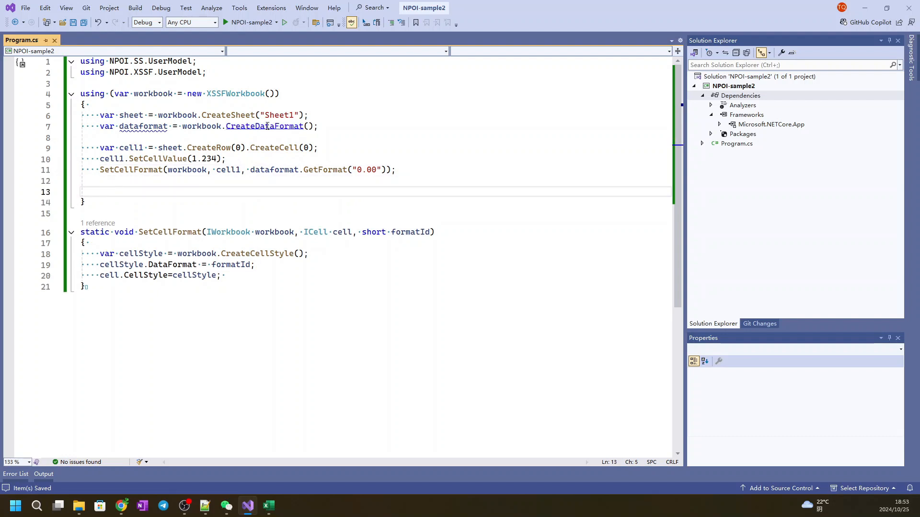
# Add the comment //A1 shows 2 digits number above the cell1 code
pyautogui.write('//')
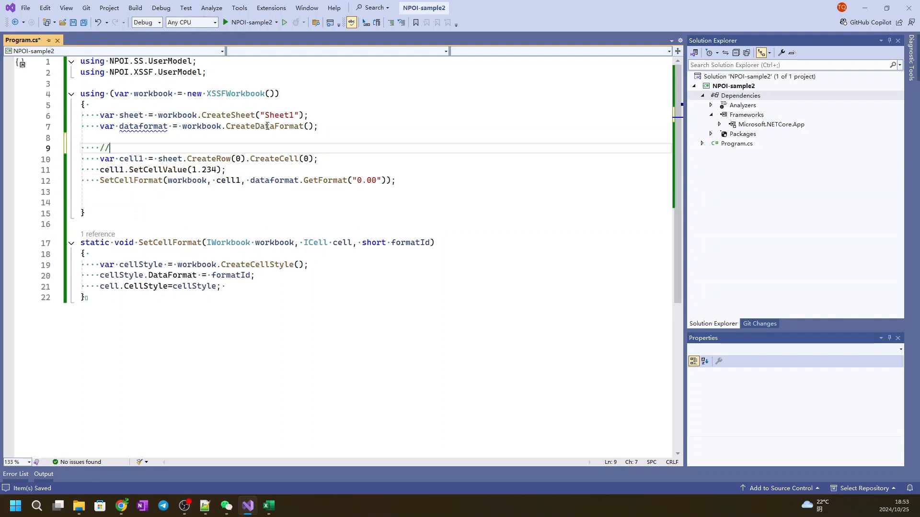
pyautogui.write('A1 sho')
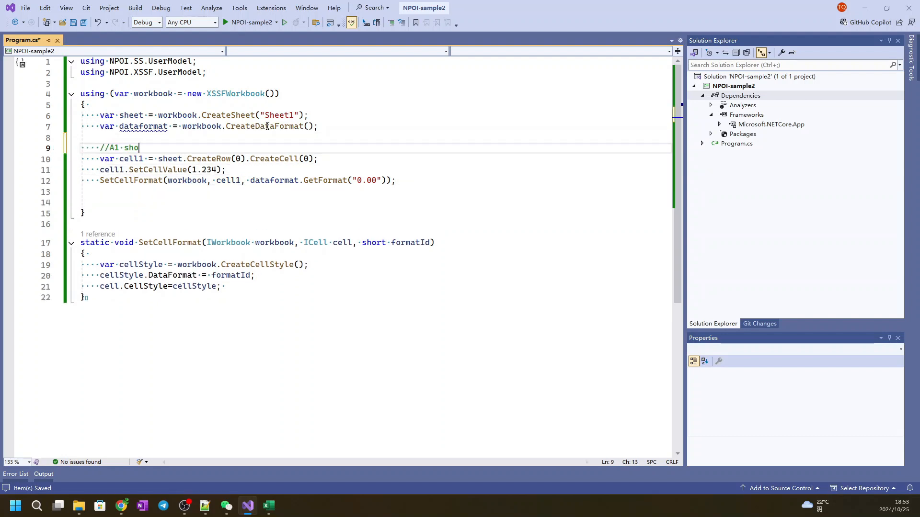
pyautogui.write('ws 2 gi')
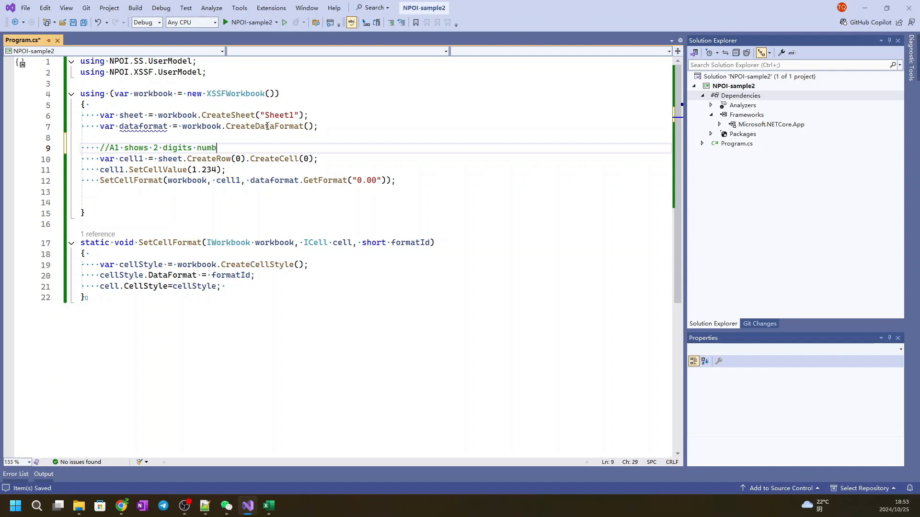
pyautogui.write('er')
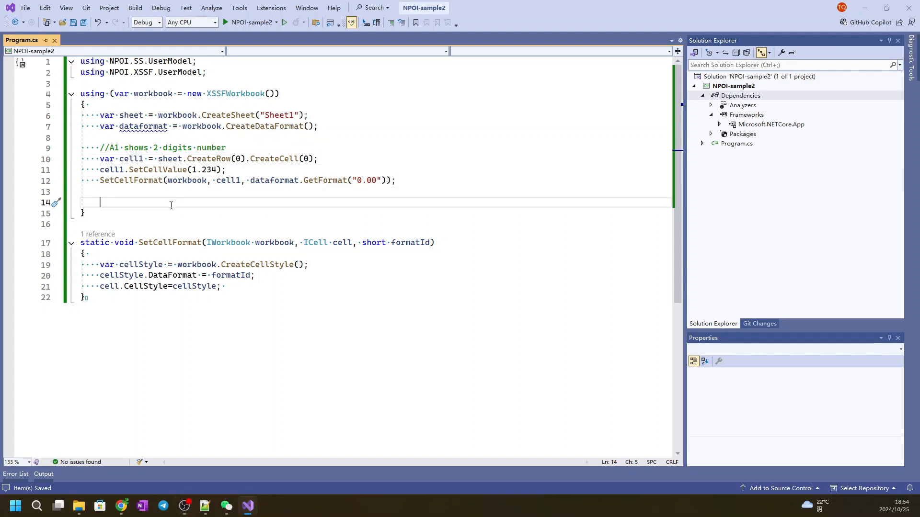
# Create cell2 at row 1, cell 0 and set its value to 3.141592654
pyautogui.write('var c3l')
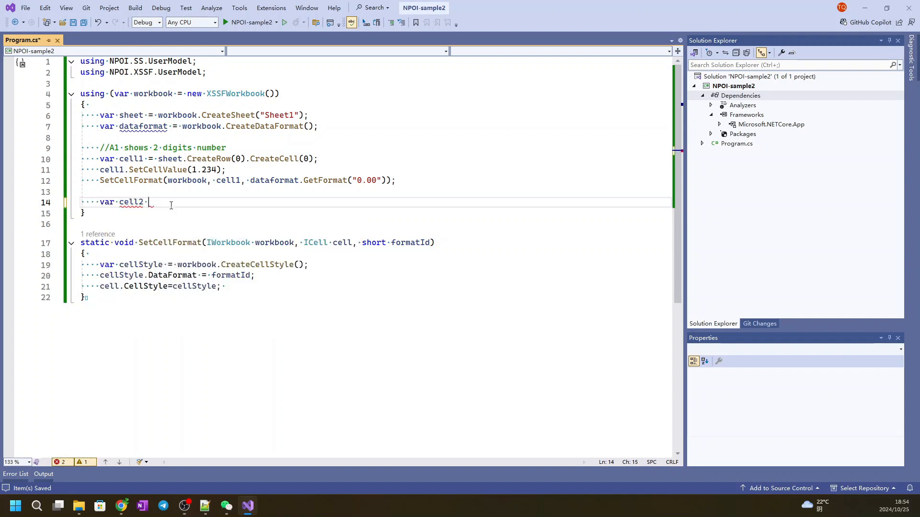
pyautogui.write('= sheet.c')
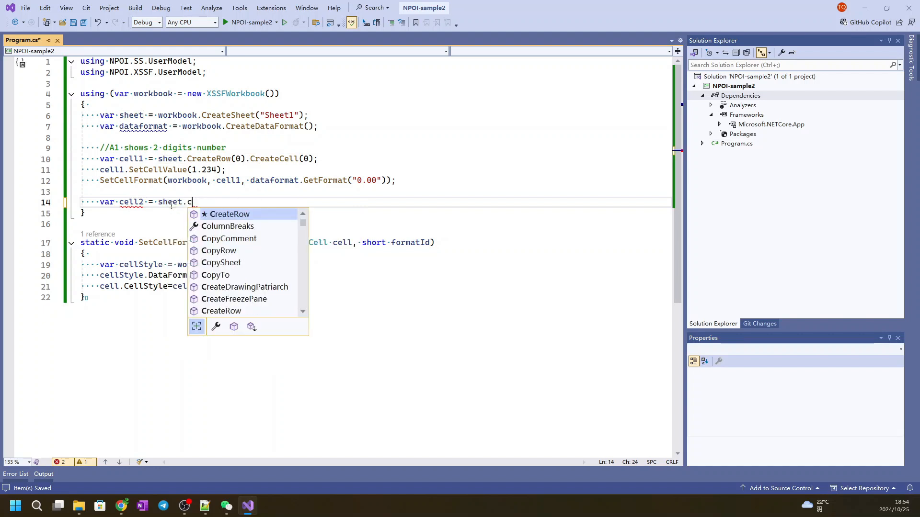
pyautogui.write('reateRow(1')
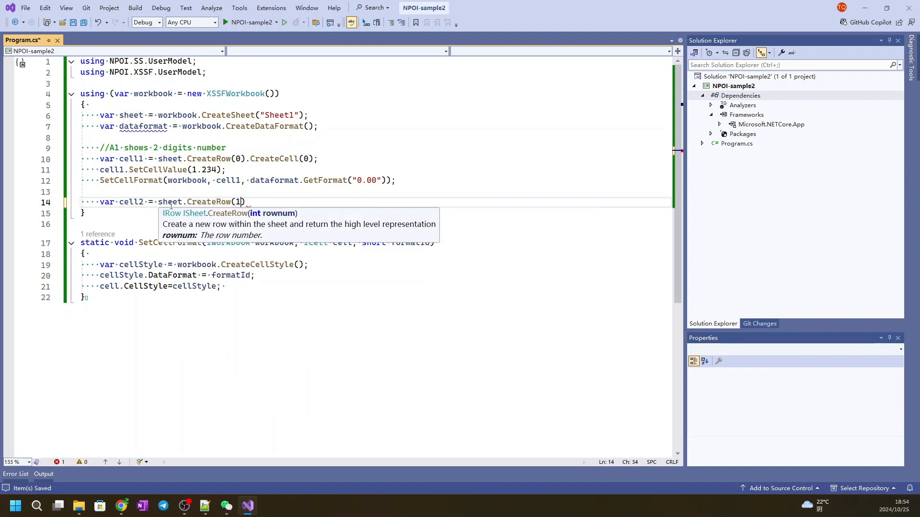
pyautogui.write('.')
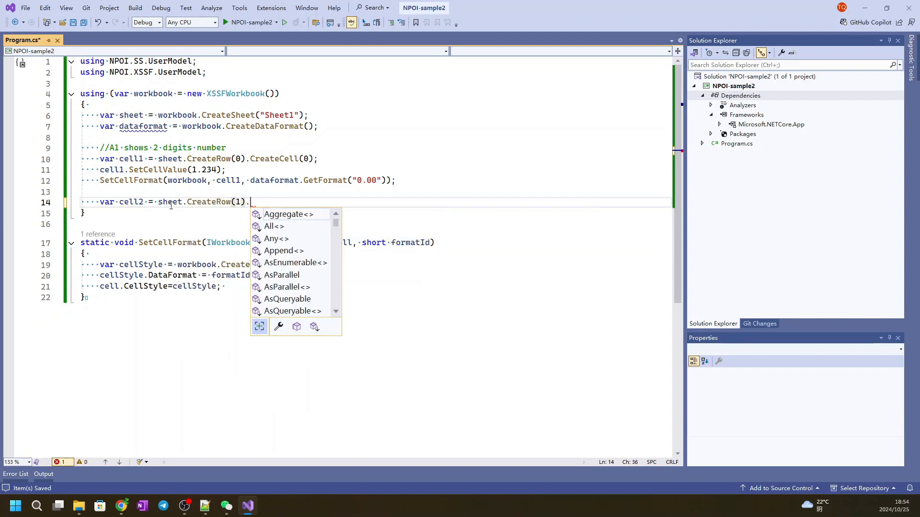
pyautogui.write('CreateCell(0')
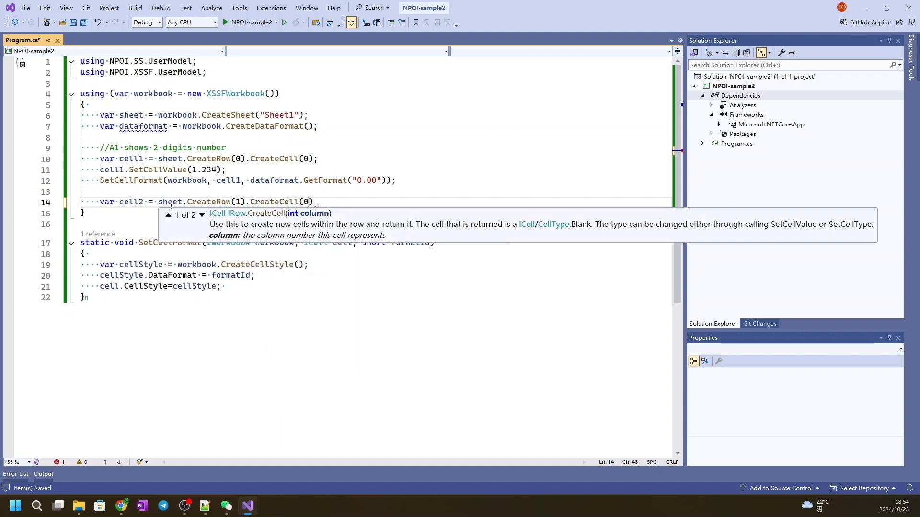
pyautogui.write('cell2')
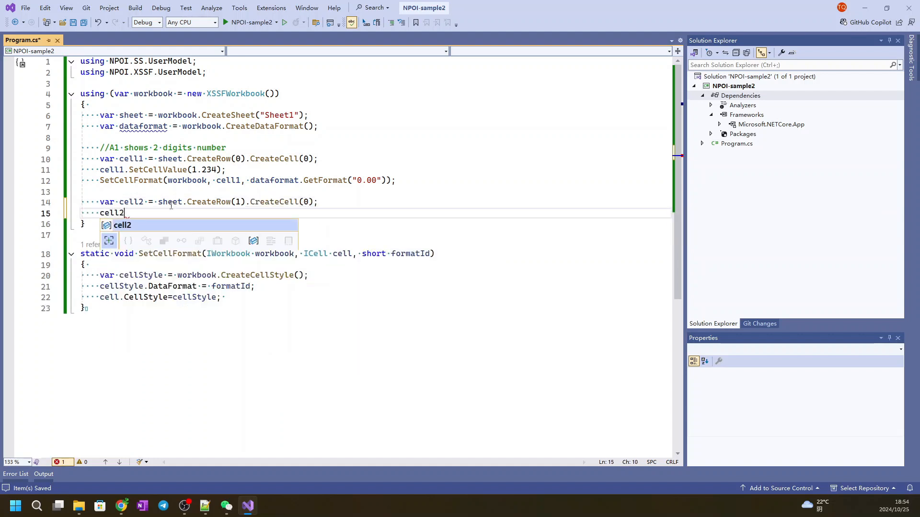
pyautogui.write('.s')
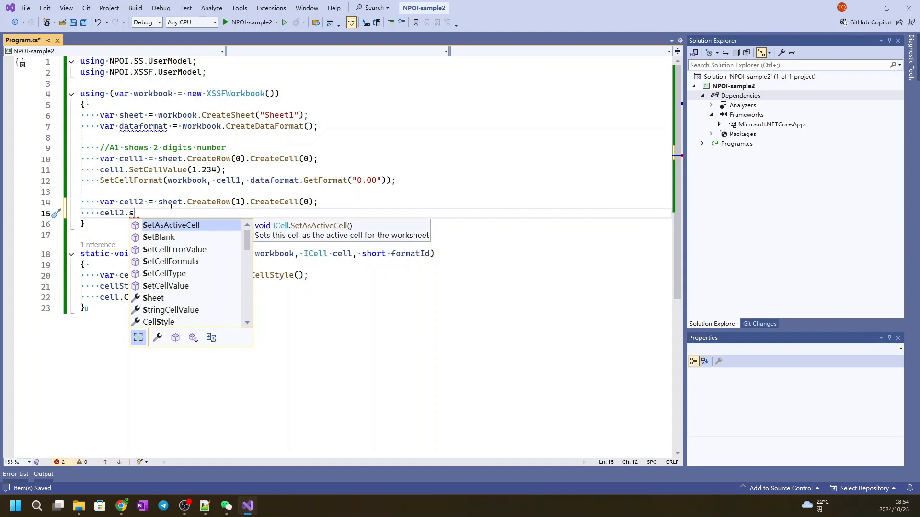
pyautogui.write('etc')
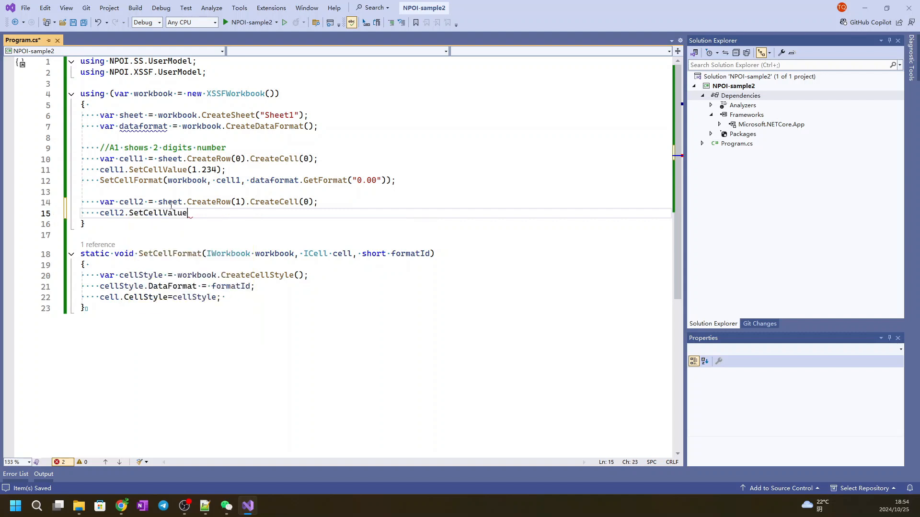
pyautogui.write('();')
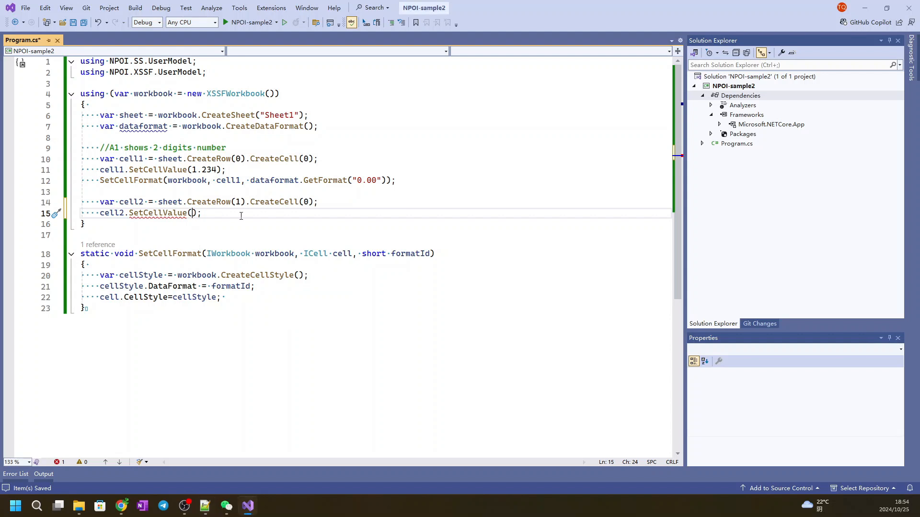
pyautogui.write('3.141')
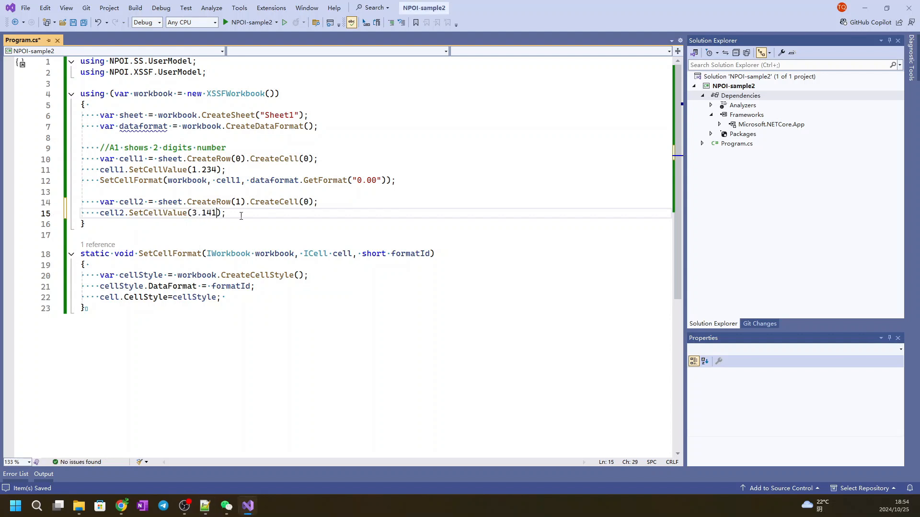
pyautogui.write('5926')
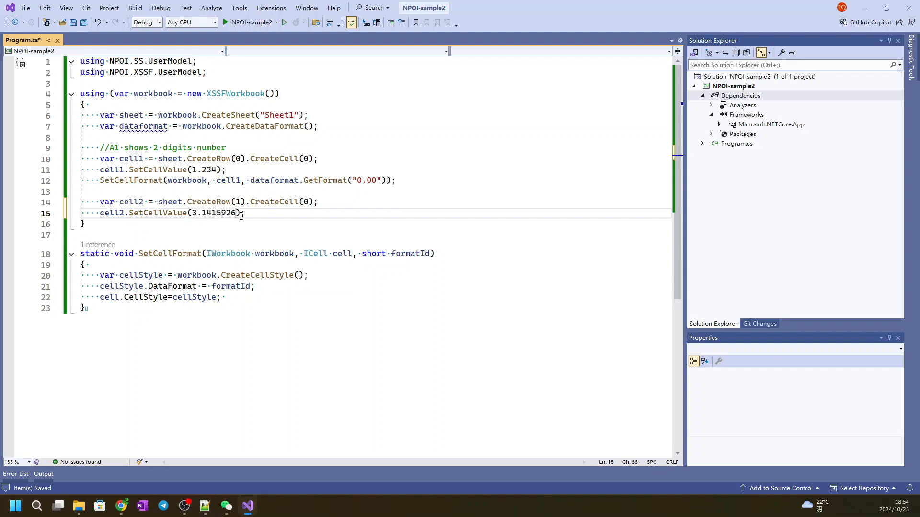
pyautogui.write('54')
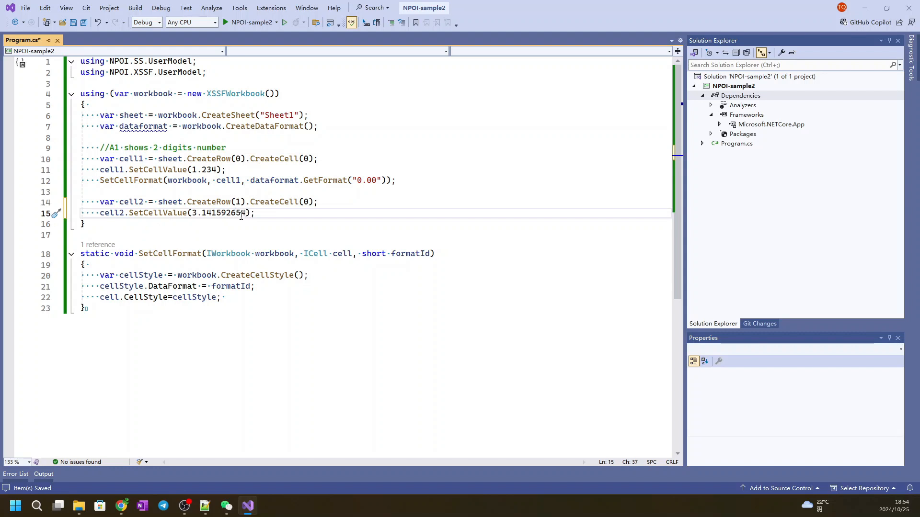
# Format cell2 with GetFormat("0.00E+00") and add the //A2 shows scientific number comment
pyautogui.write('SetCellFormat(')
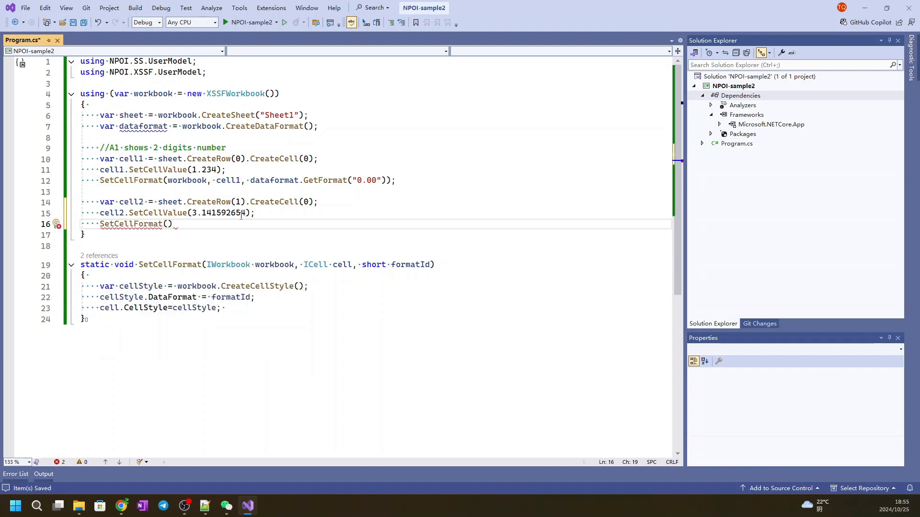
pyautogui.write('workbook')
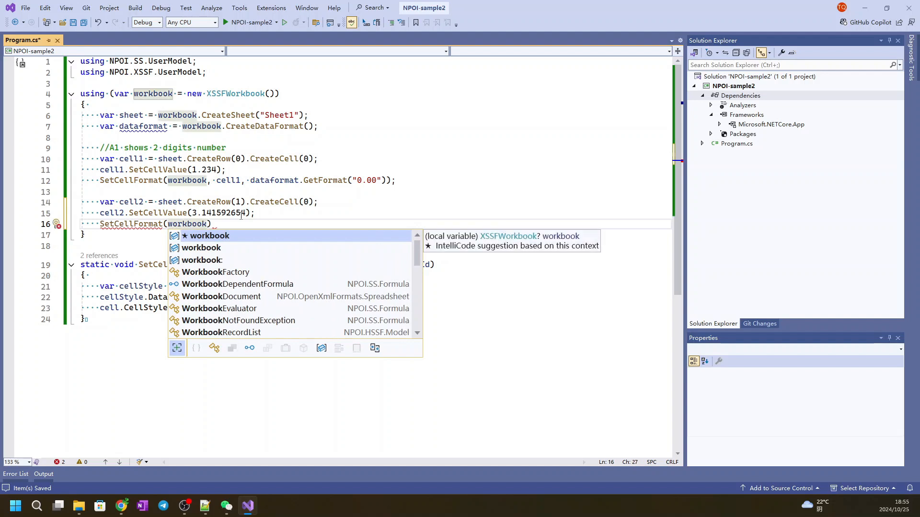
pyautogui.write(', cell2')
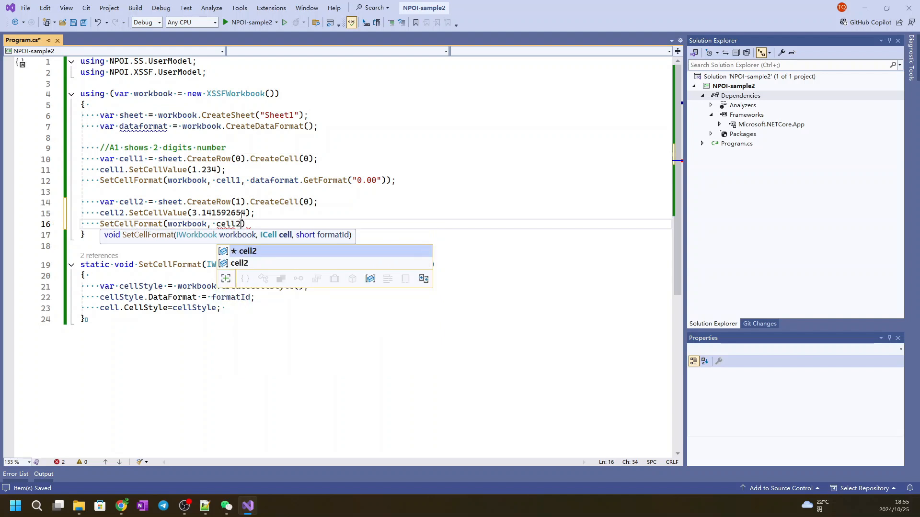
pyautogui.write(', d')
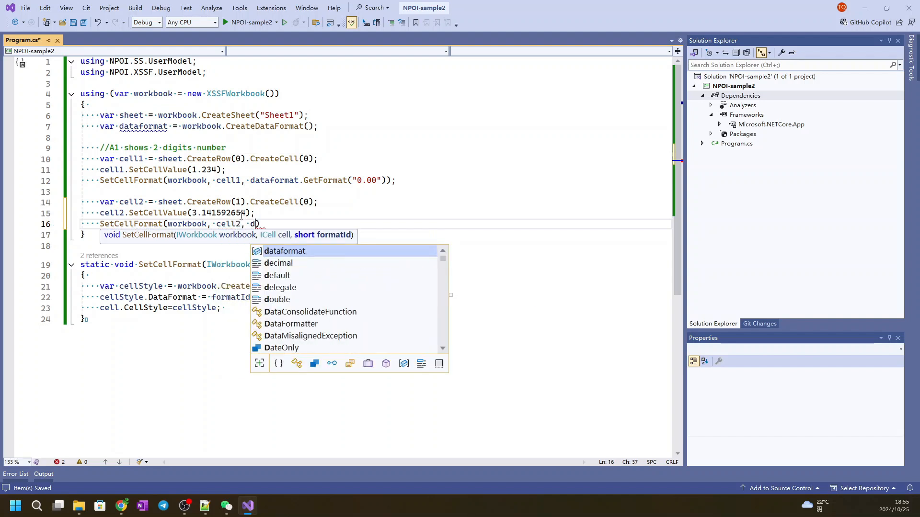
pyautogui.write('ataformat.')
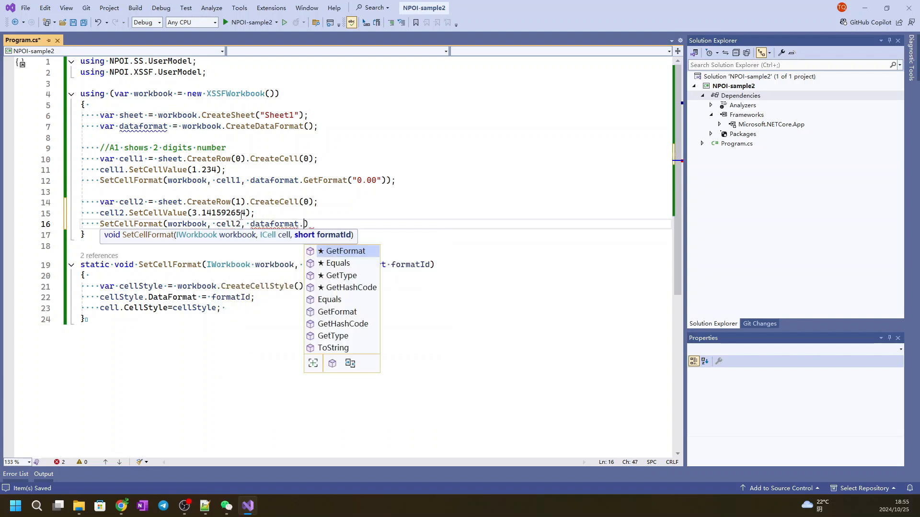
pyautogui.write('GetFormat()')
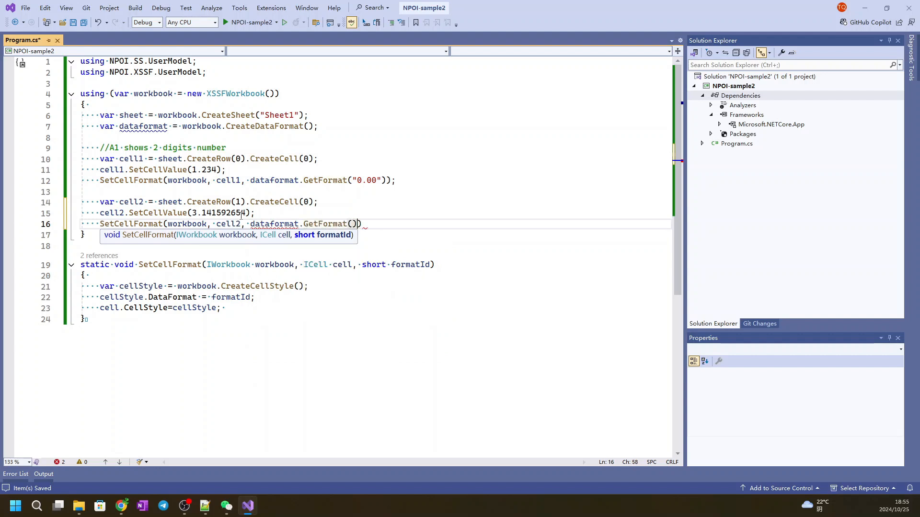
pyautogui.write('""')
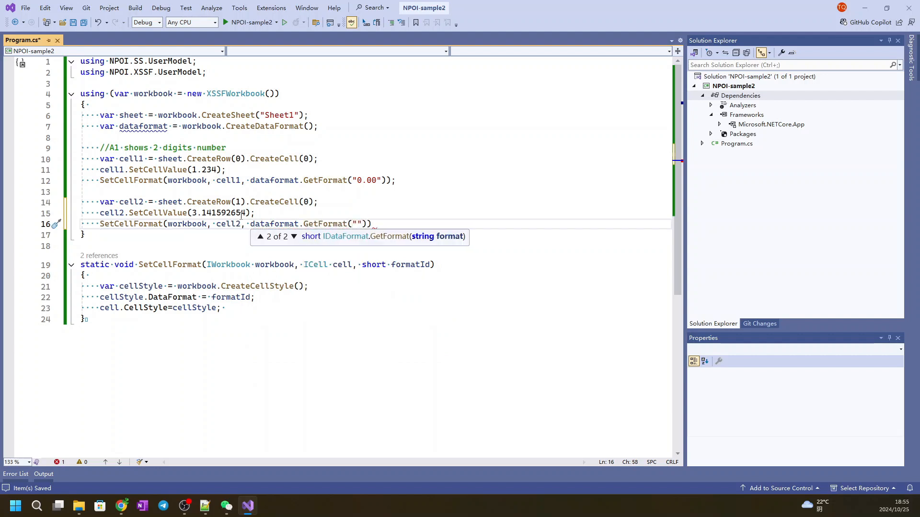
pyautogui.write('0.00E+00')
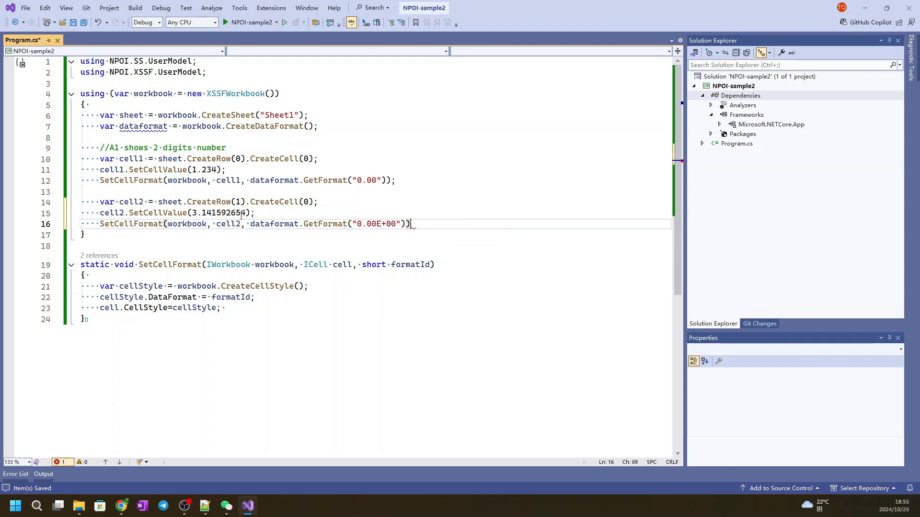
pyautogui.write(';')
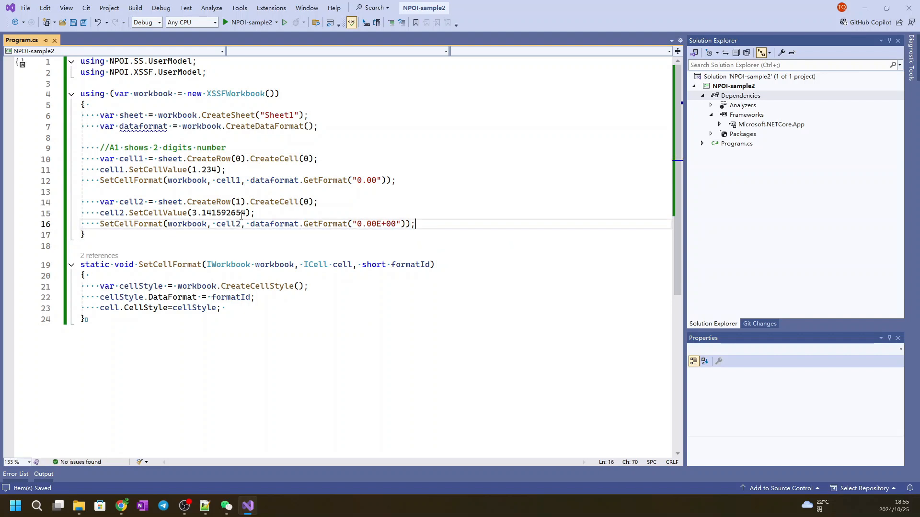
pyautogui.write('//A2 shows scientific number')
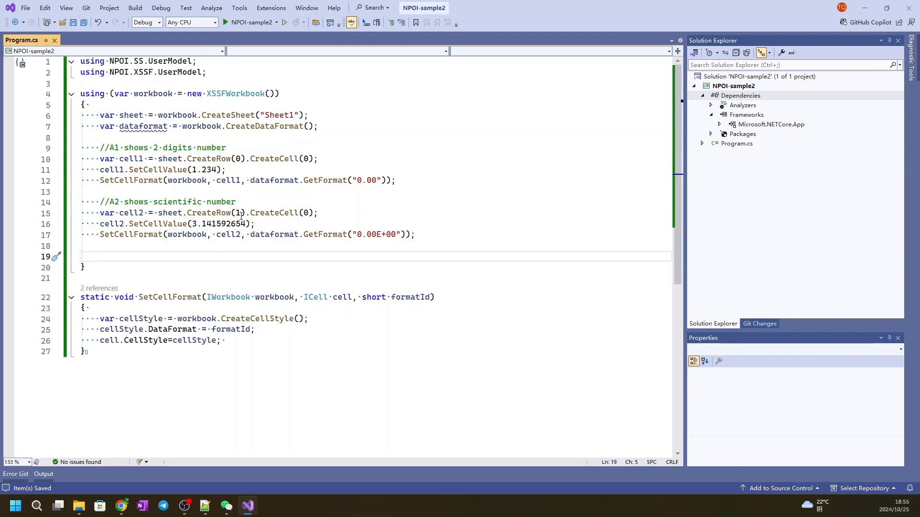
# Add using (var file = File.Create("sample2.xlsx")) calling workbook.Write(file)
pyautogui.write('using (var')
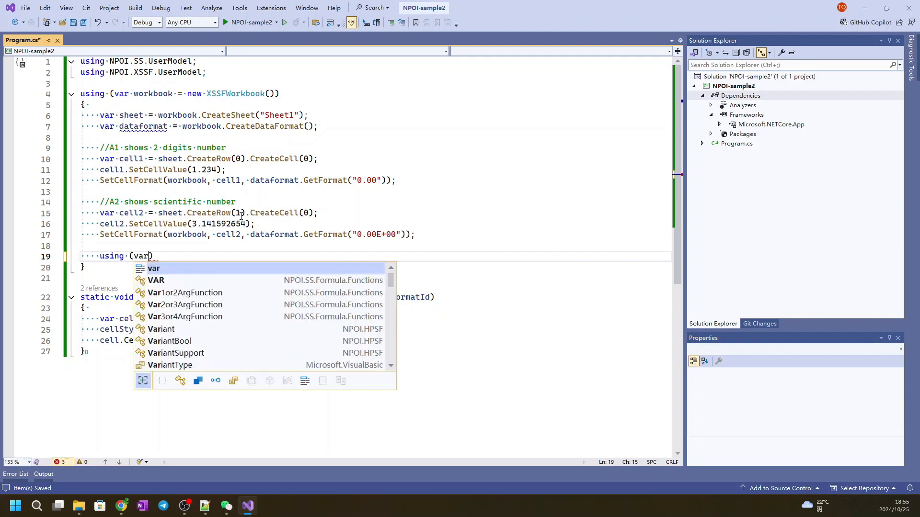
pyautogui.write('file =')
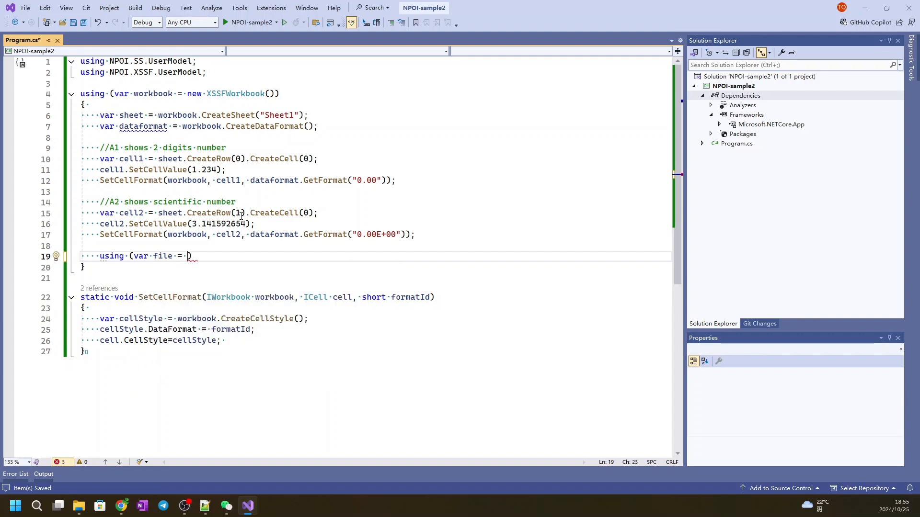
pyautogui.write('File.Create()')
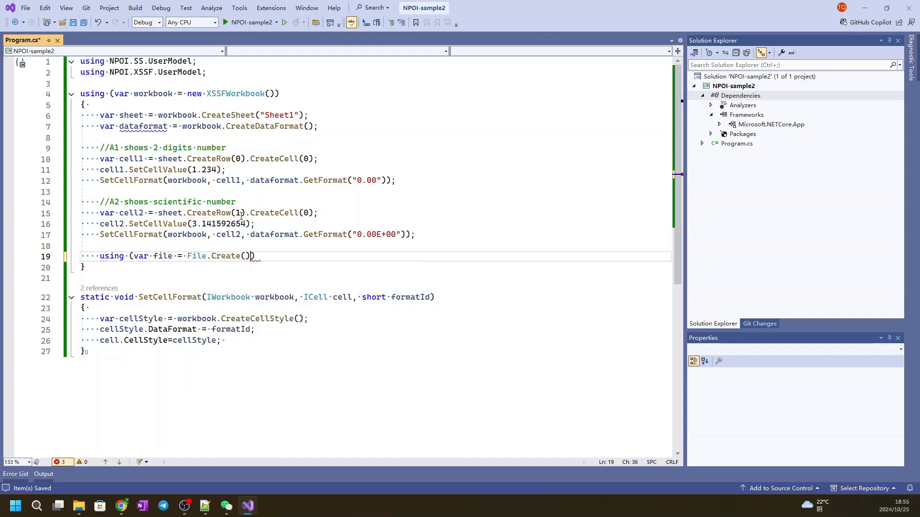
pyautogui.write('"sa')
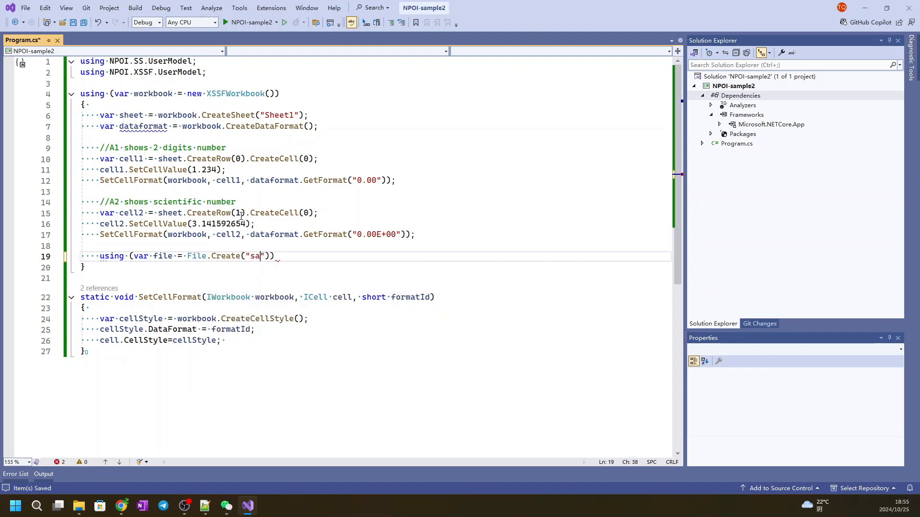
pyautogui.write('mple2.xlsx')
pyautogui.write('{')
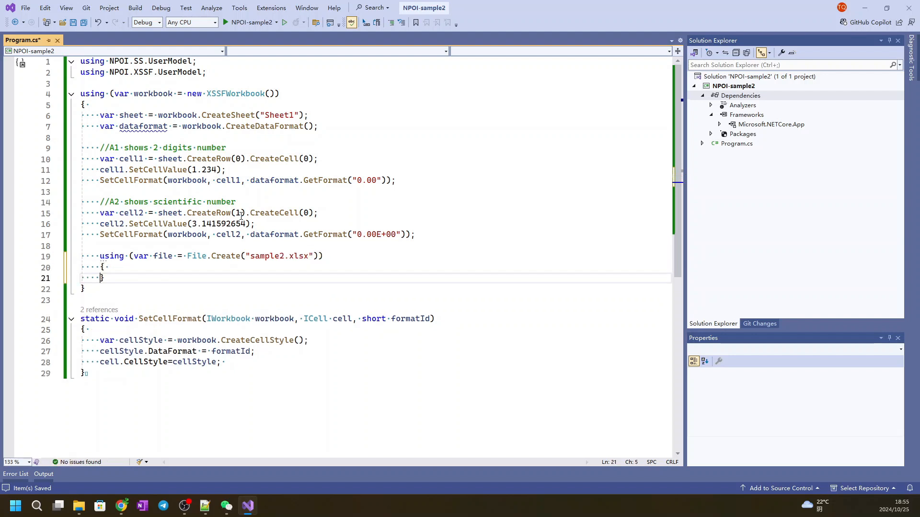
pyautogui.write('workbook.Write(file);')
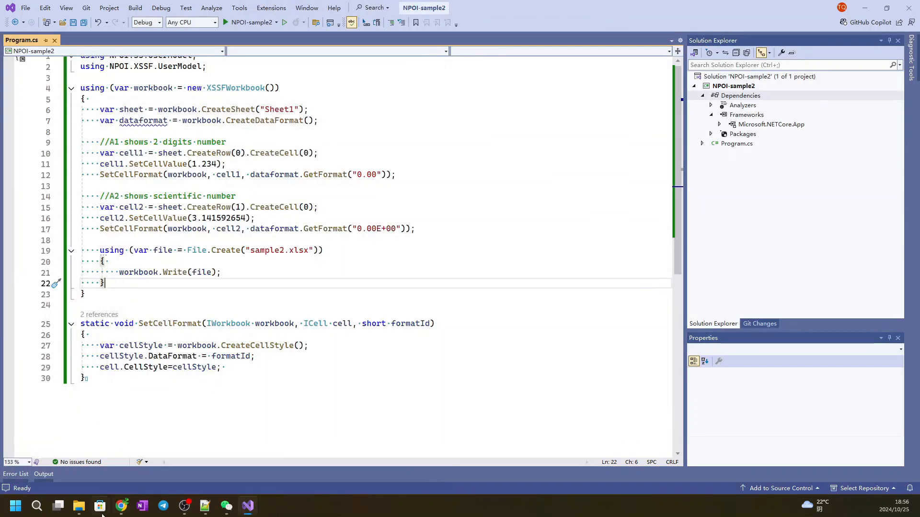
# Open sample2.xlsx from bin\Debug\net6.0 in Excel to check A1 and A2, then return to code
pyautogui.click(78, 505)
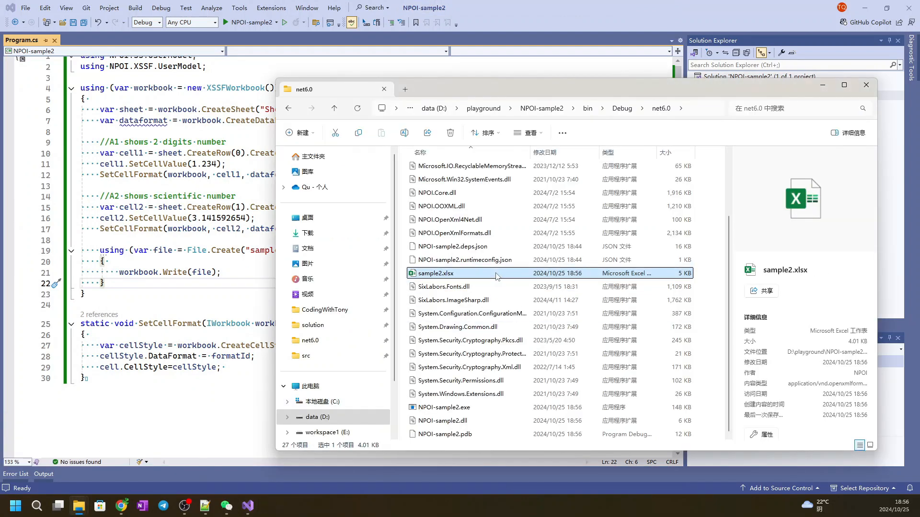
pyautogui.doubleClick(435, 273)
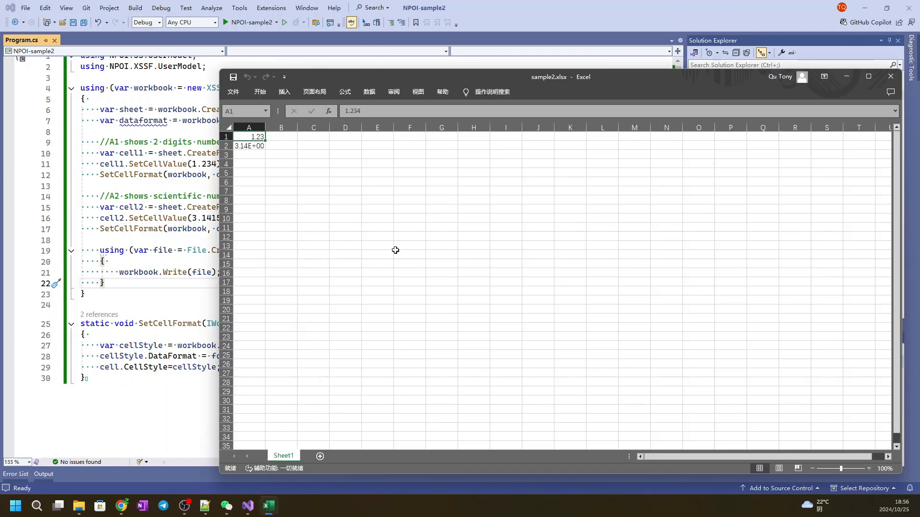
pyautogui.click(281, 154)
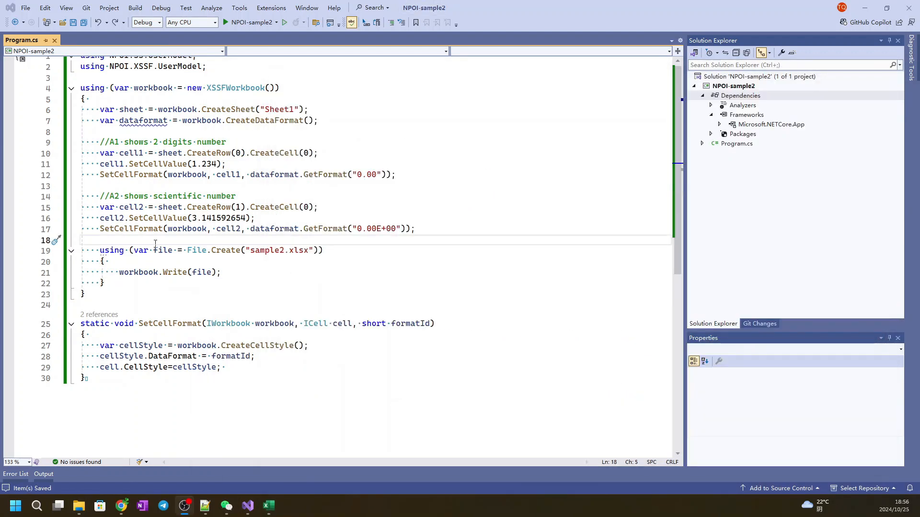
# Start the A3 block: comment, create the row-2 cell and set its value to 0.9933
pyautogui.press('enter')
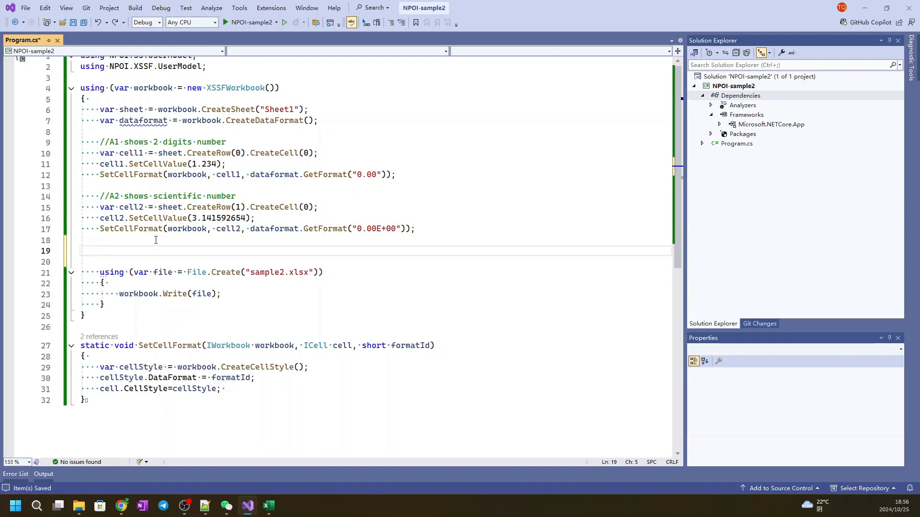
pyautogui.write('//A3')
pyautogui.write('var cell3 = sheet.')
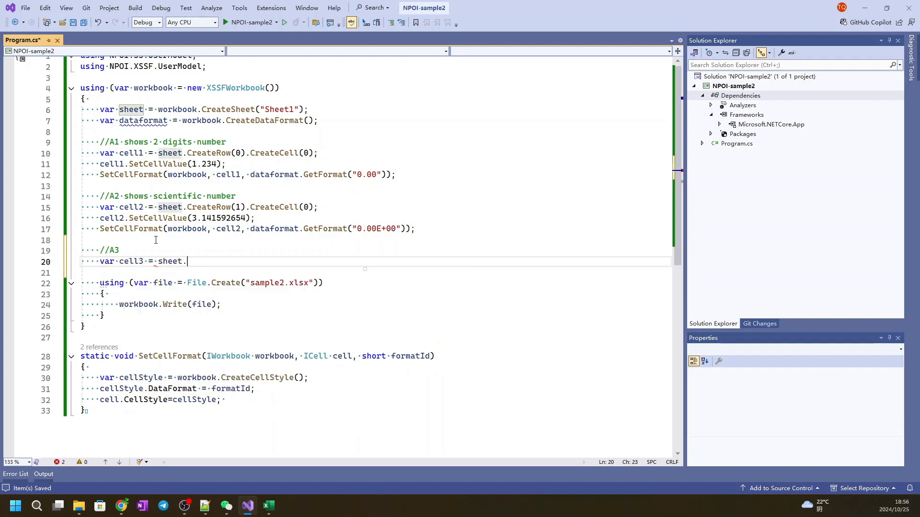
pyautogui.write('CreateRow()')
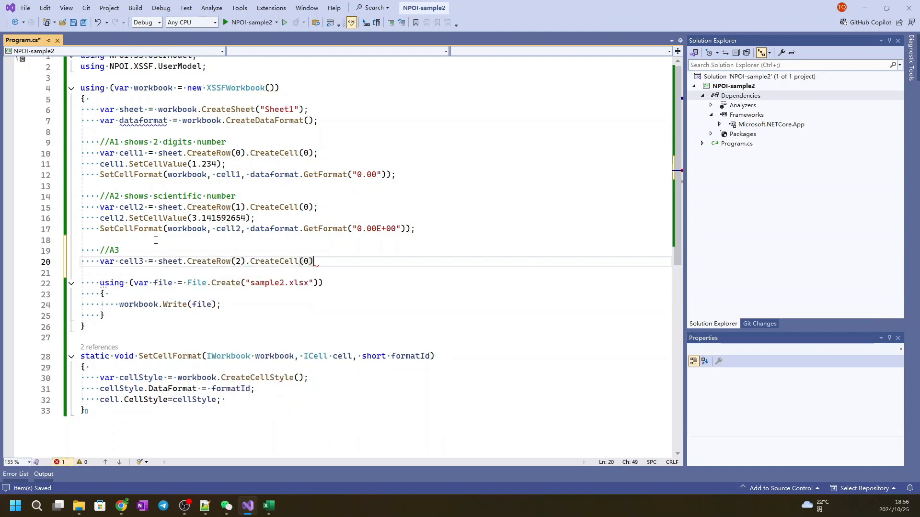
pyautogui.write('cell2')
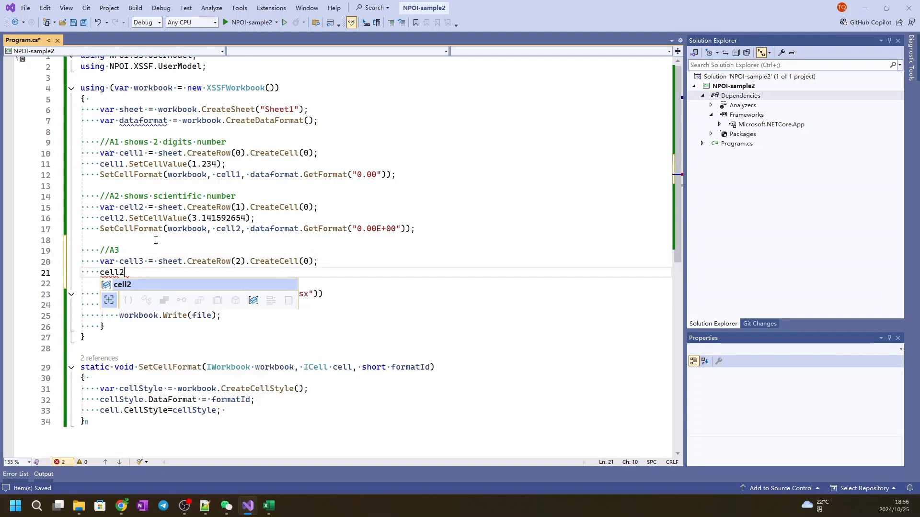
pyautogui.write('.set')
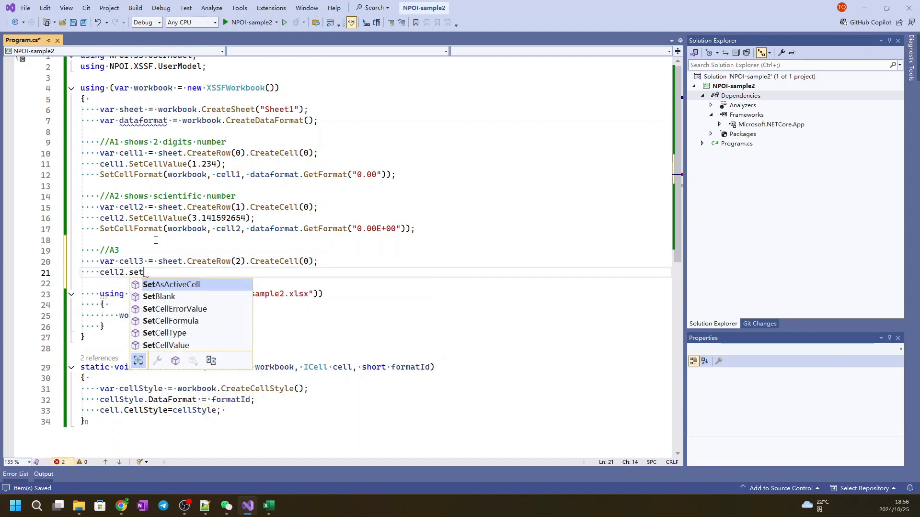
pyautogui.write('CellValue')
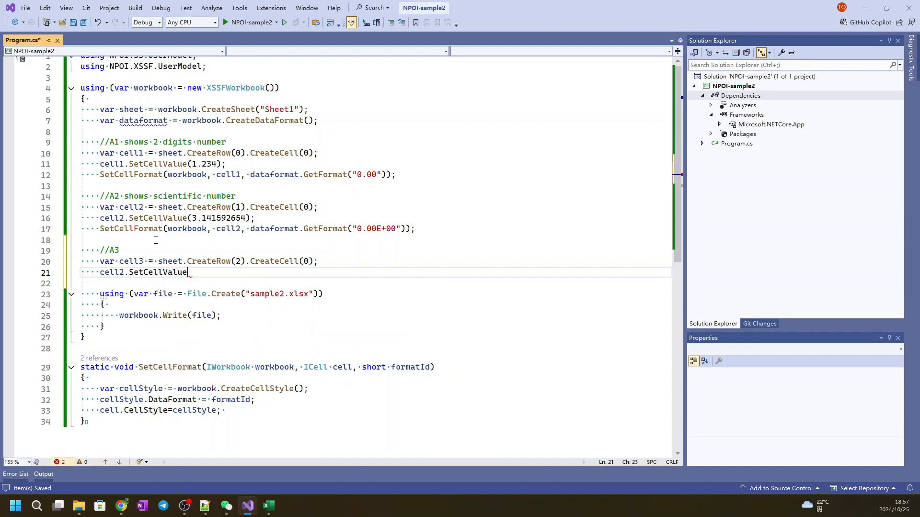
pyautogui.write('(99')
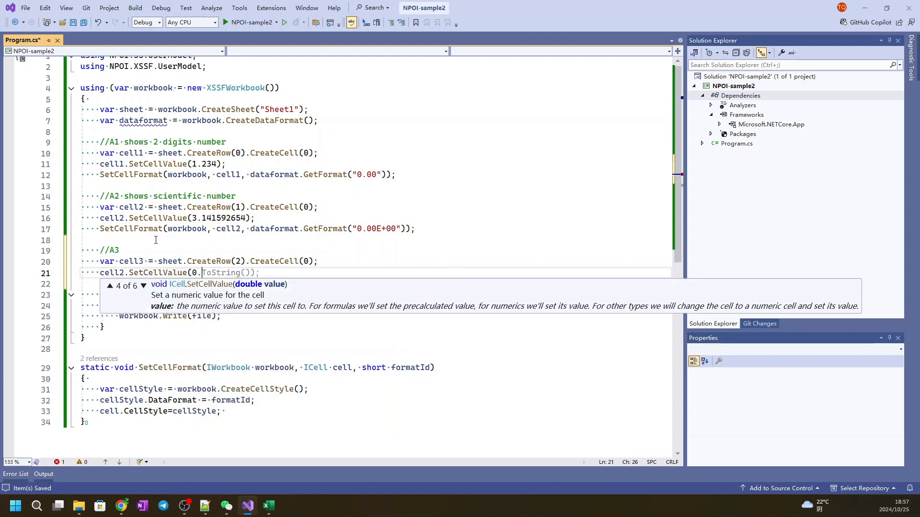
pyautogui.write('9933')
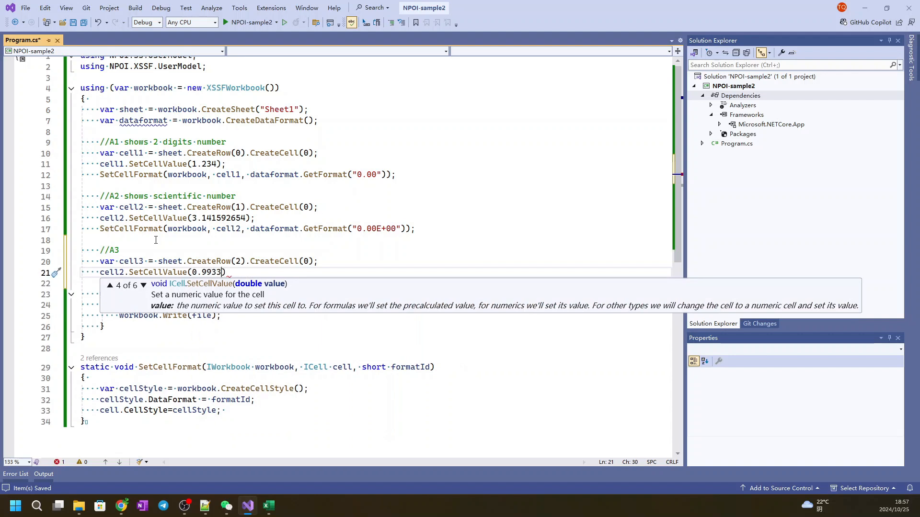
pyautogui.press('Enter')
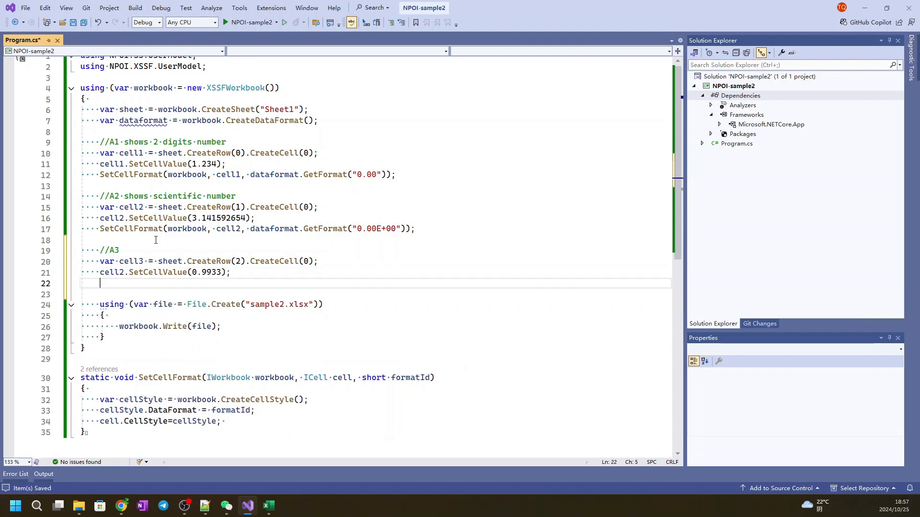
# Format A3 with "0.00%", finish the comment as percentage, and begin the next cell variable
pyautogui.write('SetCellFormat(workbook, cell3,')
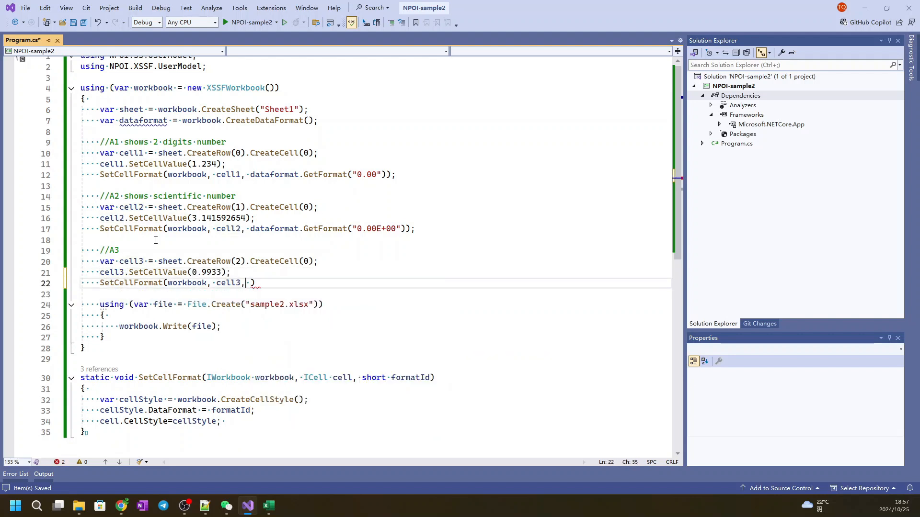
pyautogui.write('dataformat.GetFormat("')
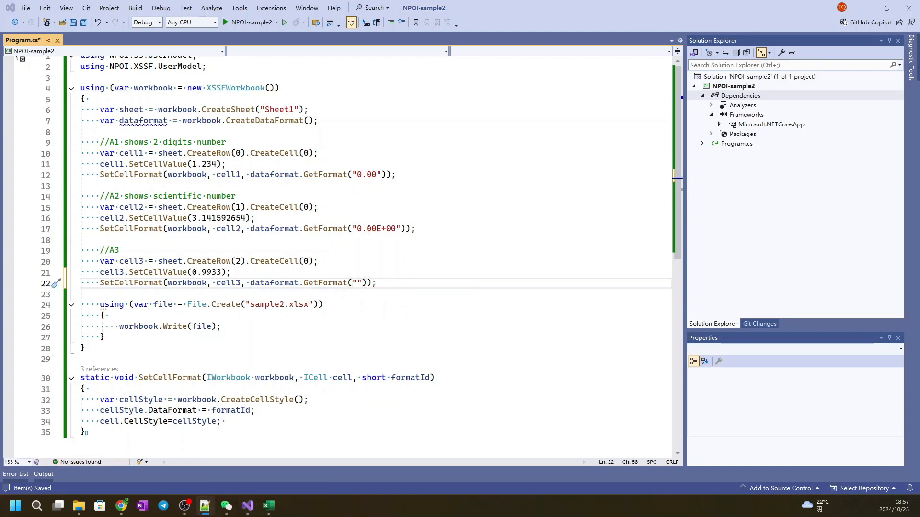
pyautogui.moveTo(382, 249)
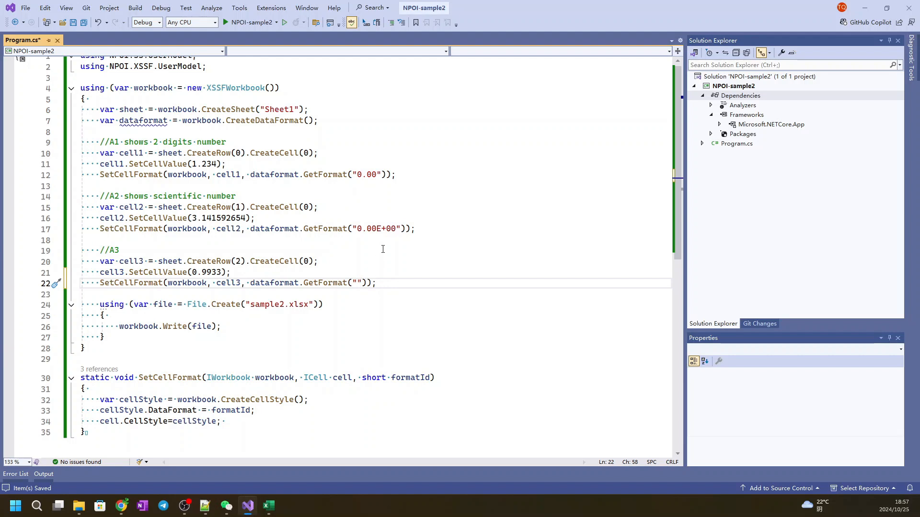
pyautogui.write('0.')
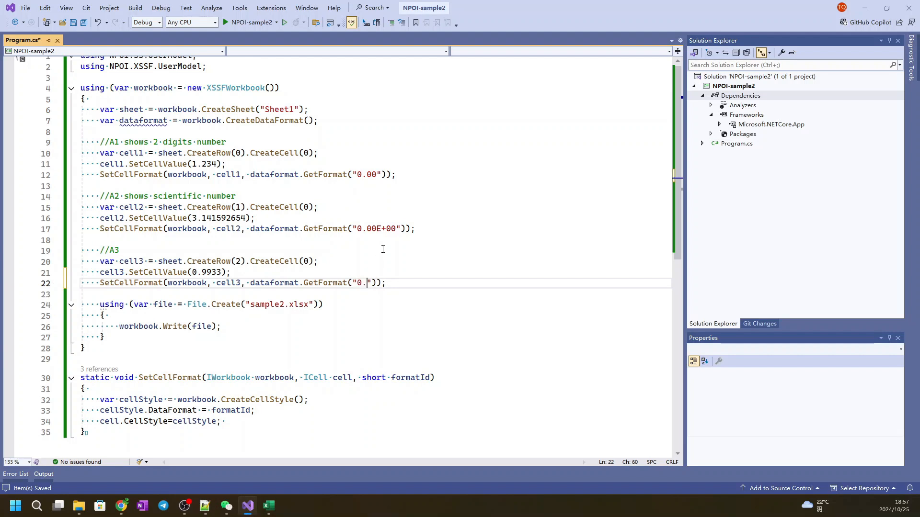
pyautogui.write('00')
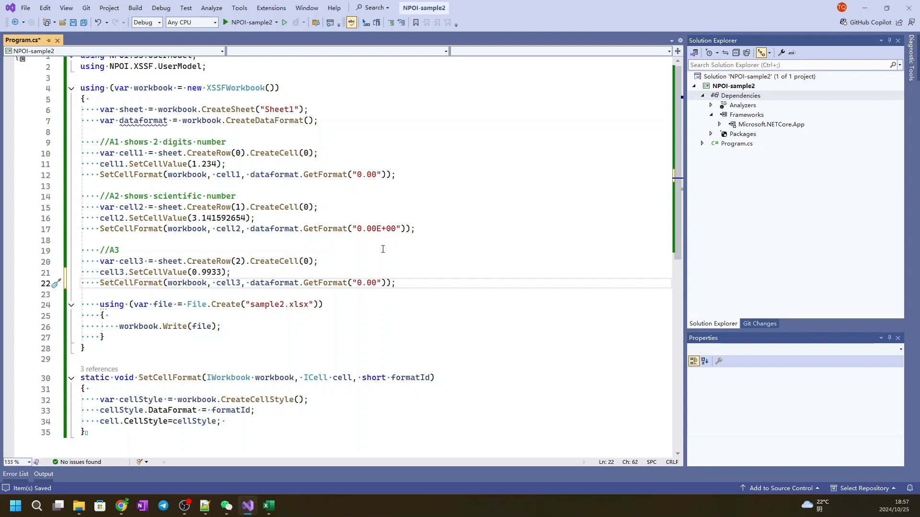
pyautogui.write('%')
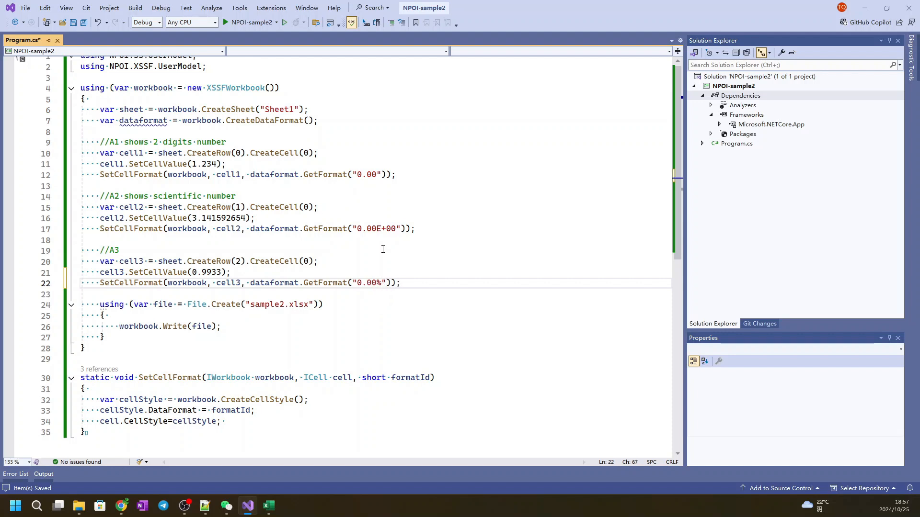
pyautogui.click(120, 250)
pyautogui.write(' shows per')
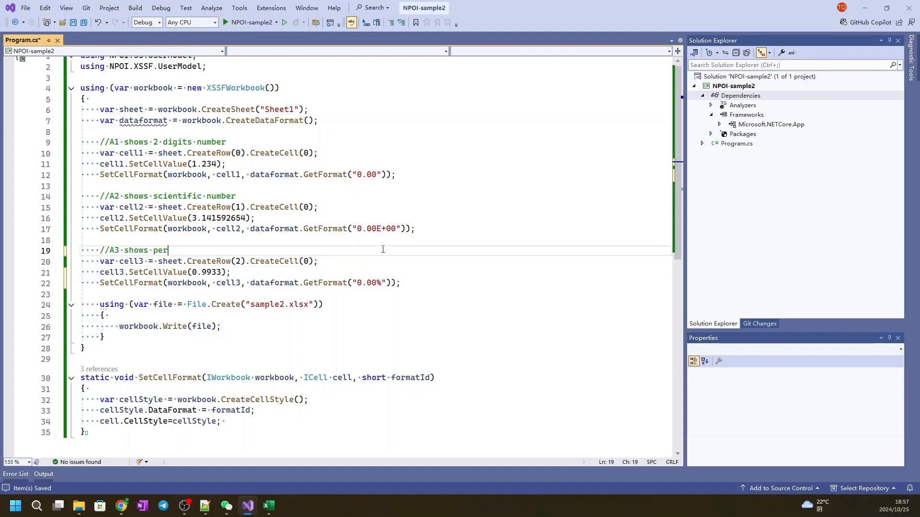
pyautogui.write('centage')
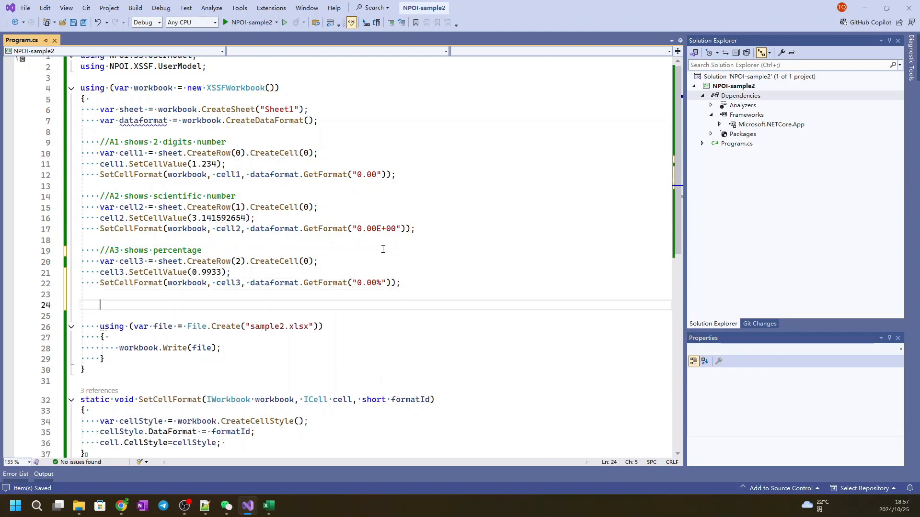
pyautogui.write('var c3l')
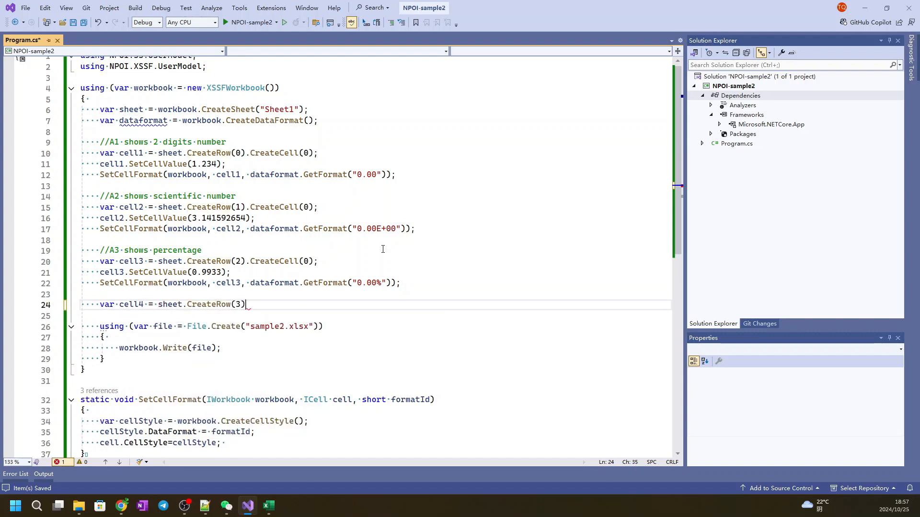
# Create cell4 at column 0 and set its value to 2000
pyautogui.write('.CreateCell(0)')
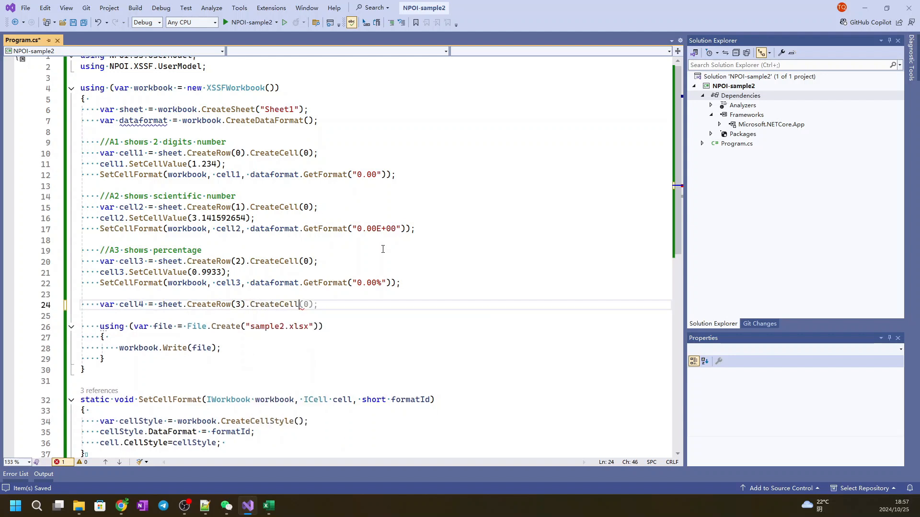
pyautogui.press('enter')
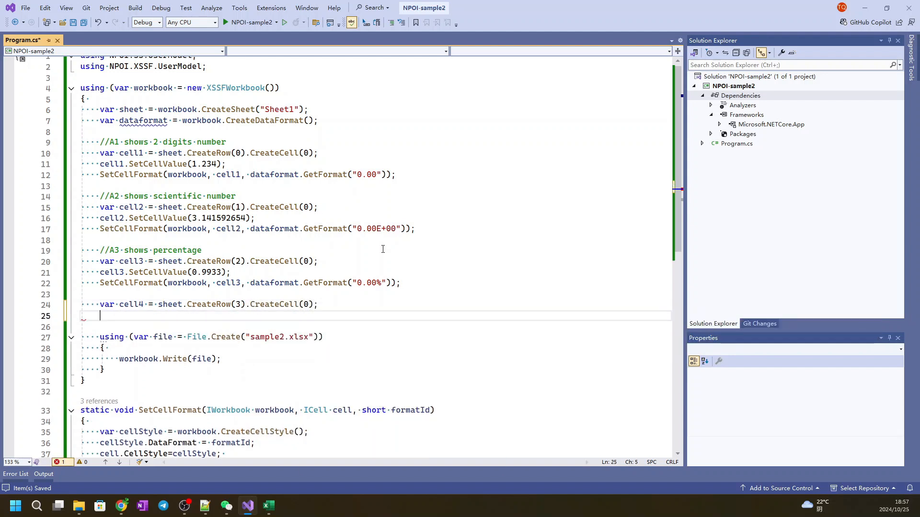
pyautogui.write('cell4.')
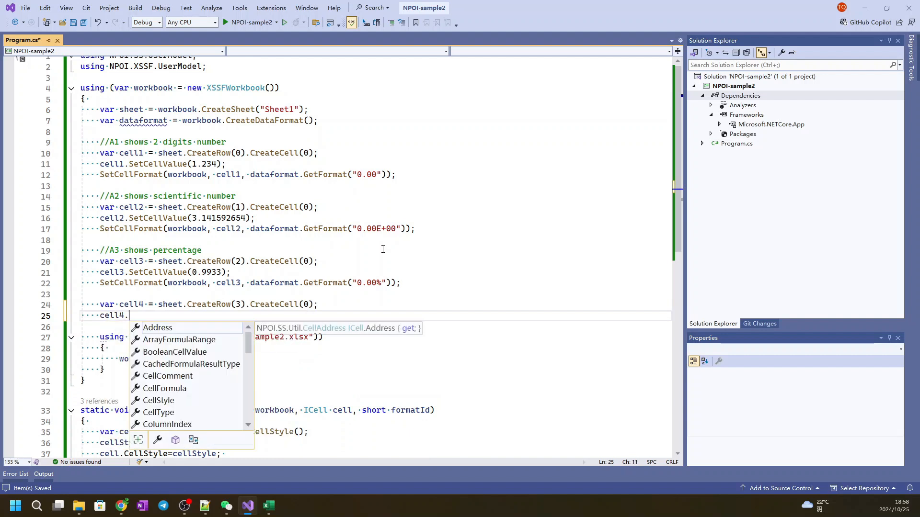
pyautogui.write('set')
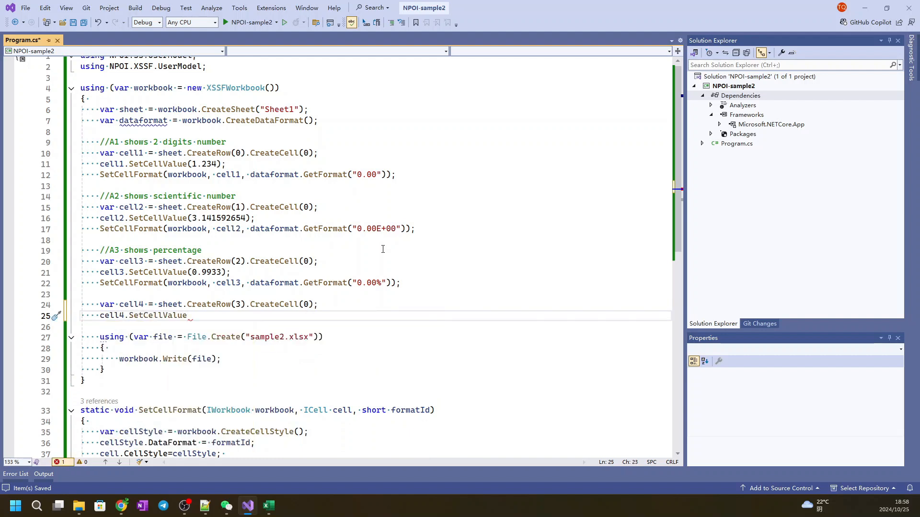
pyautogui.write('(')
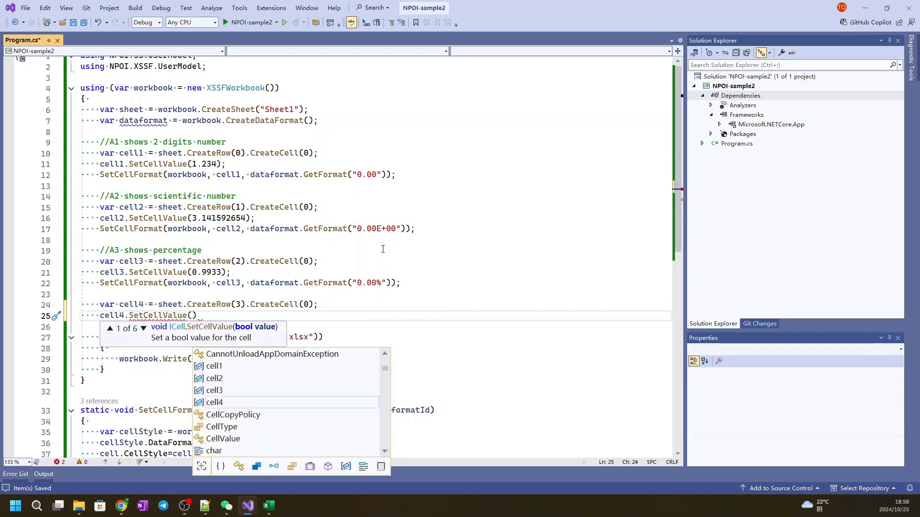
pyautogui.write('2000')
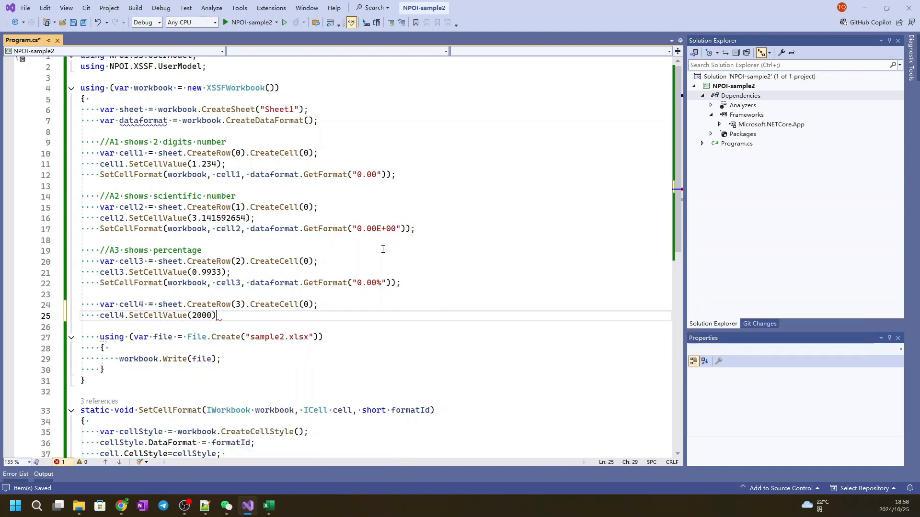
pyautogui.write(';')
pyautogui.press('enter')
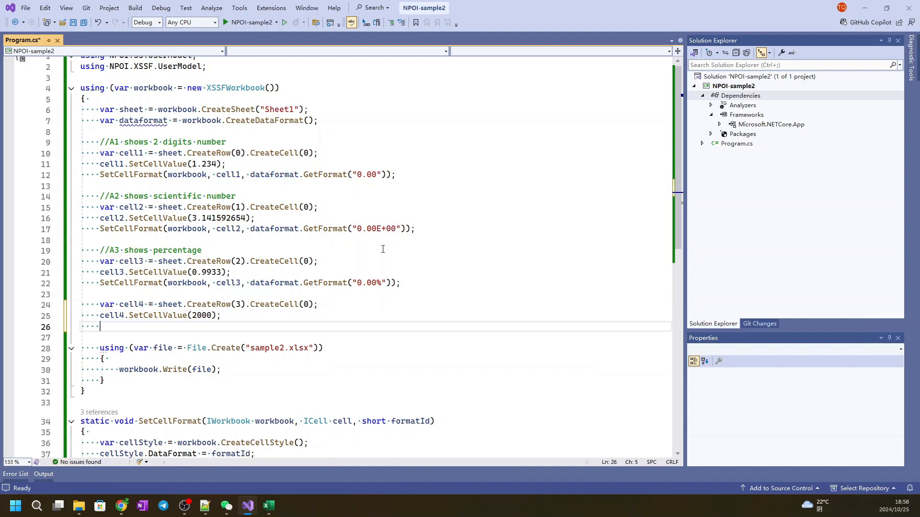
# Format cell4 as currency "$#,##0" and add the //A4 shows money comment above it
pyautogui.write('SetCellFormat')
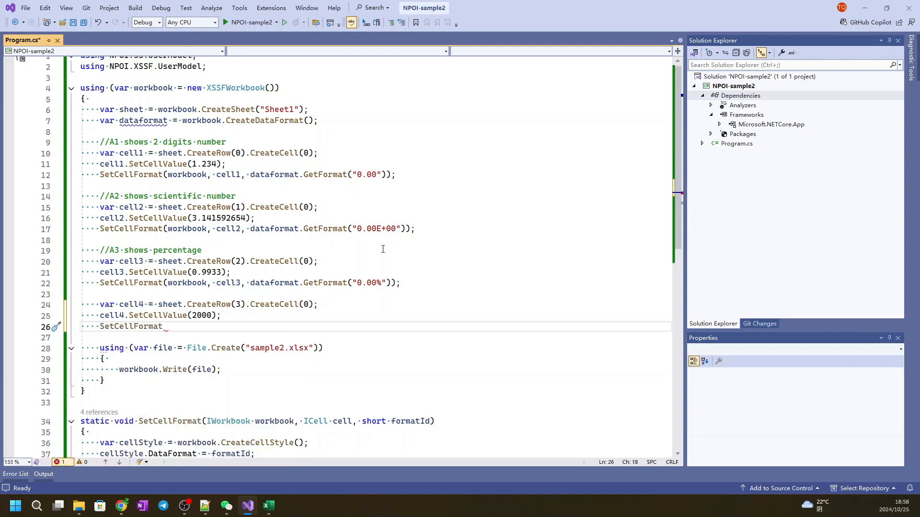
pyautogui.write('wor)')
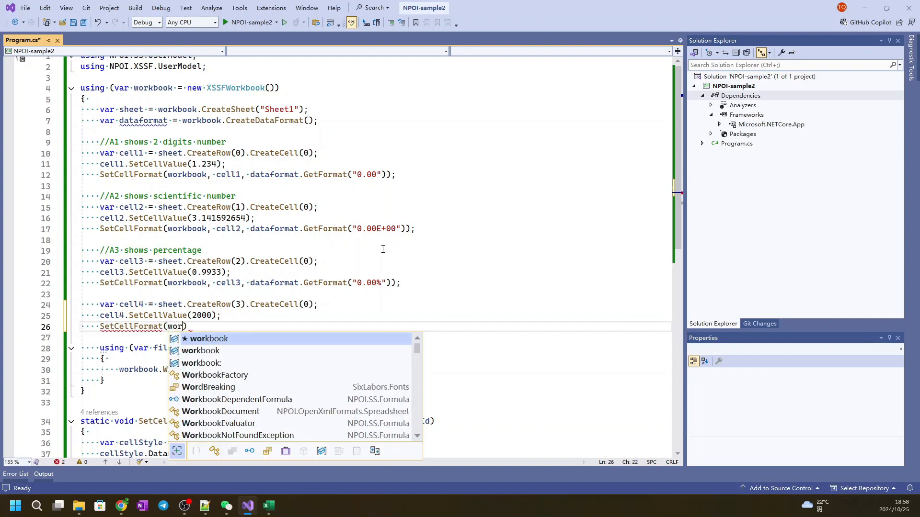
pyautogui.write('kbook, cell4, dataformat.GetFormat(')
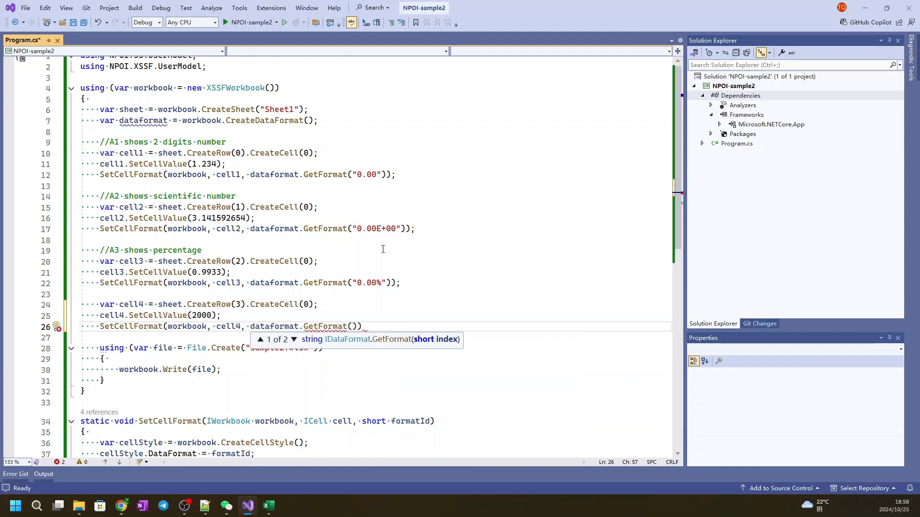
pyautogui.write('""')
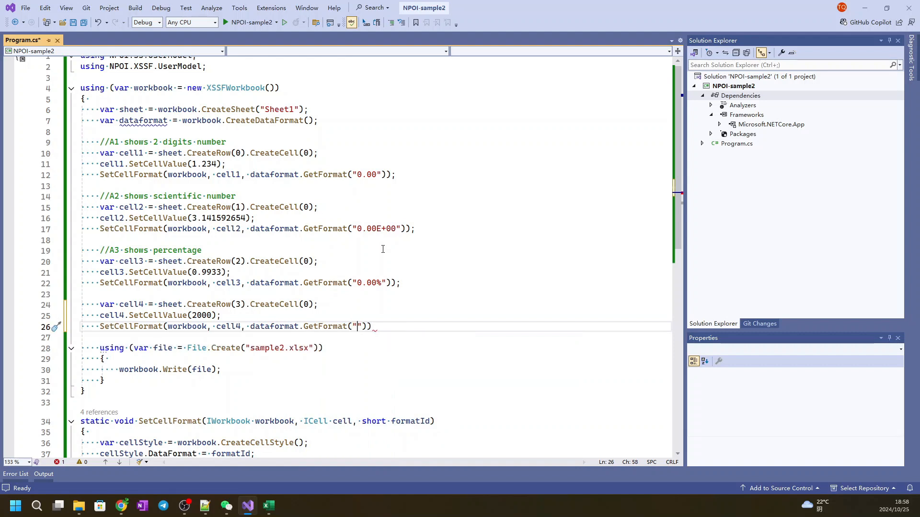
pyautogui.write('$#,')
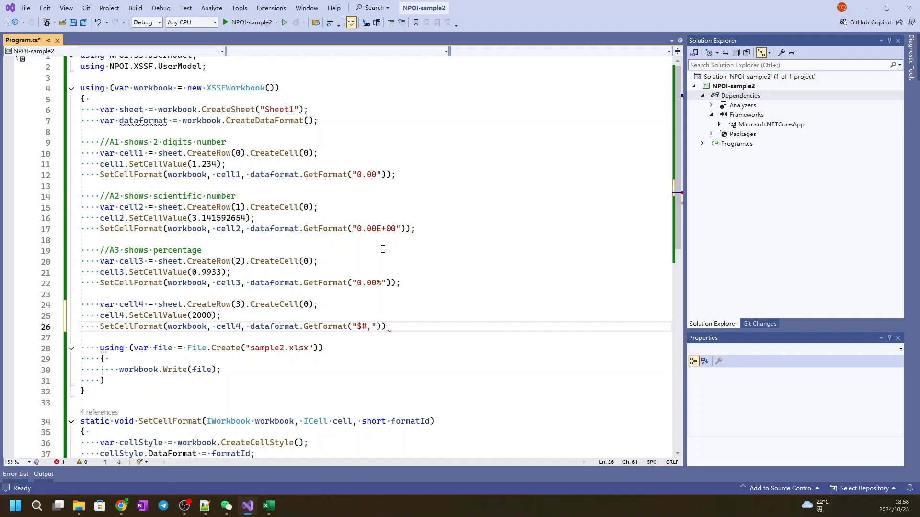
pyautogui.write('##0')
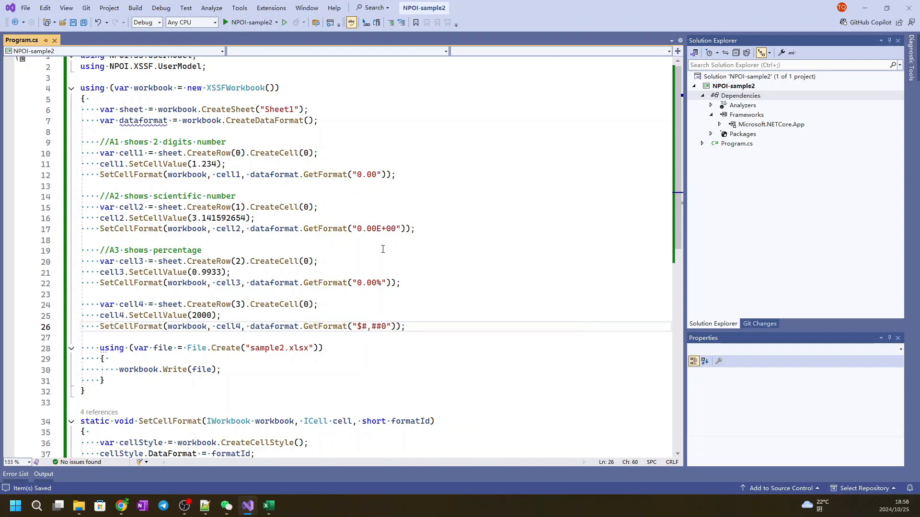
pyautogui.click(100, 294)
pyautogui.write('//A')
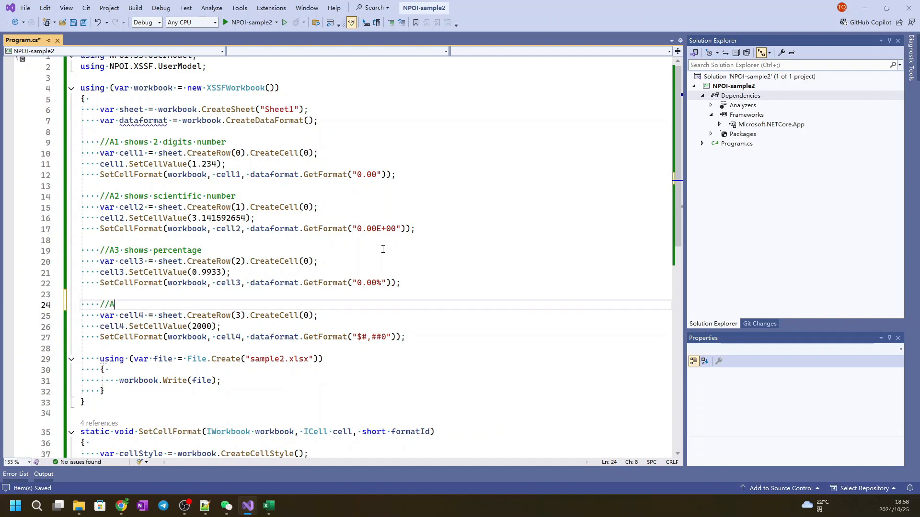
pyautogui.write('4 shows money')
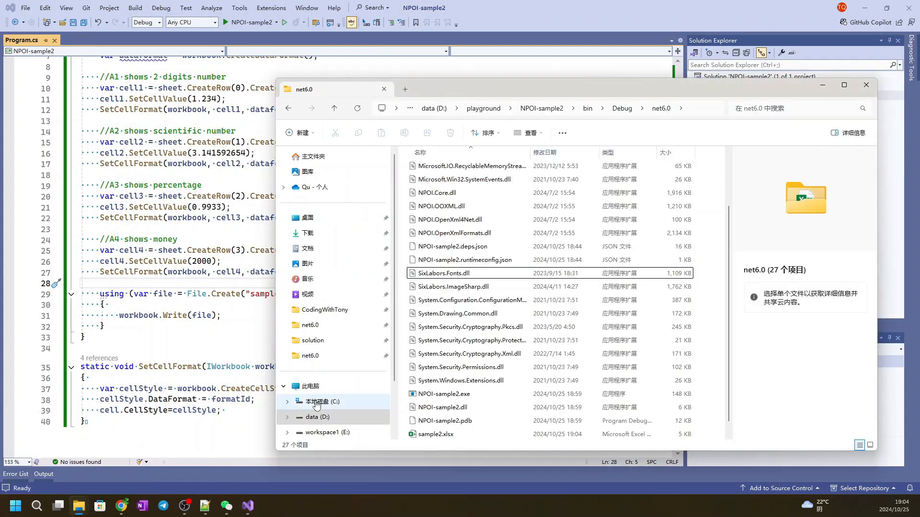
# Open sample2.xlsx from the output folder, check A2–A4, then close Excel
pyautogui.click(435, 434)
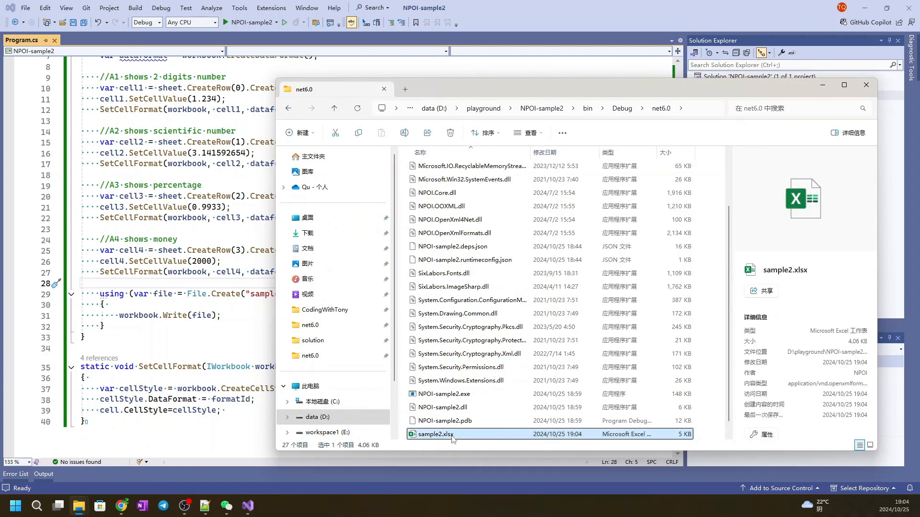
pyautogui.doubleClick(434, 433)
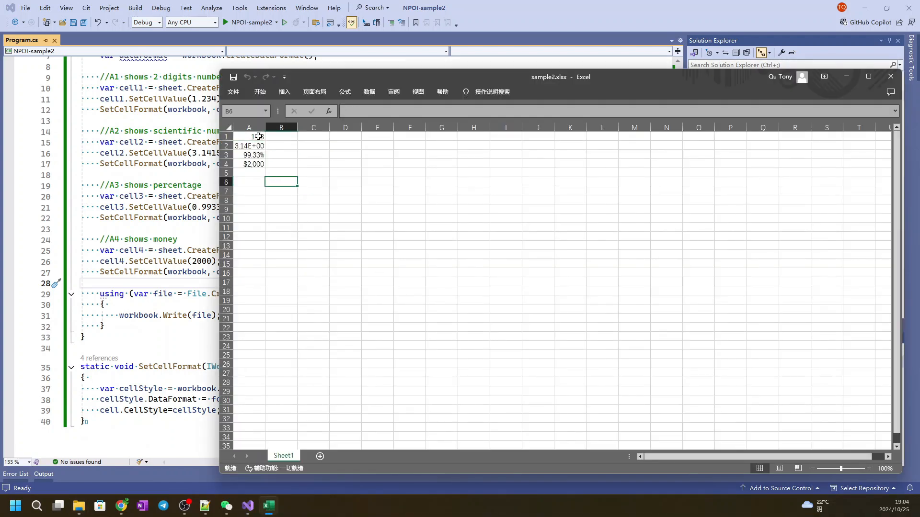
pyautogui.click(281, 190)
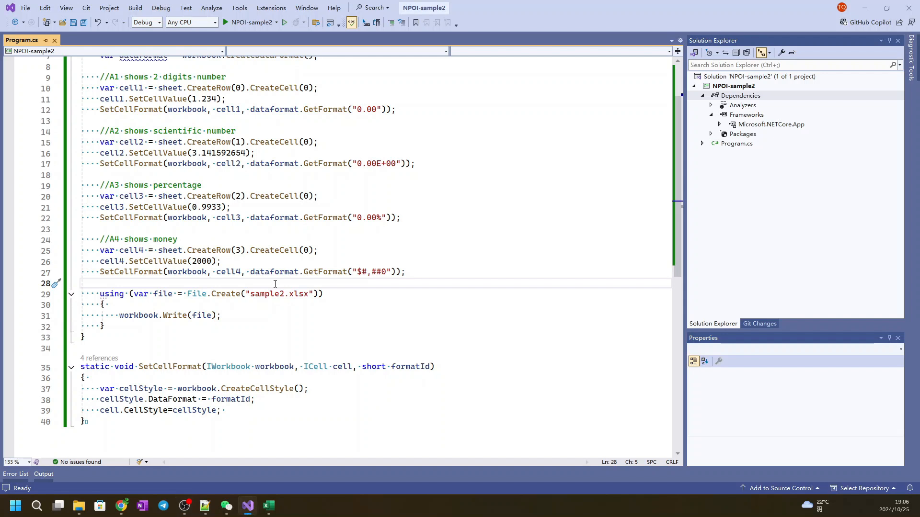
pyautogui.write('var ce')
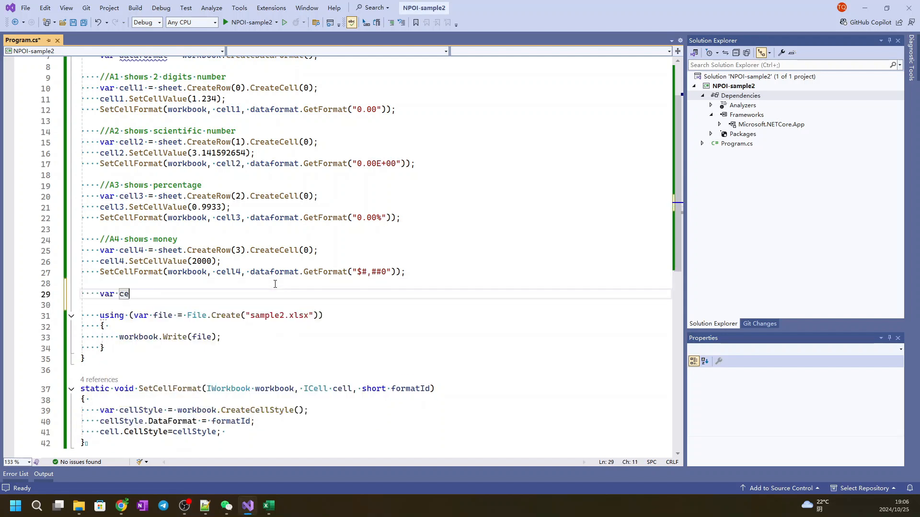
pyautogui.write('ll5 = sh')
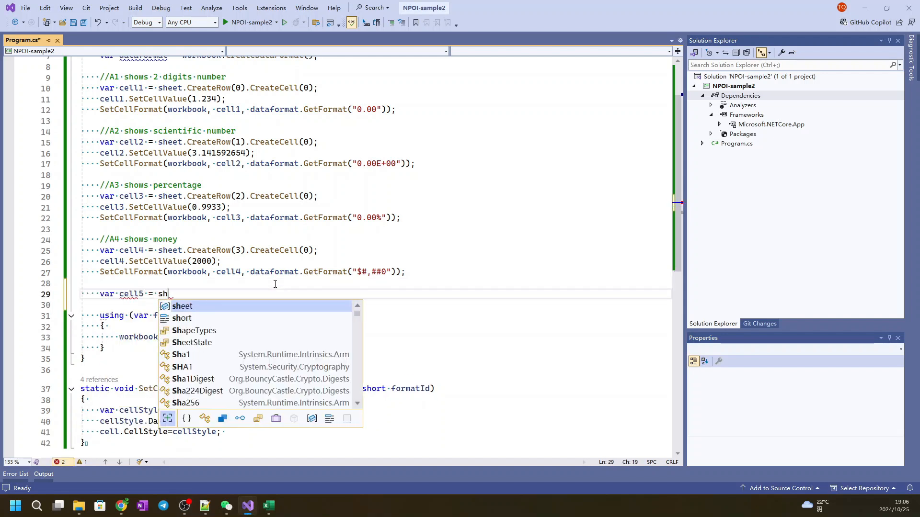
pyautogui.write('eet.CreateRow(')
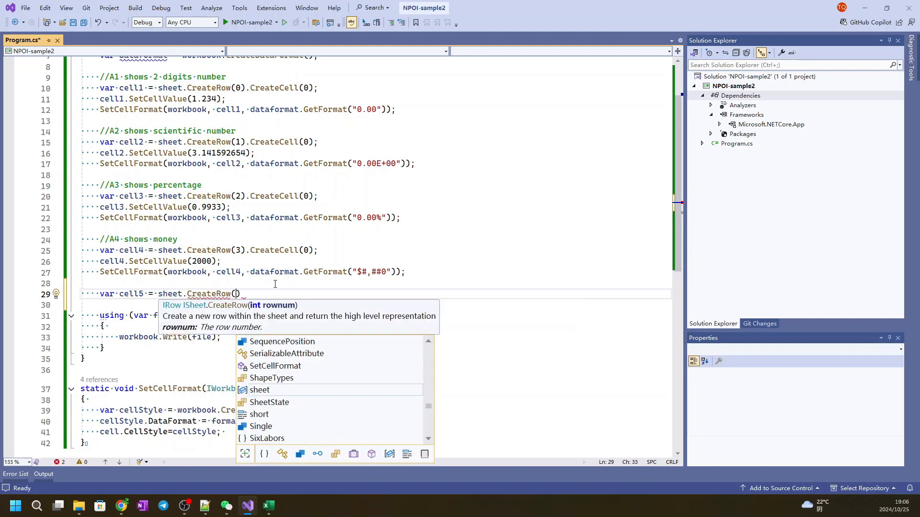
pyautogui.write('4')
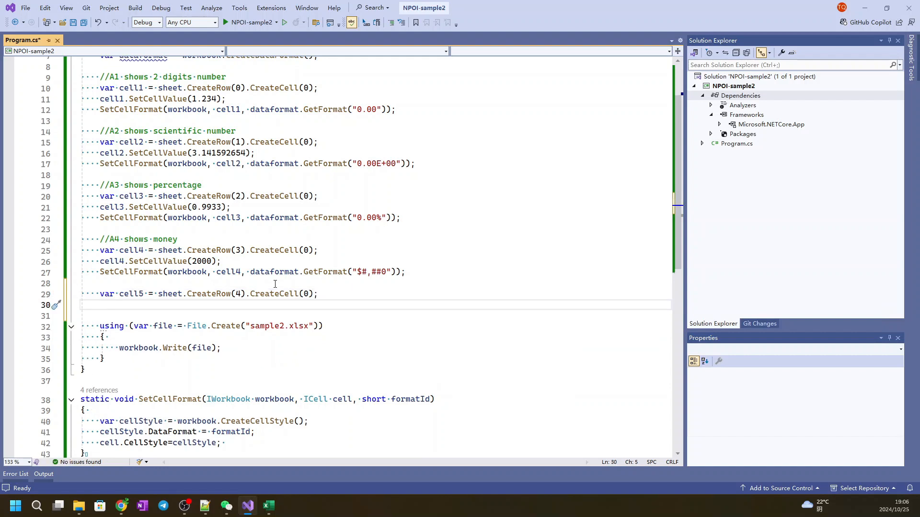
pyautogui.write('cell')
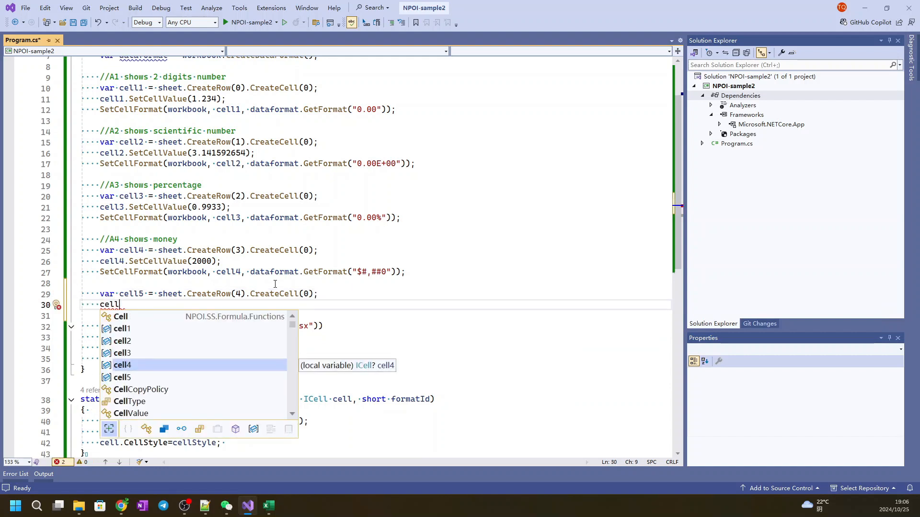
pyautogui.write('.set')
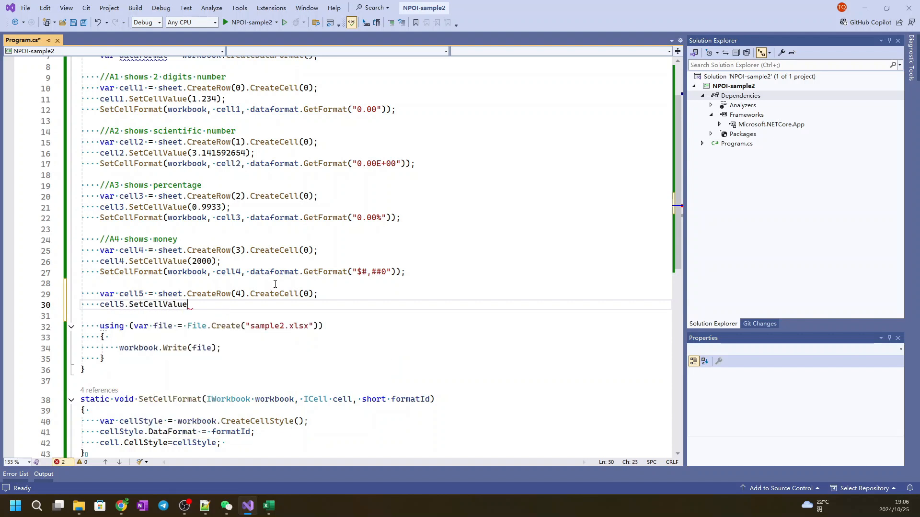
pyautogui.write('(0')
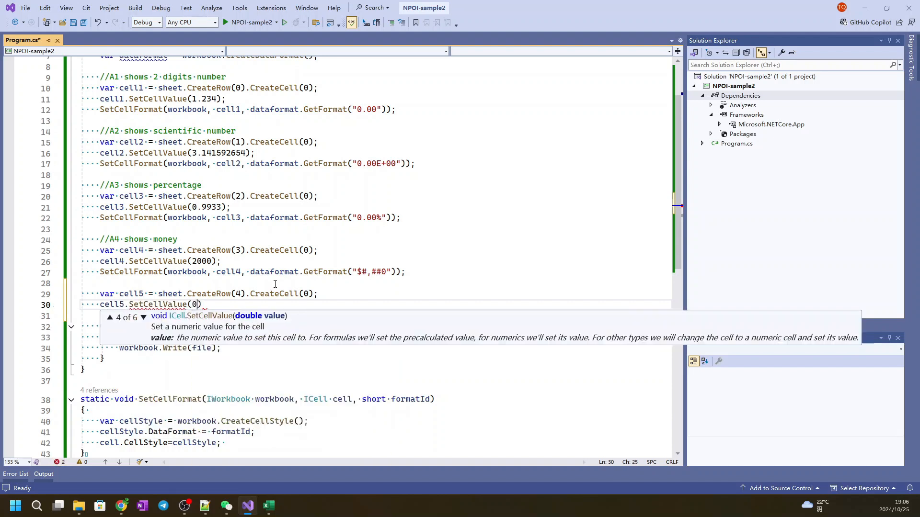
pyautogui.write('21')
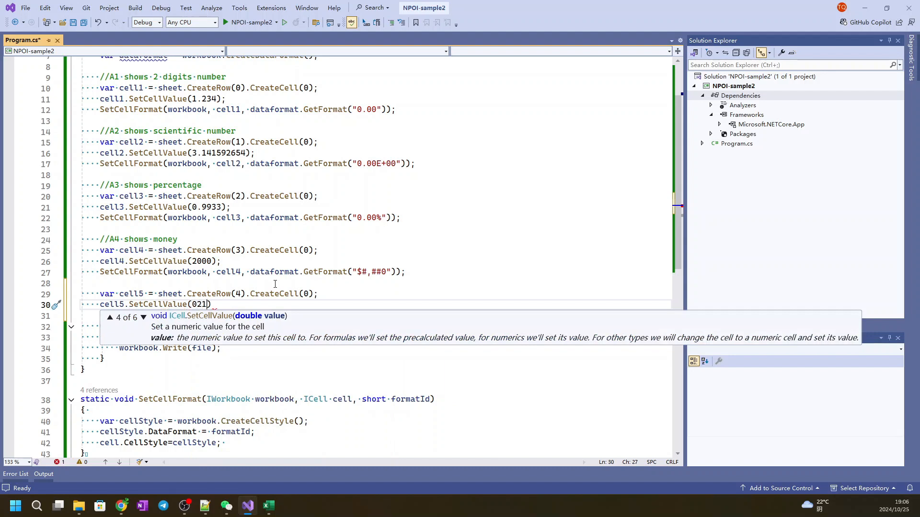
pyautogui.write('68882')
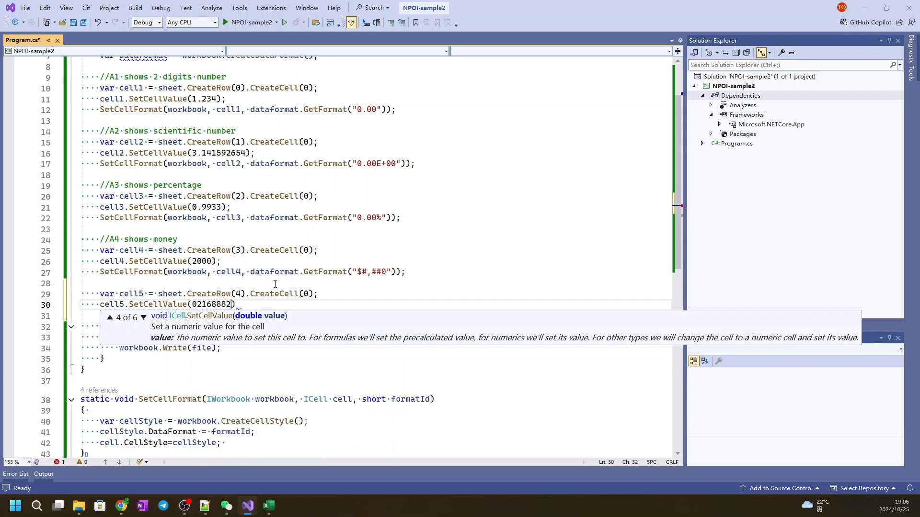
pyautogui.write('3222')
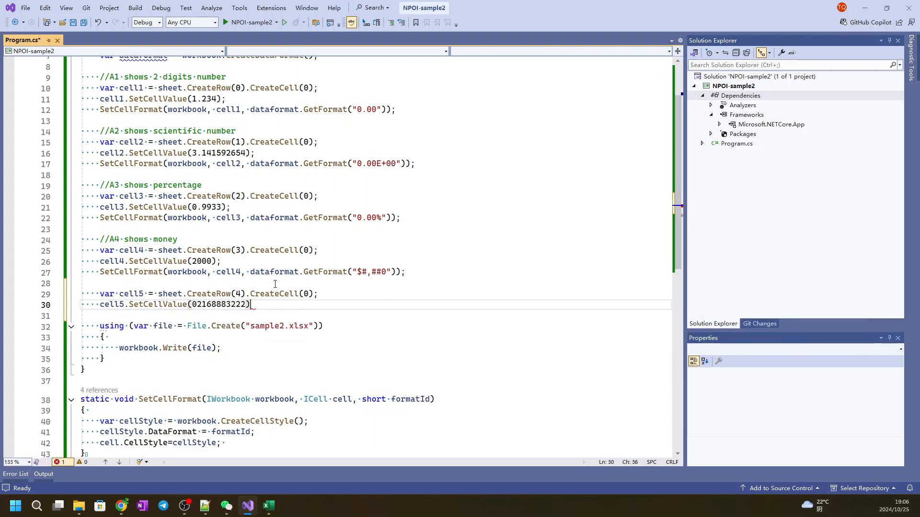
pyautogui.write('SetCellFormat')
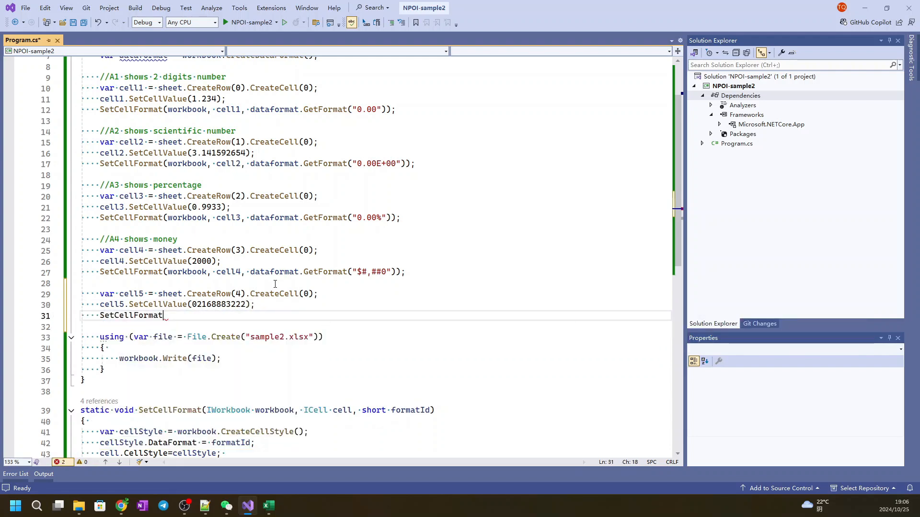
pyautogui.write('(workbook')
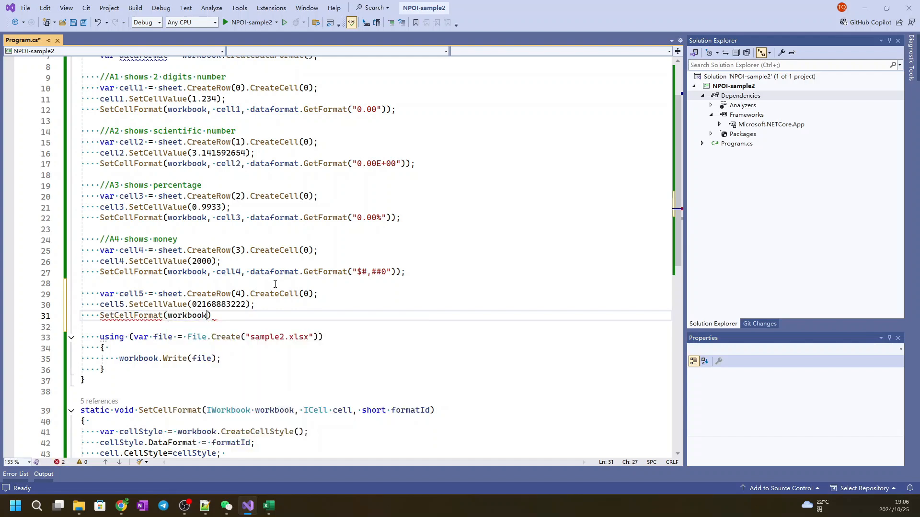
pyautogui.write(', cell5')
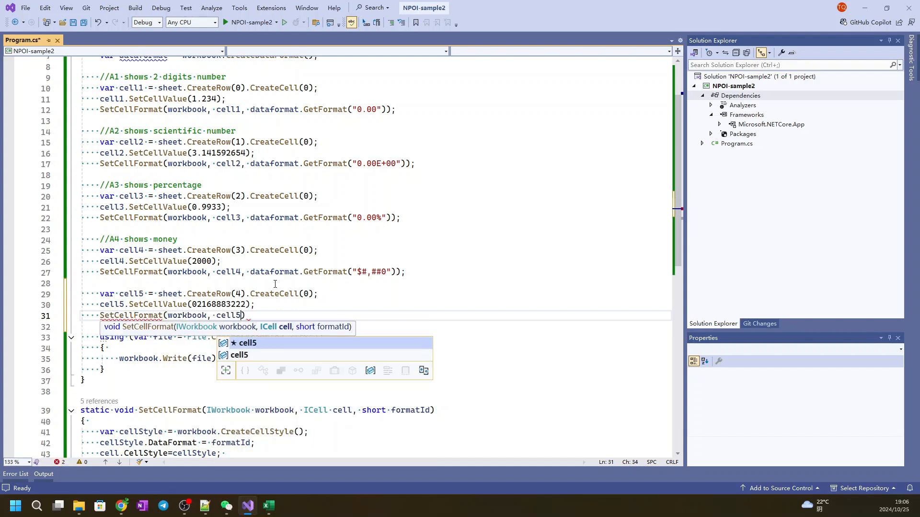
pyautogui.write(', dataformat.GetFormat(')
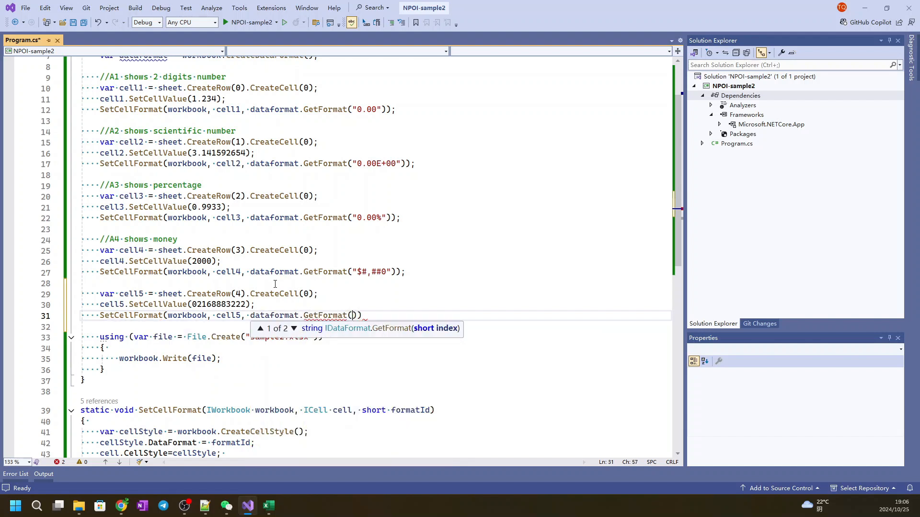
pyautogui.write('""')
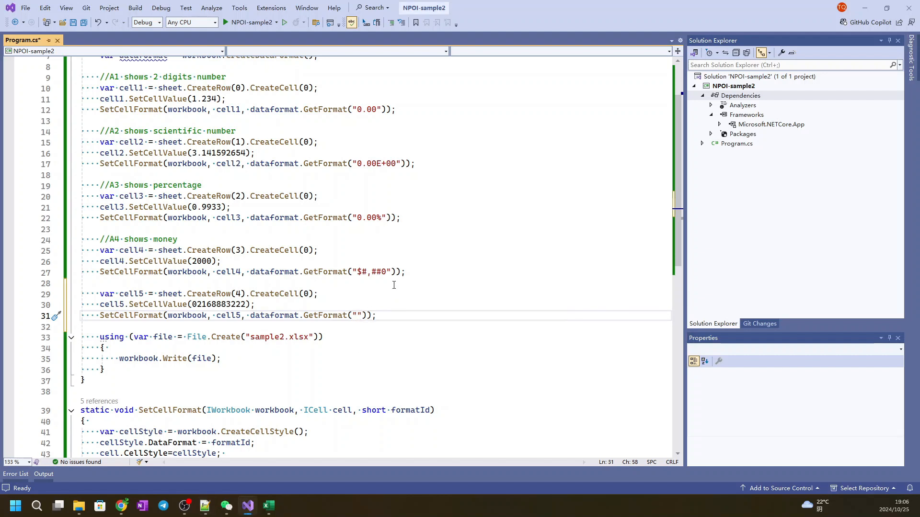
pyautogui.write('000')
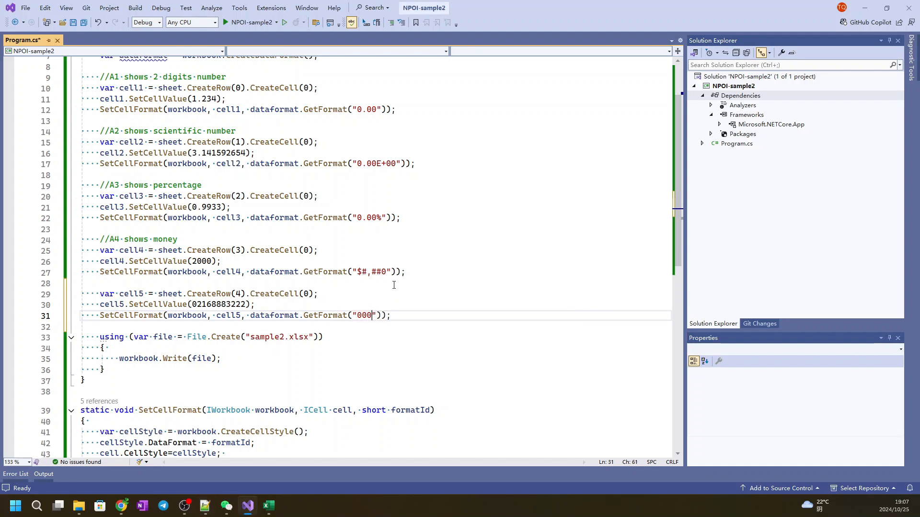
pyautogui.write('-000000')
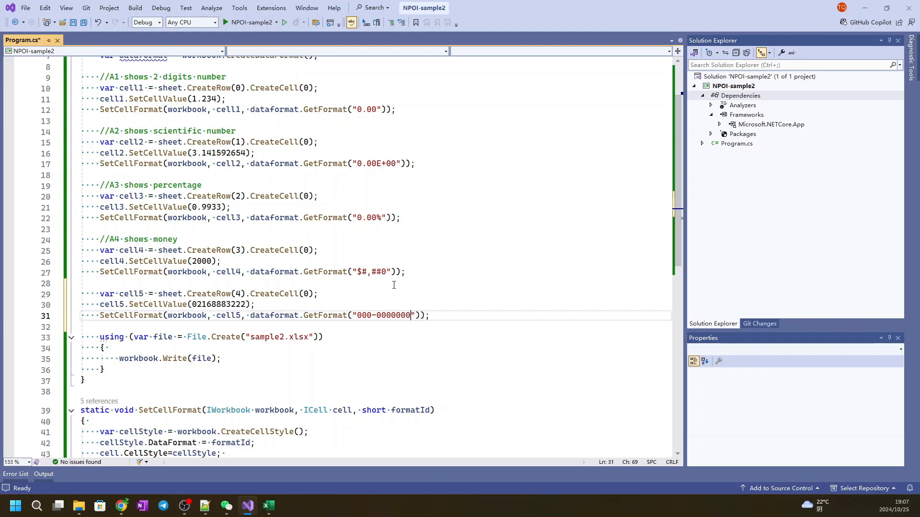
pyautogui.write('0')
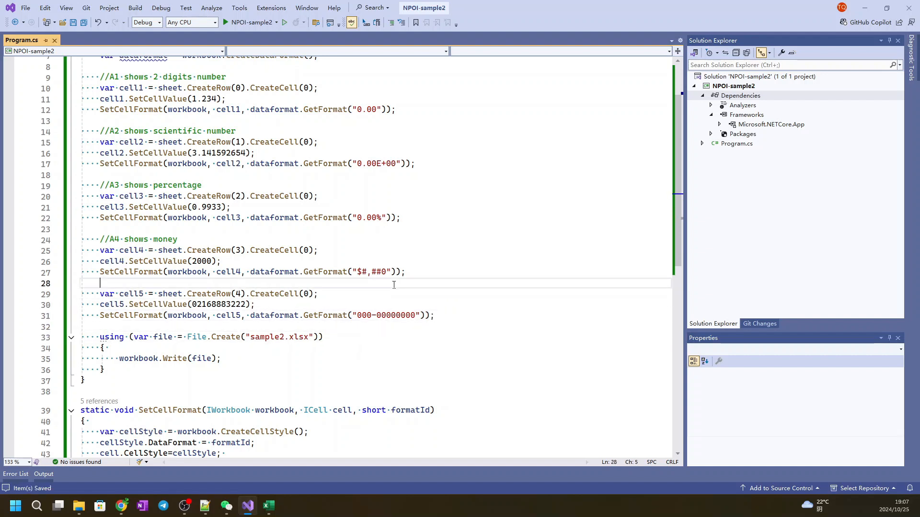
# Add the //A5 shows phone number comment and start a comment line for A6
pyautogui.write('//A5 shows')
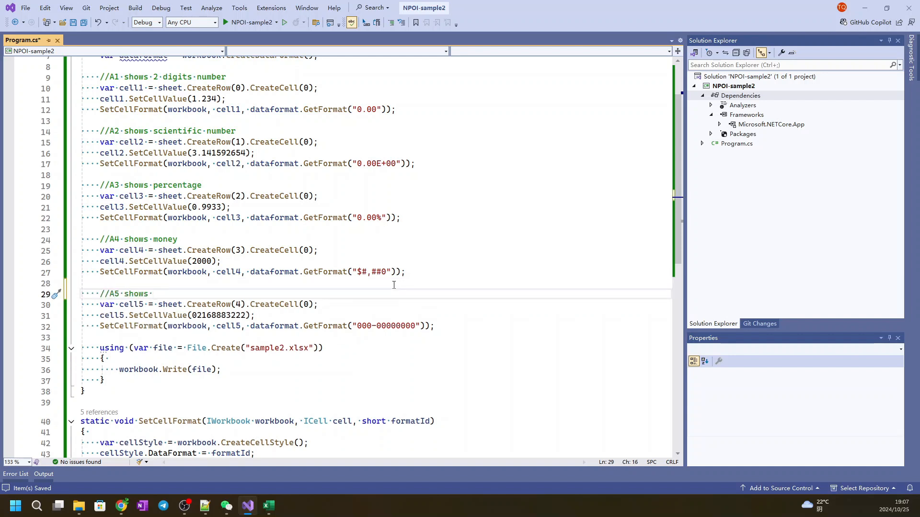
pyautogui.write('phone number')
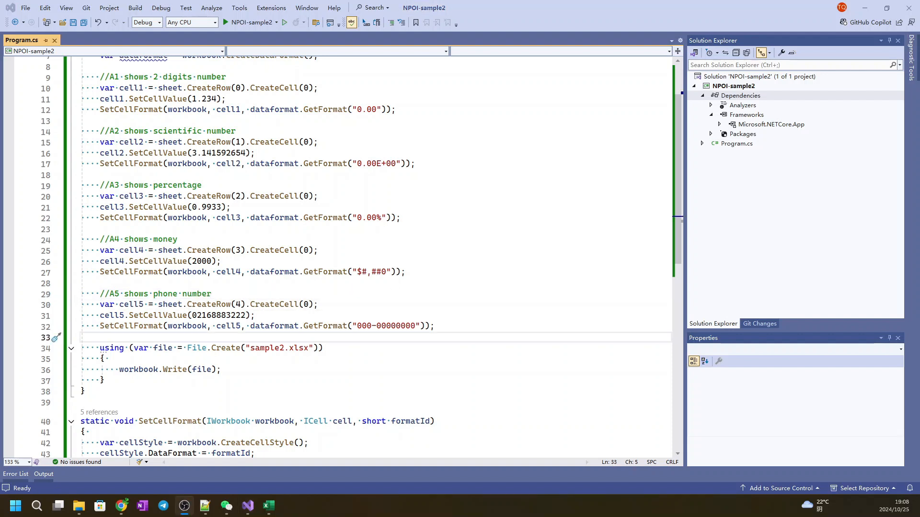
pyautogui.press('enter')
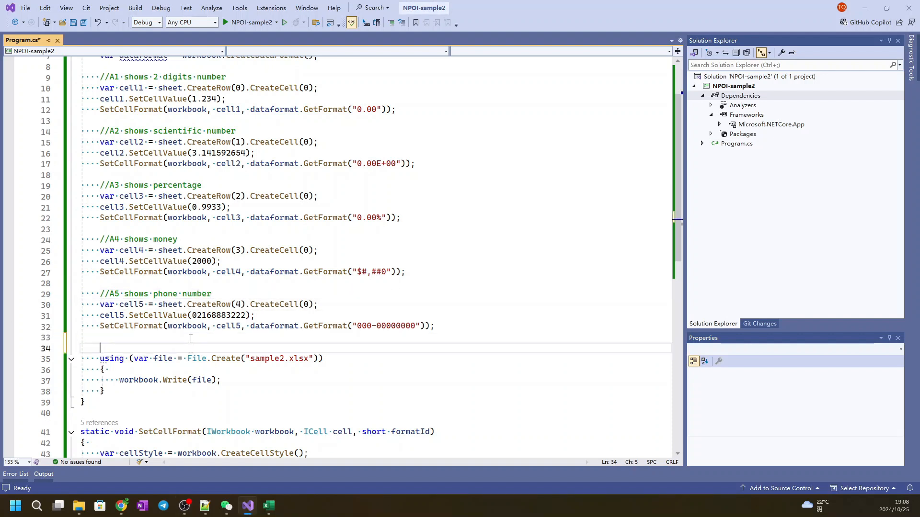
pyautogui.write('//A6')
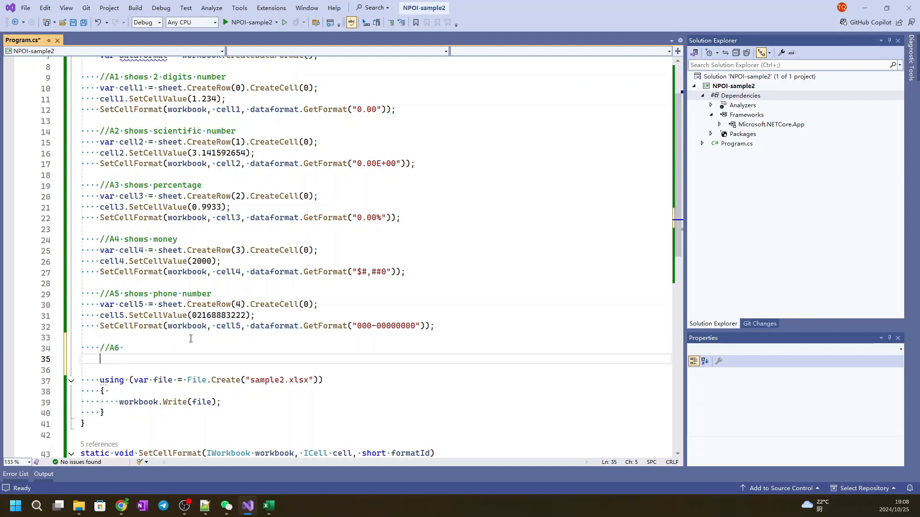
# Create cell6 at row 5 and set the DateValue("2005-11-11")+TIMEVALUE("11:11:11") formula
pyautogui.write('var cell')
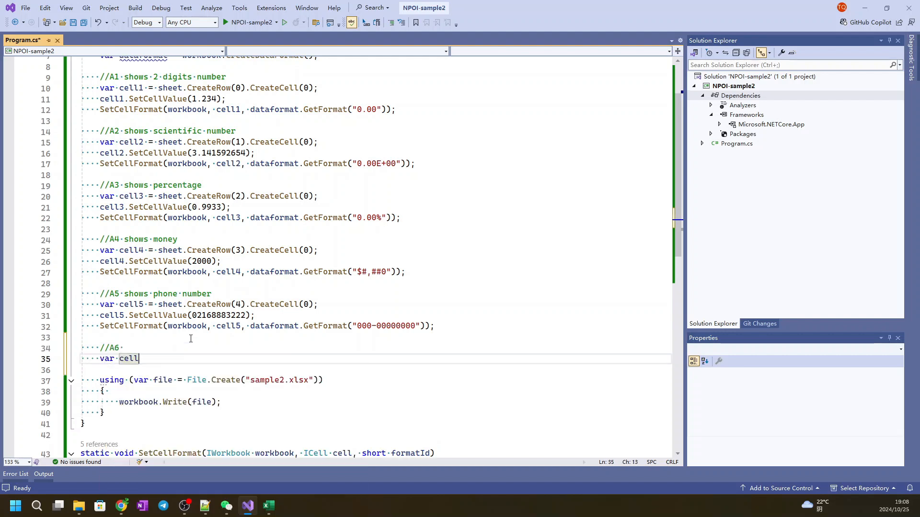
pyautogui.write('6 =')
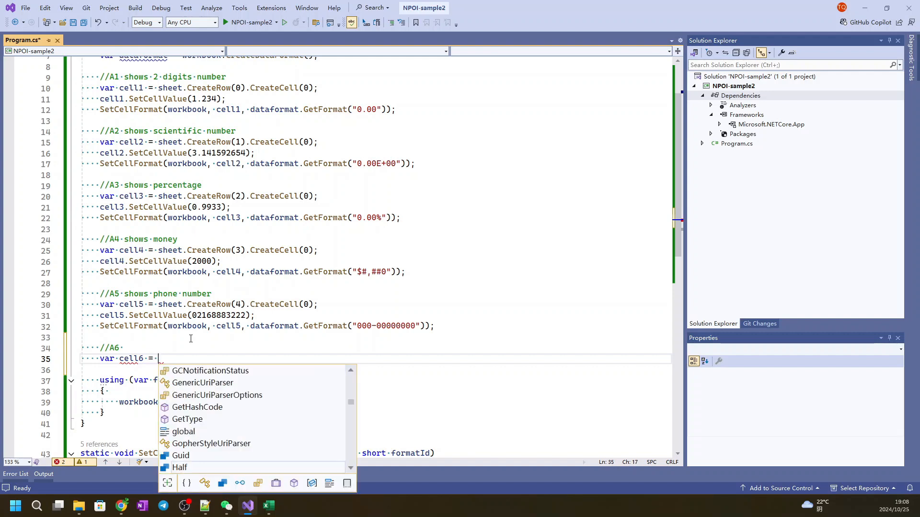
pyautogui.write('sheet.')
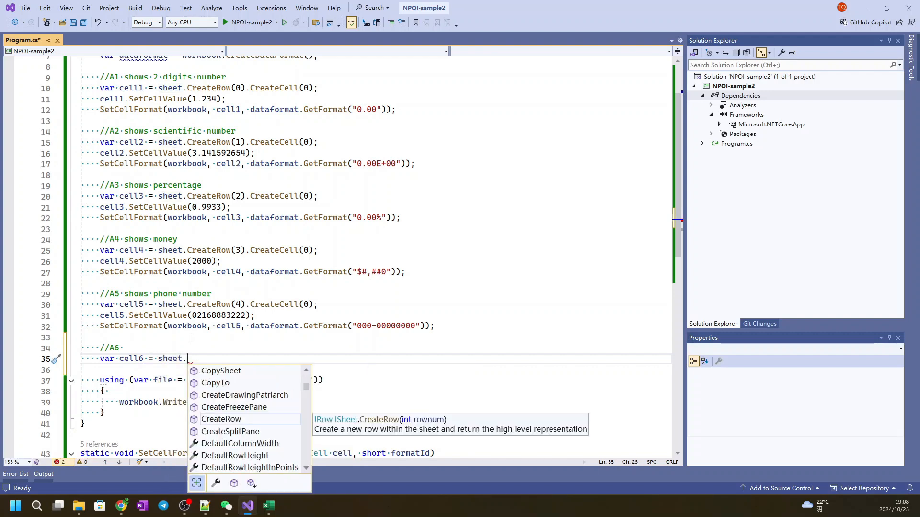
pyautogui.write('CreateRow(')
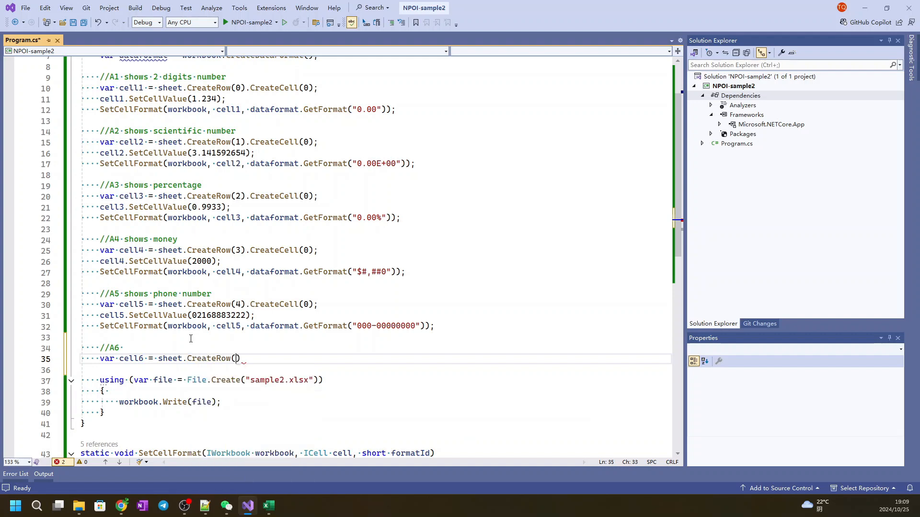
pyautogui.write('5).c')
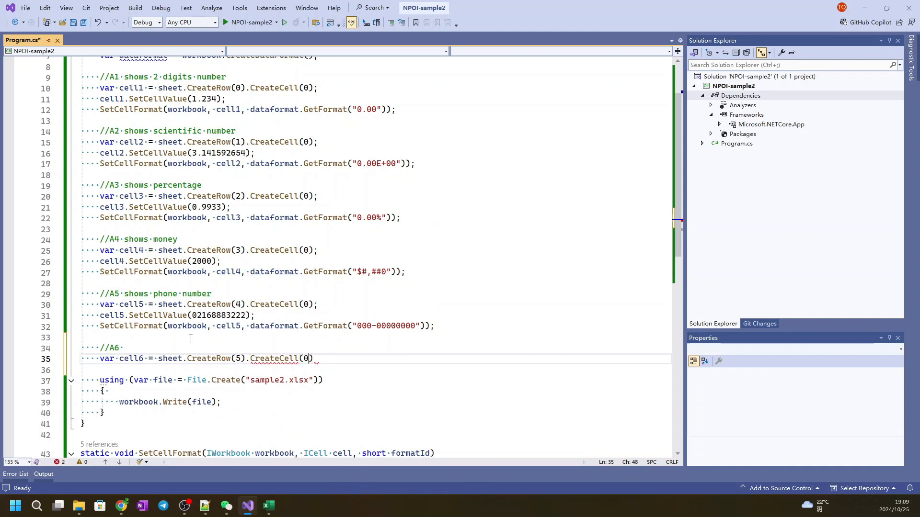
pyautogui.write('cell5.SetCellFormula')
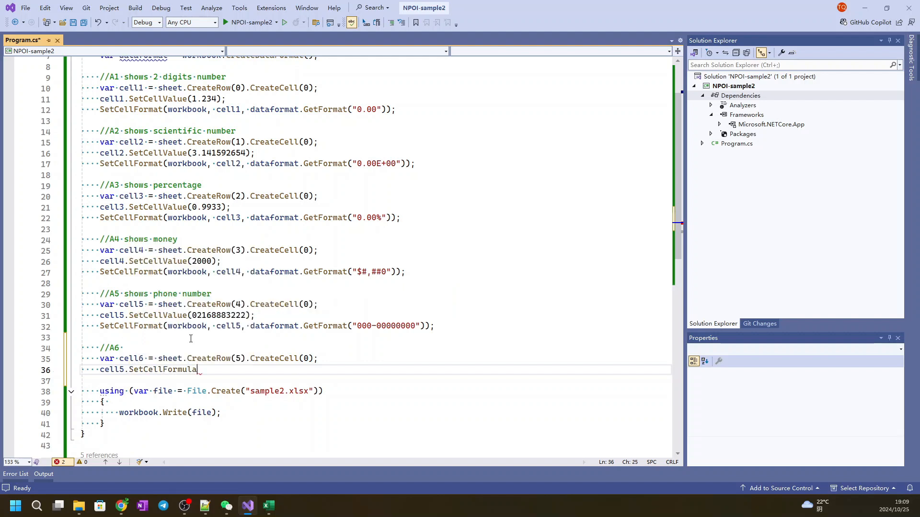
pyautogui.write('("DateValue(\\"2005-11-11\\")+TIMEVALUE(\\"11:11:11\\")")')
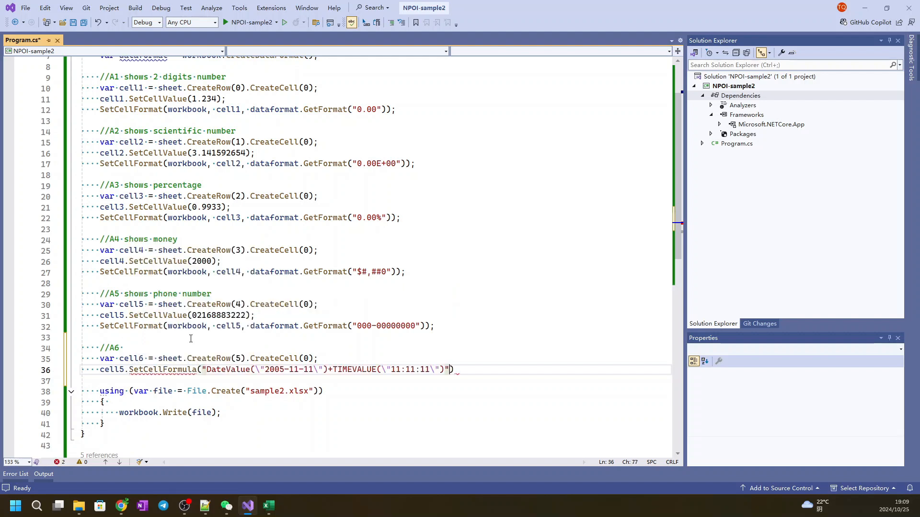
pyautogui.press('enter')
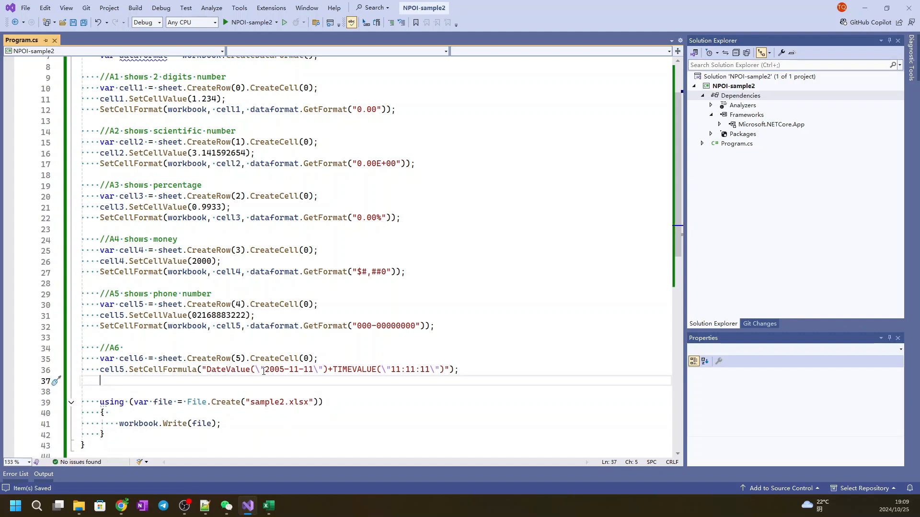
pyautogui.moveTo(271, 370)
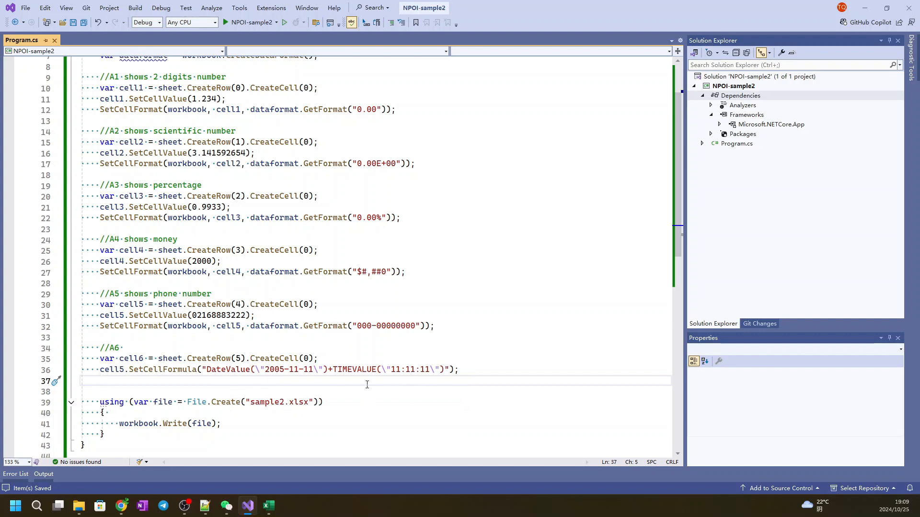
# Apply SetCellFormat to cell6 with the "m/d/yy h:mm" date-time format string
pyautogui.write('SetCellFormat')
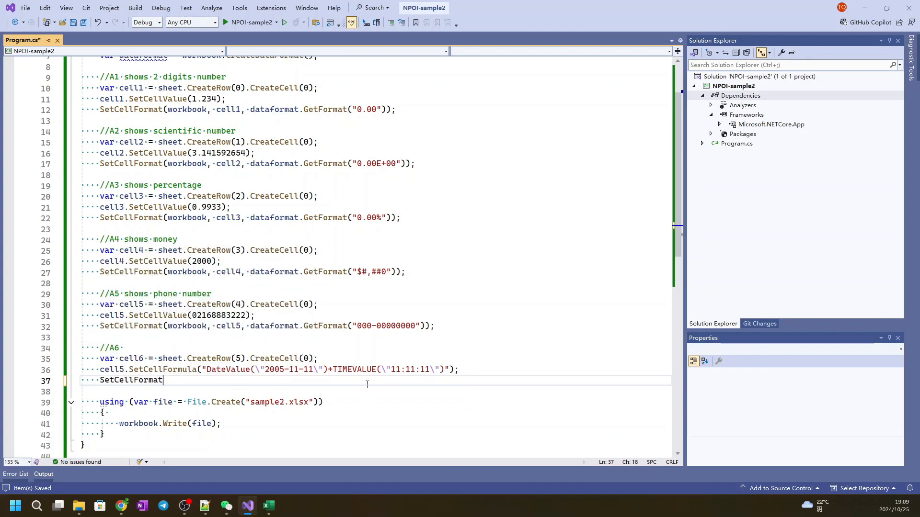
pyautogui.write('(workbook')
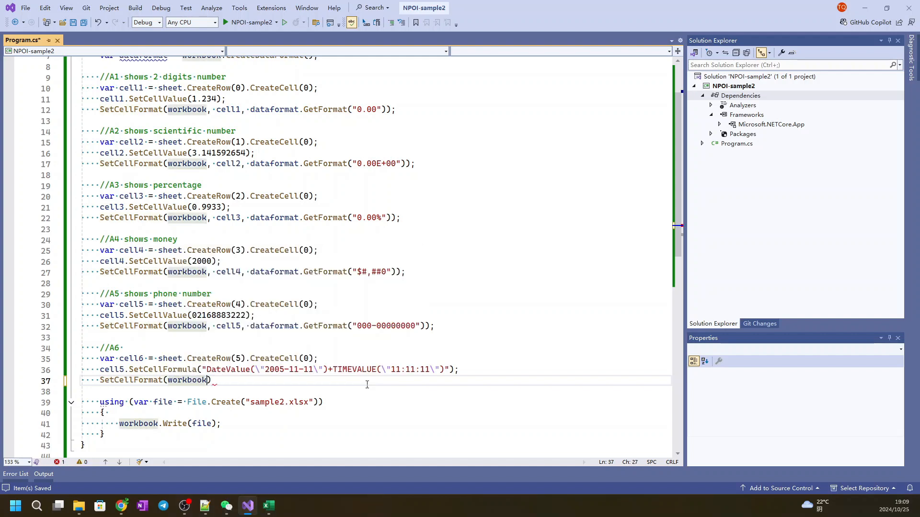
pyautogui.write('cell6')
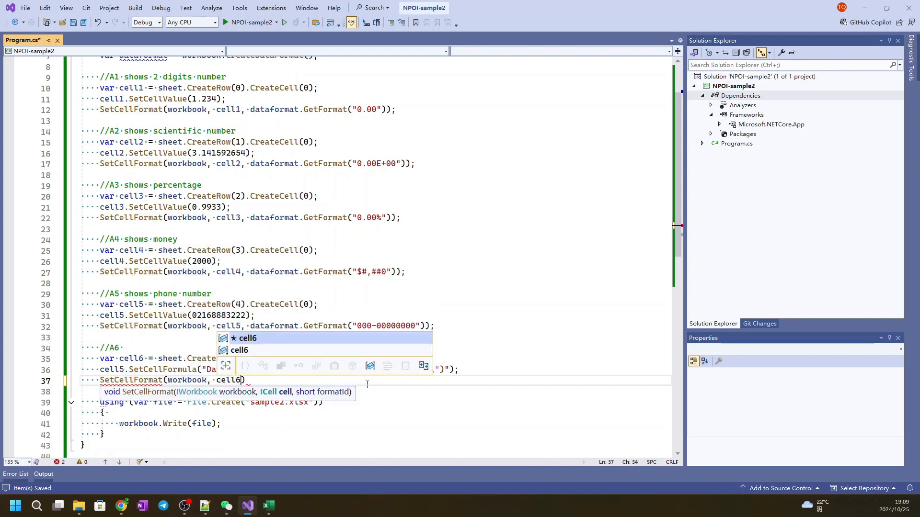
pyautogui.write('.dataformat')
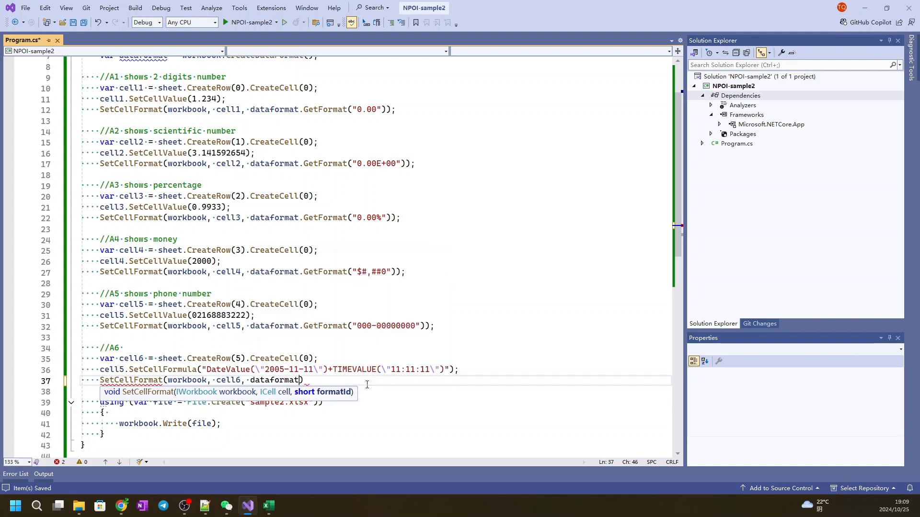
pyautogui.write('.get')
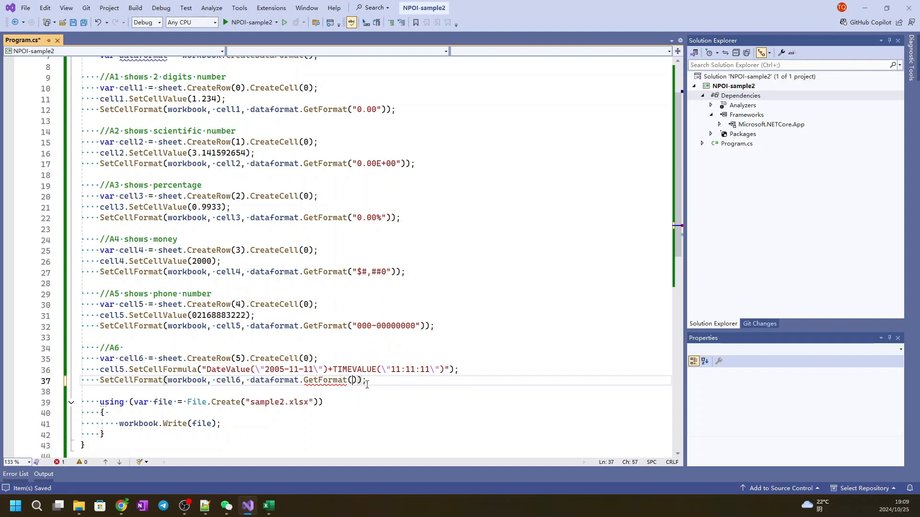
pyautogui.write('"')
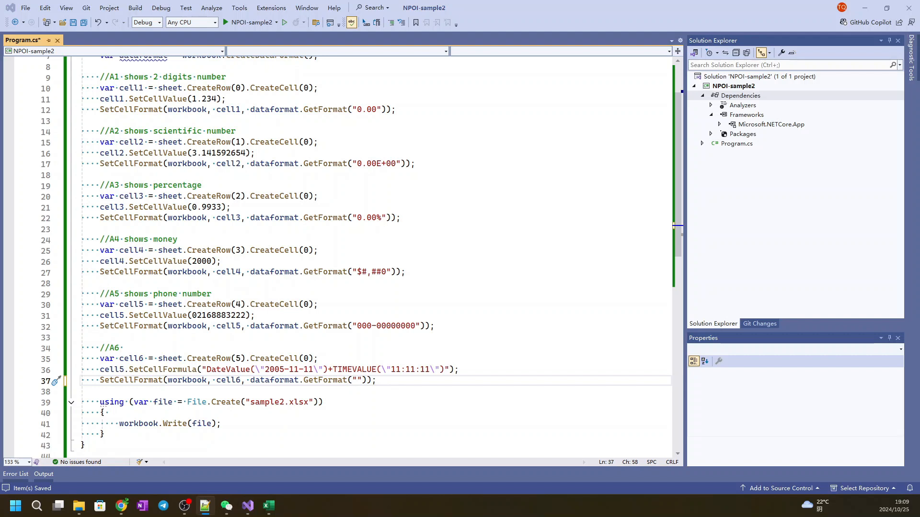
pyautogui.click(357, 380)
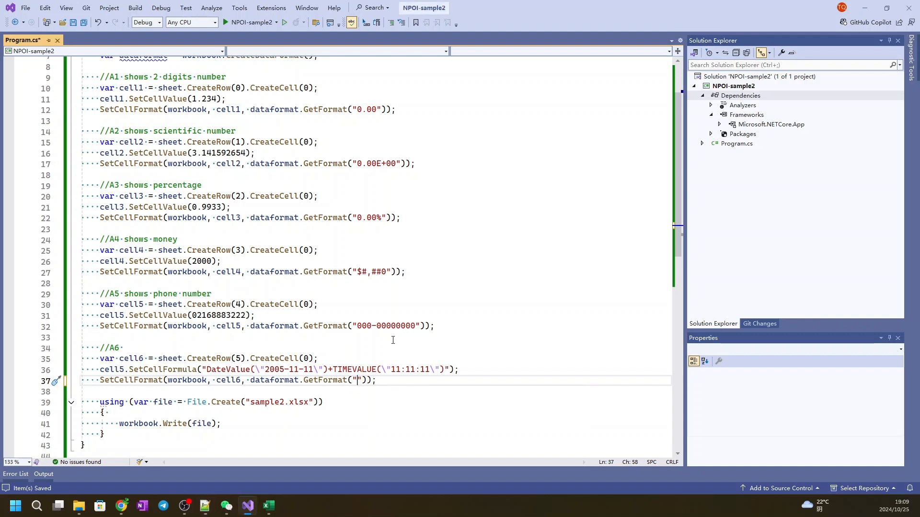
pyautogui.write('m')
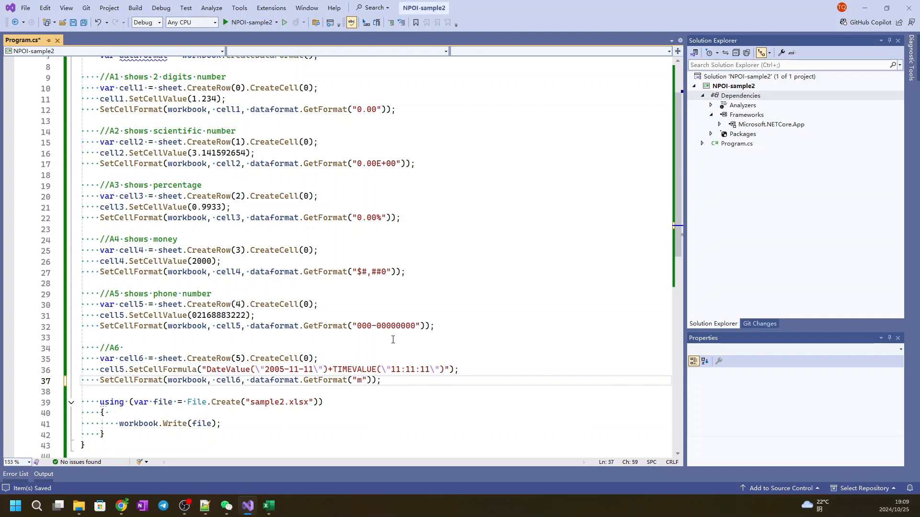
pyautogui.write('/d')
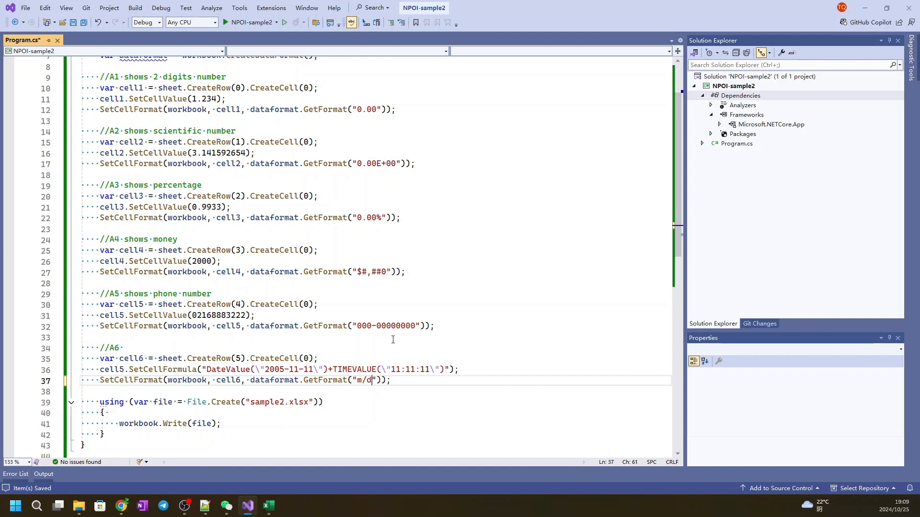
pyautogui.write('/yy h:mm')
pyautogui.click(377, 348)
pyautogui.write(' shows date and time')
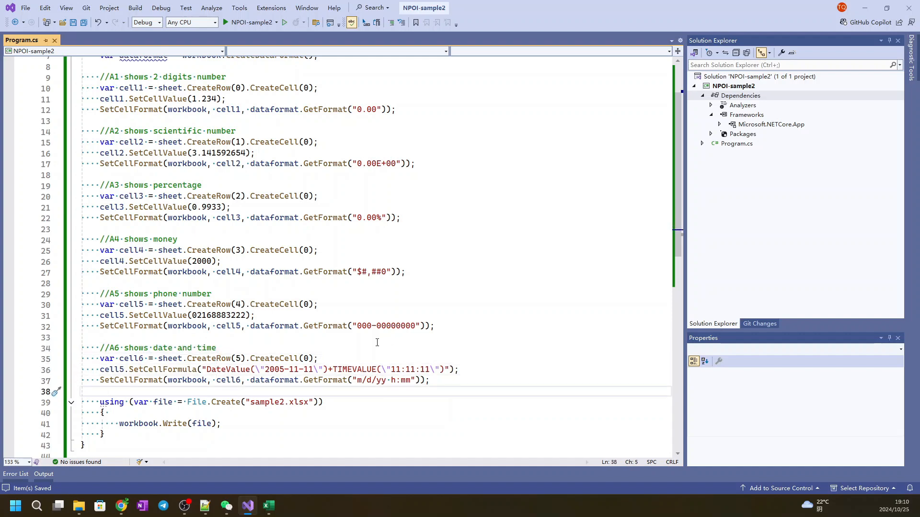
pyautogui.scroll(-3)
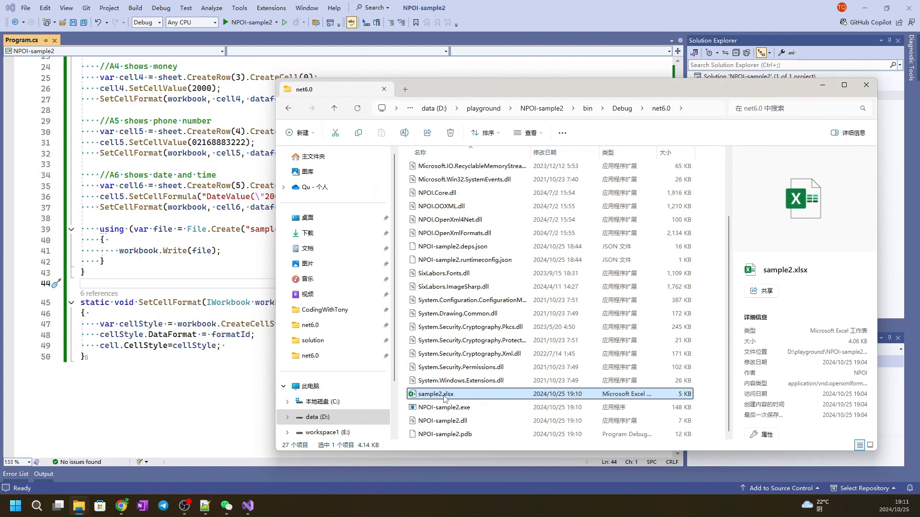
pyautogui.doubleClick(435, 394)
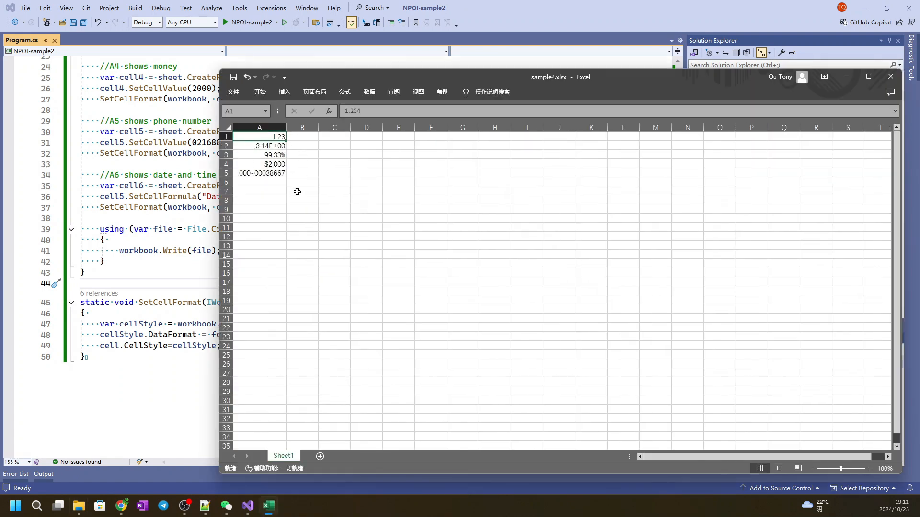
pyautogui.click(302, 190)
pyautogui.write('6')
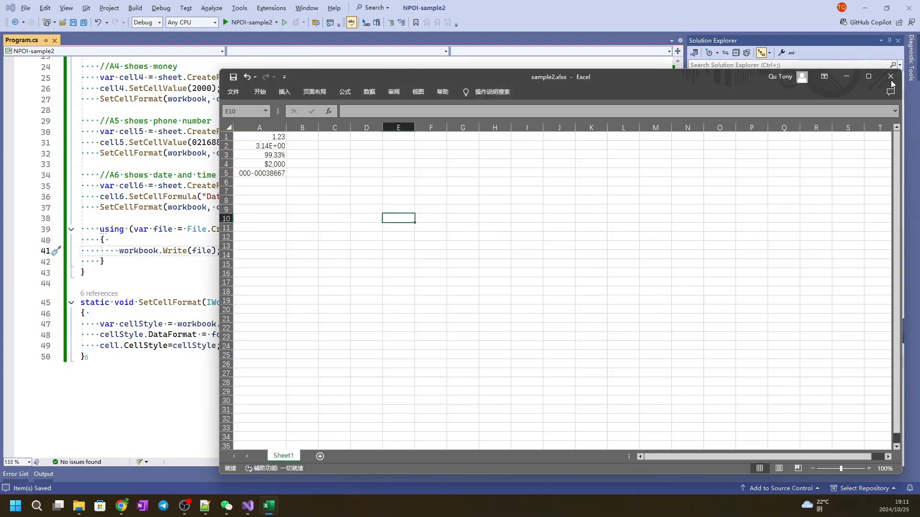
pyautogui.click(890, 77)
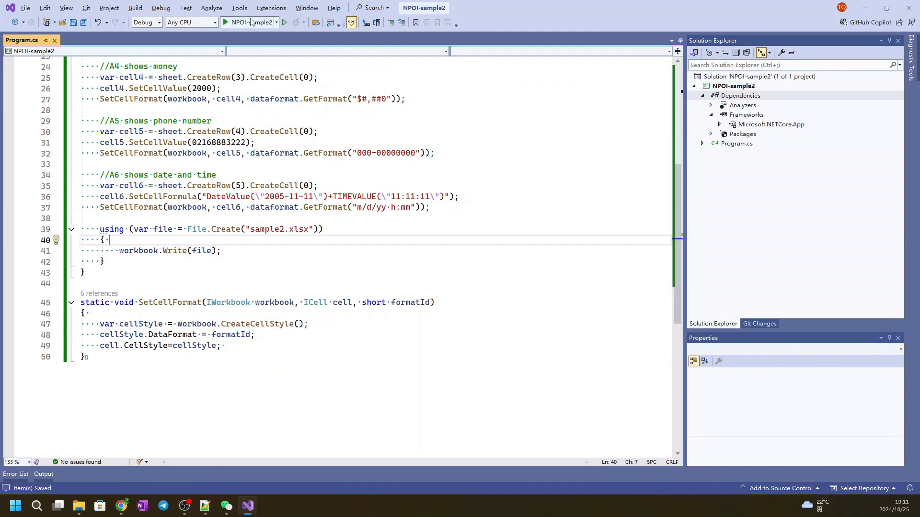
pyautogui.moveTo(251, 22)
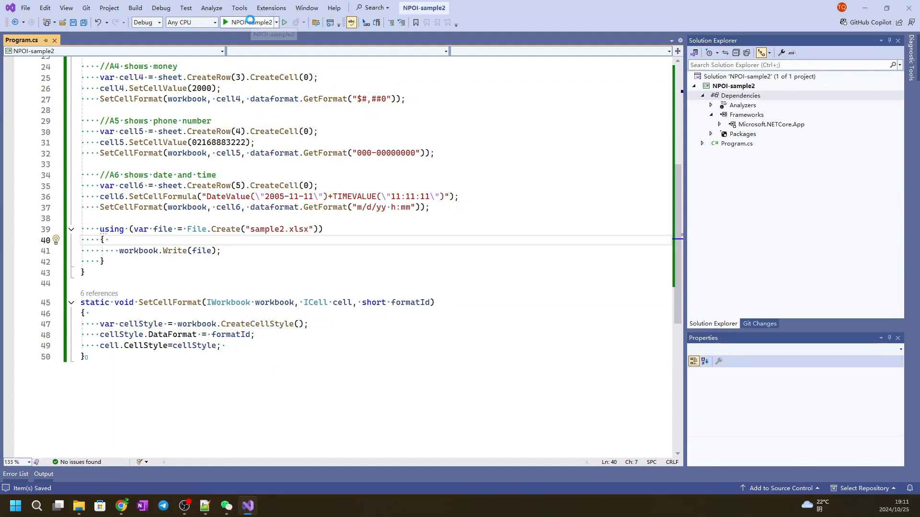
# Run NPOI-sample2 again to regenerate sample2.xlsx with the corrected formula
pyautogui.click(225, 22)
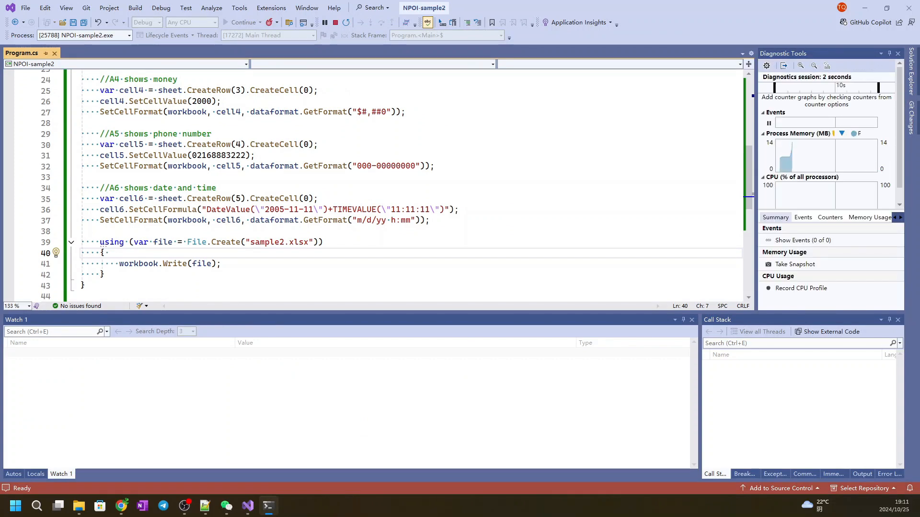
pyautogui.click(335, 22)
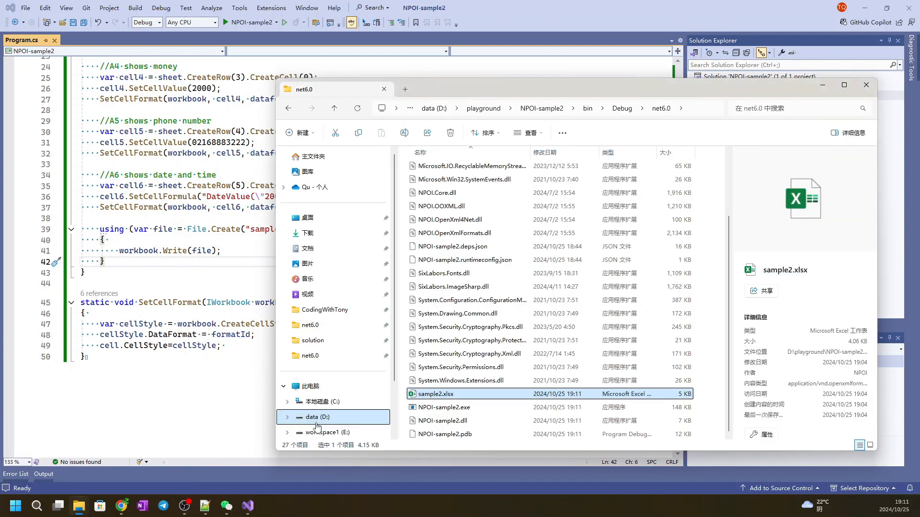
# Reopen sample2.xlsx and review column A, where A6 shows 2005/11/11 11:11
pyautogui.doubleClick(435, 394)
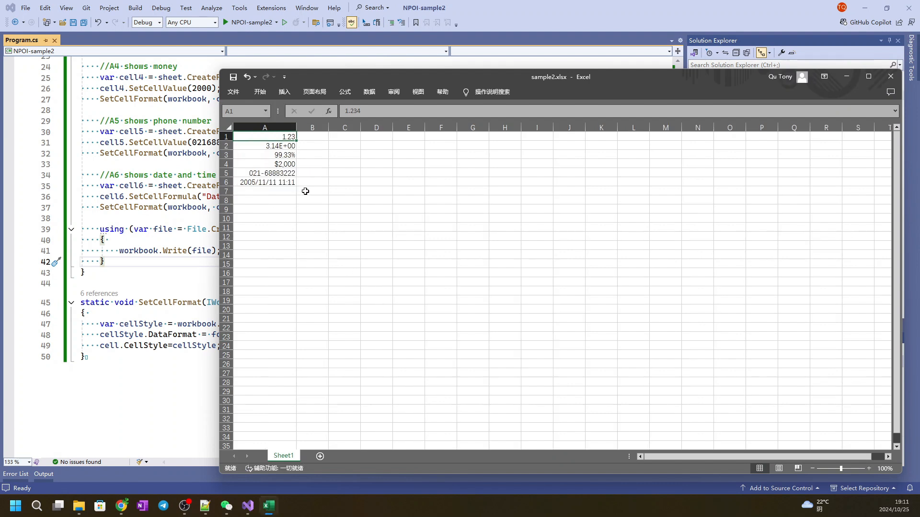
pyautogui.click(312, 192)
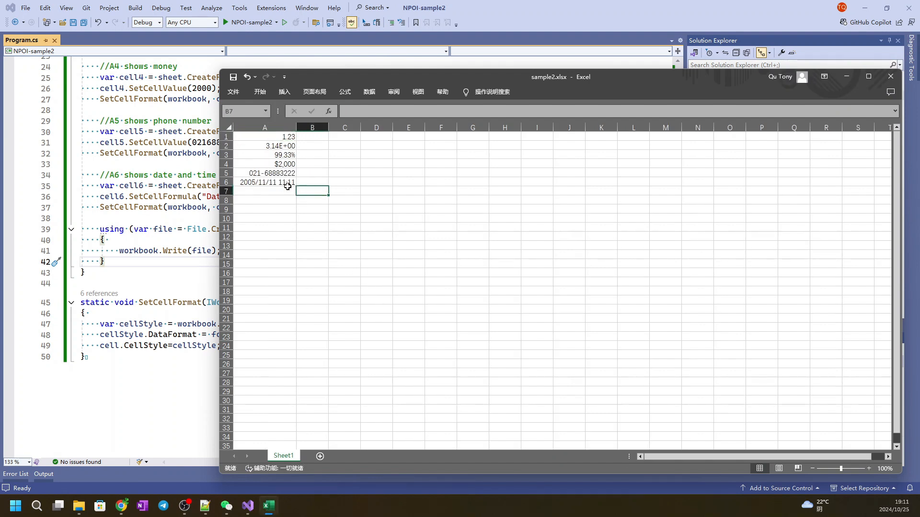
pyautogui.click(311, 199)
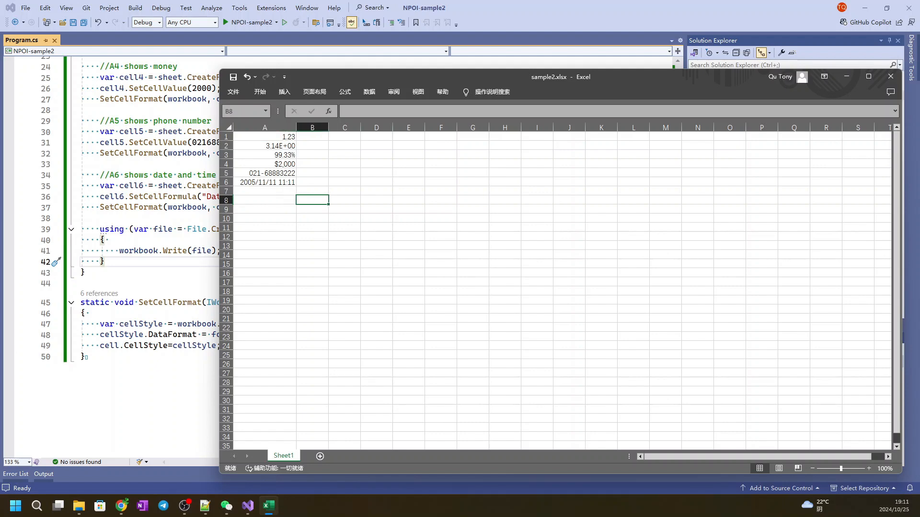